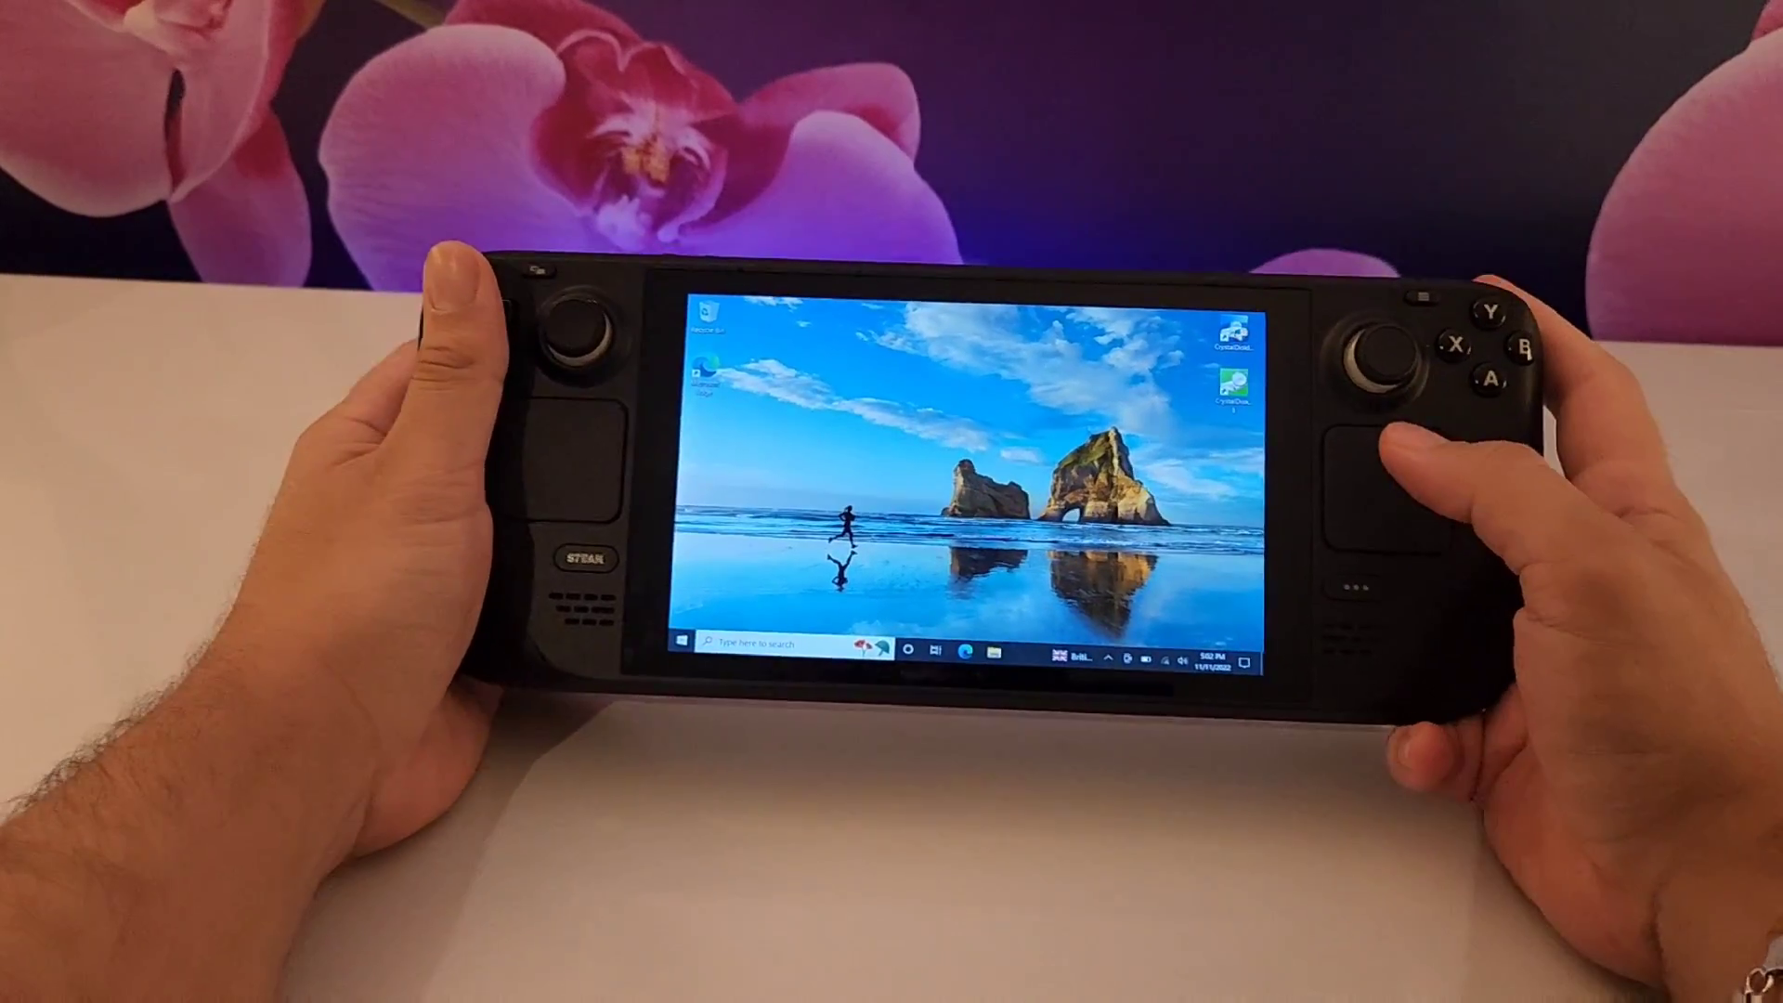
- Review the Devices > Typing touch keyboard options in Windows Settings, then return to Settings home
click(750, 706)
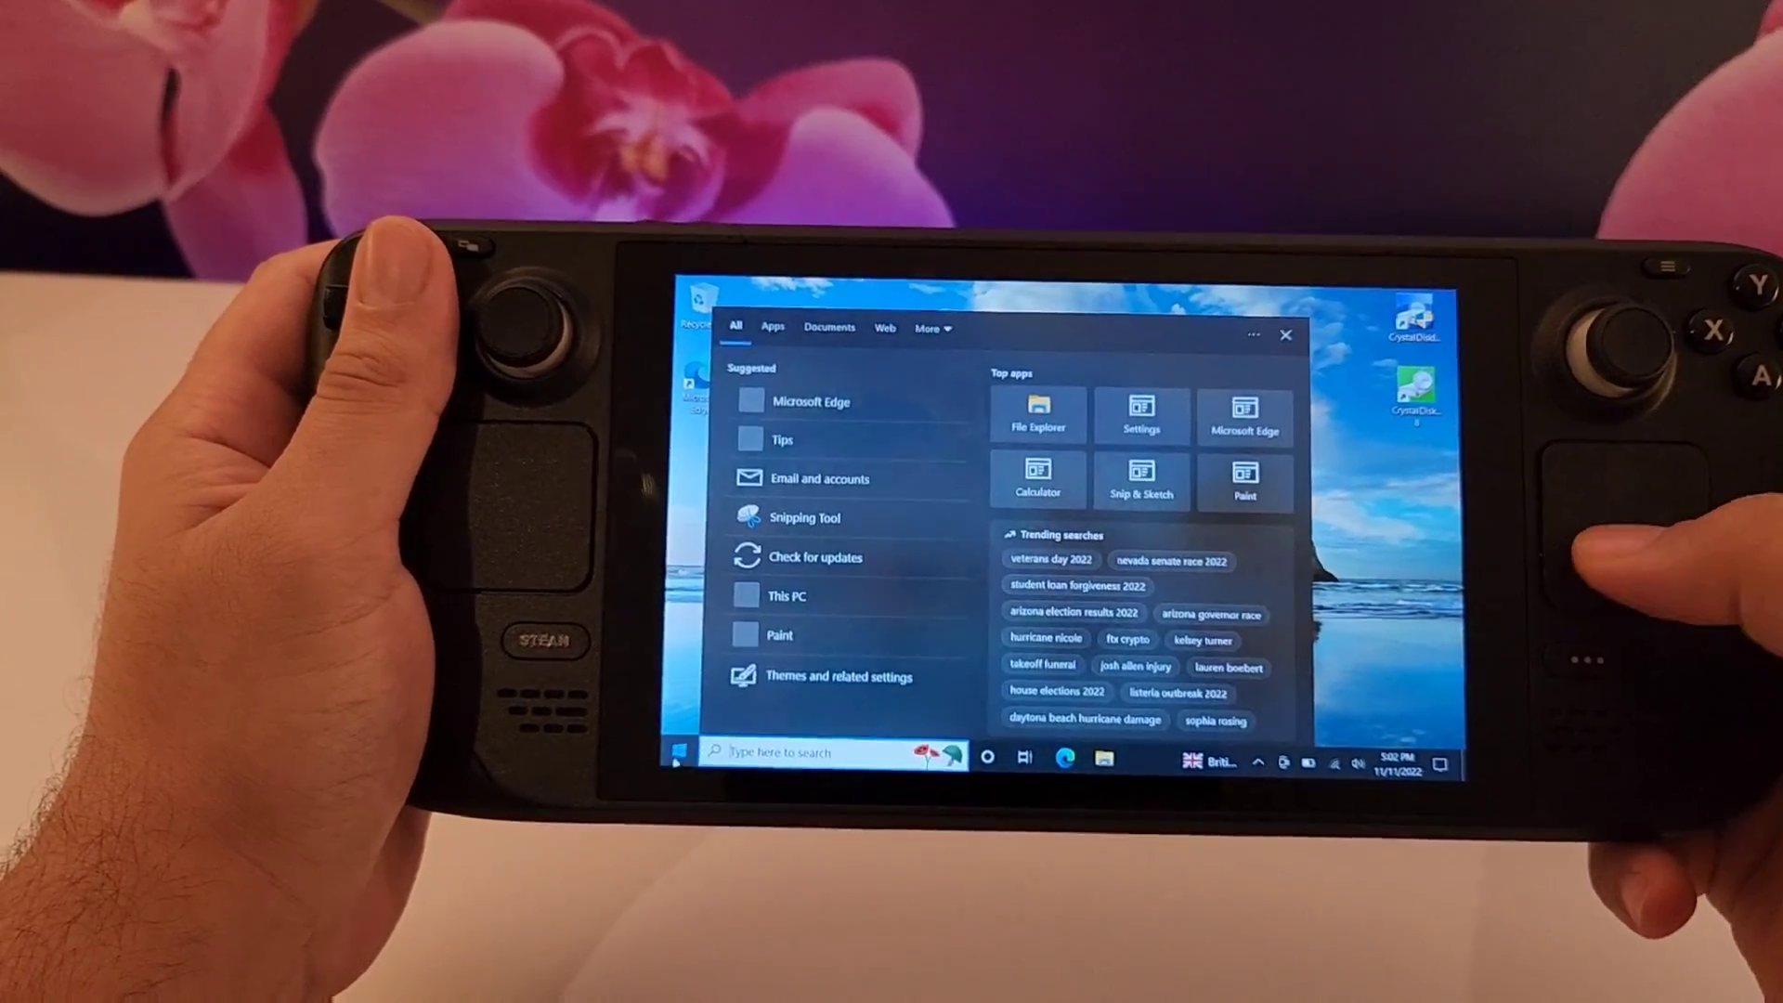
click(1139, 413)
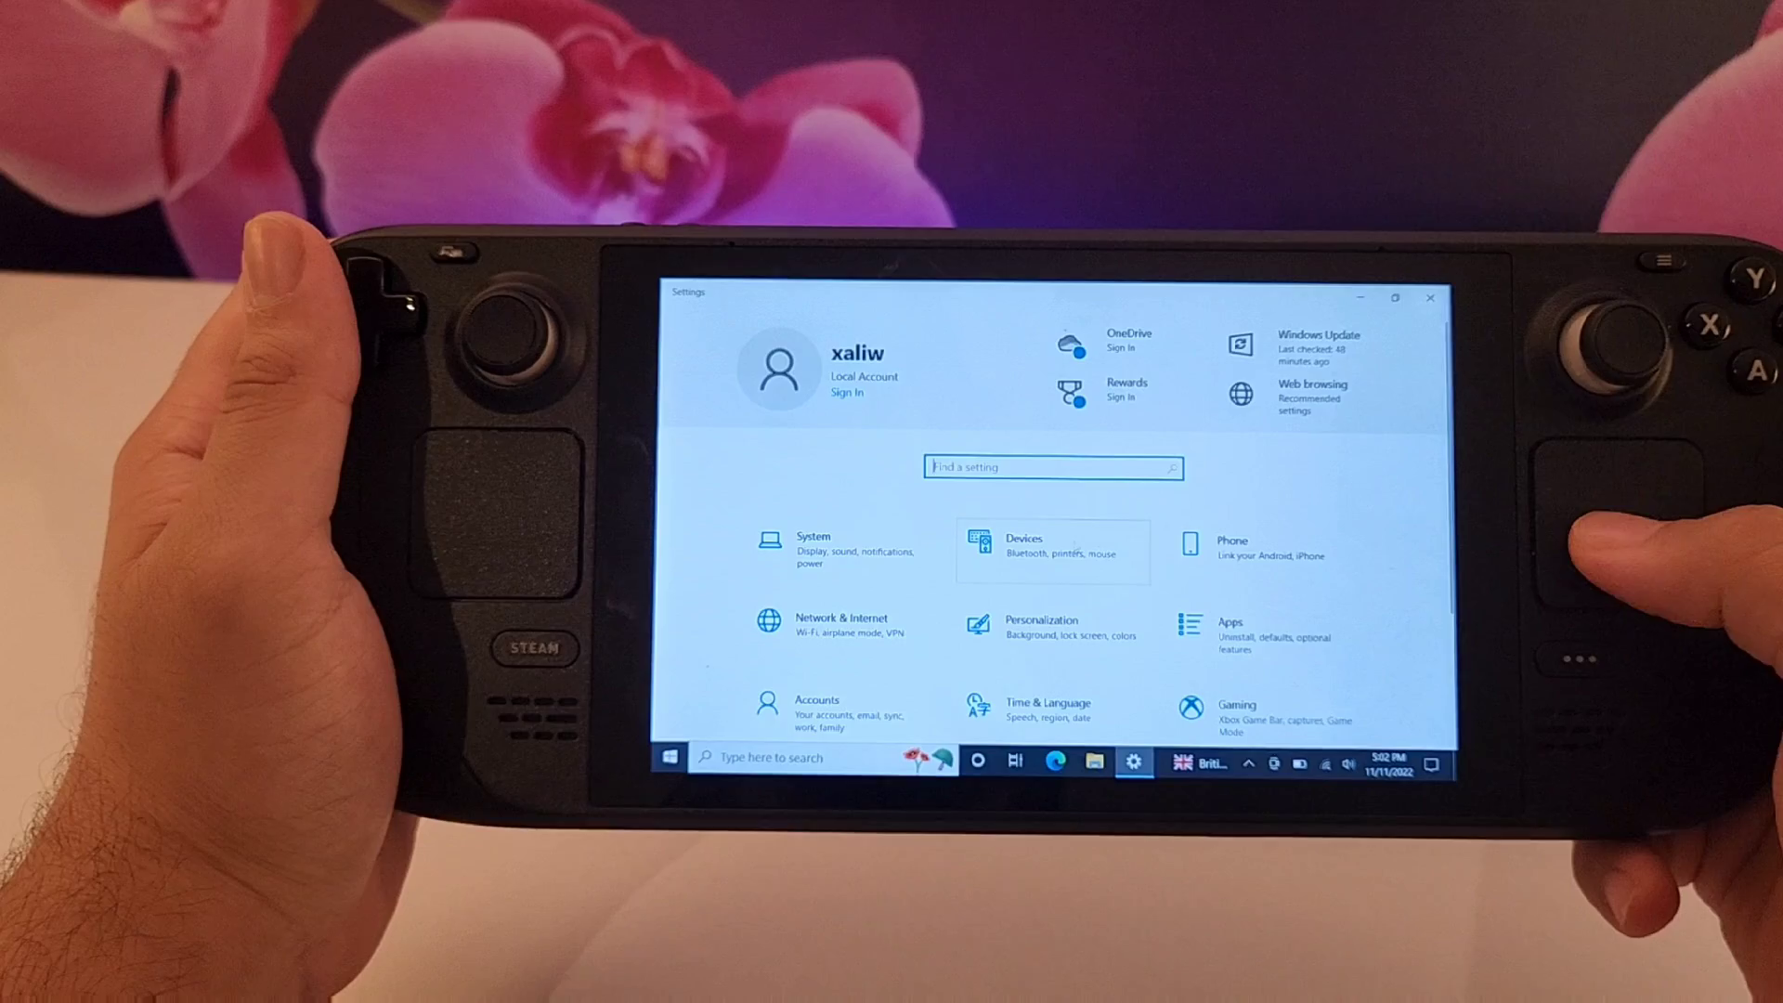
click(1022, 546)
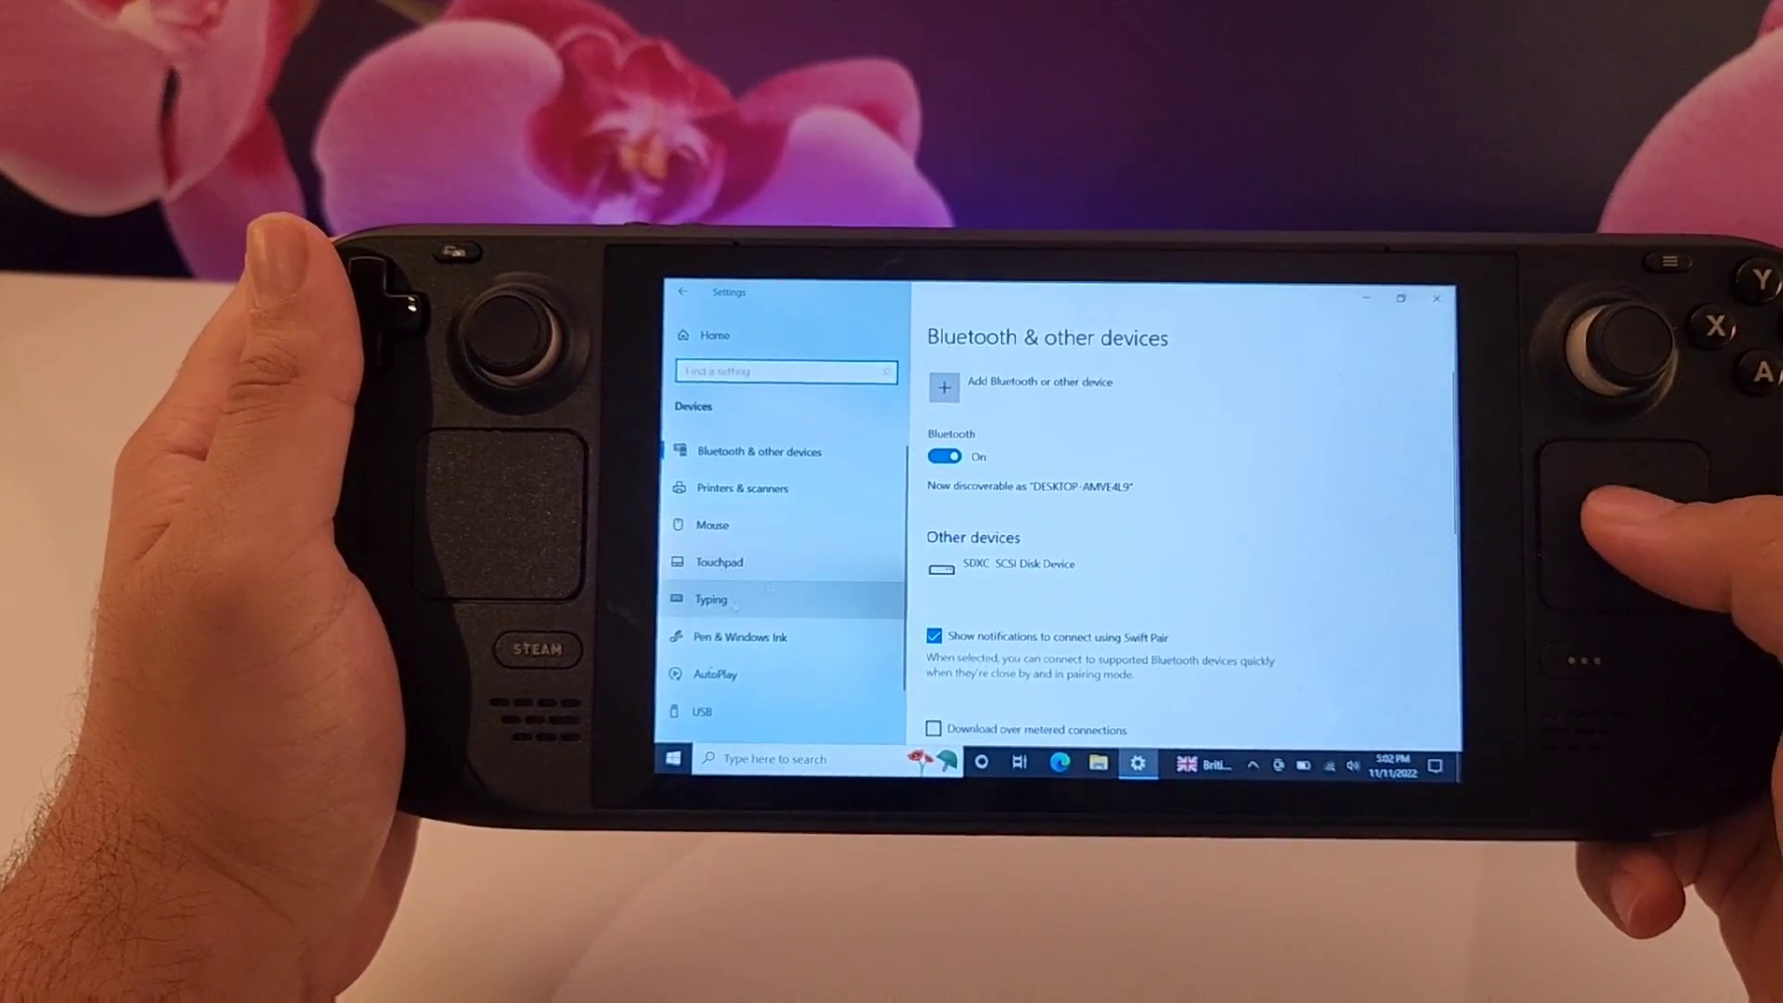
click(710, 599)
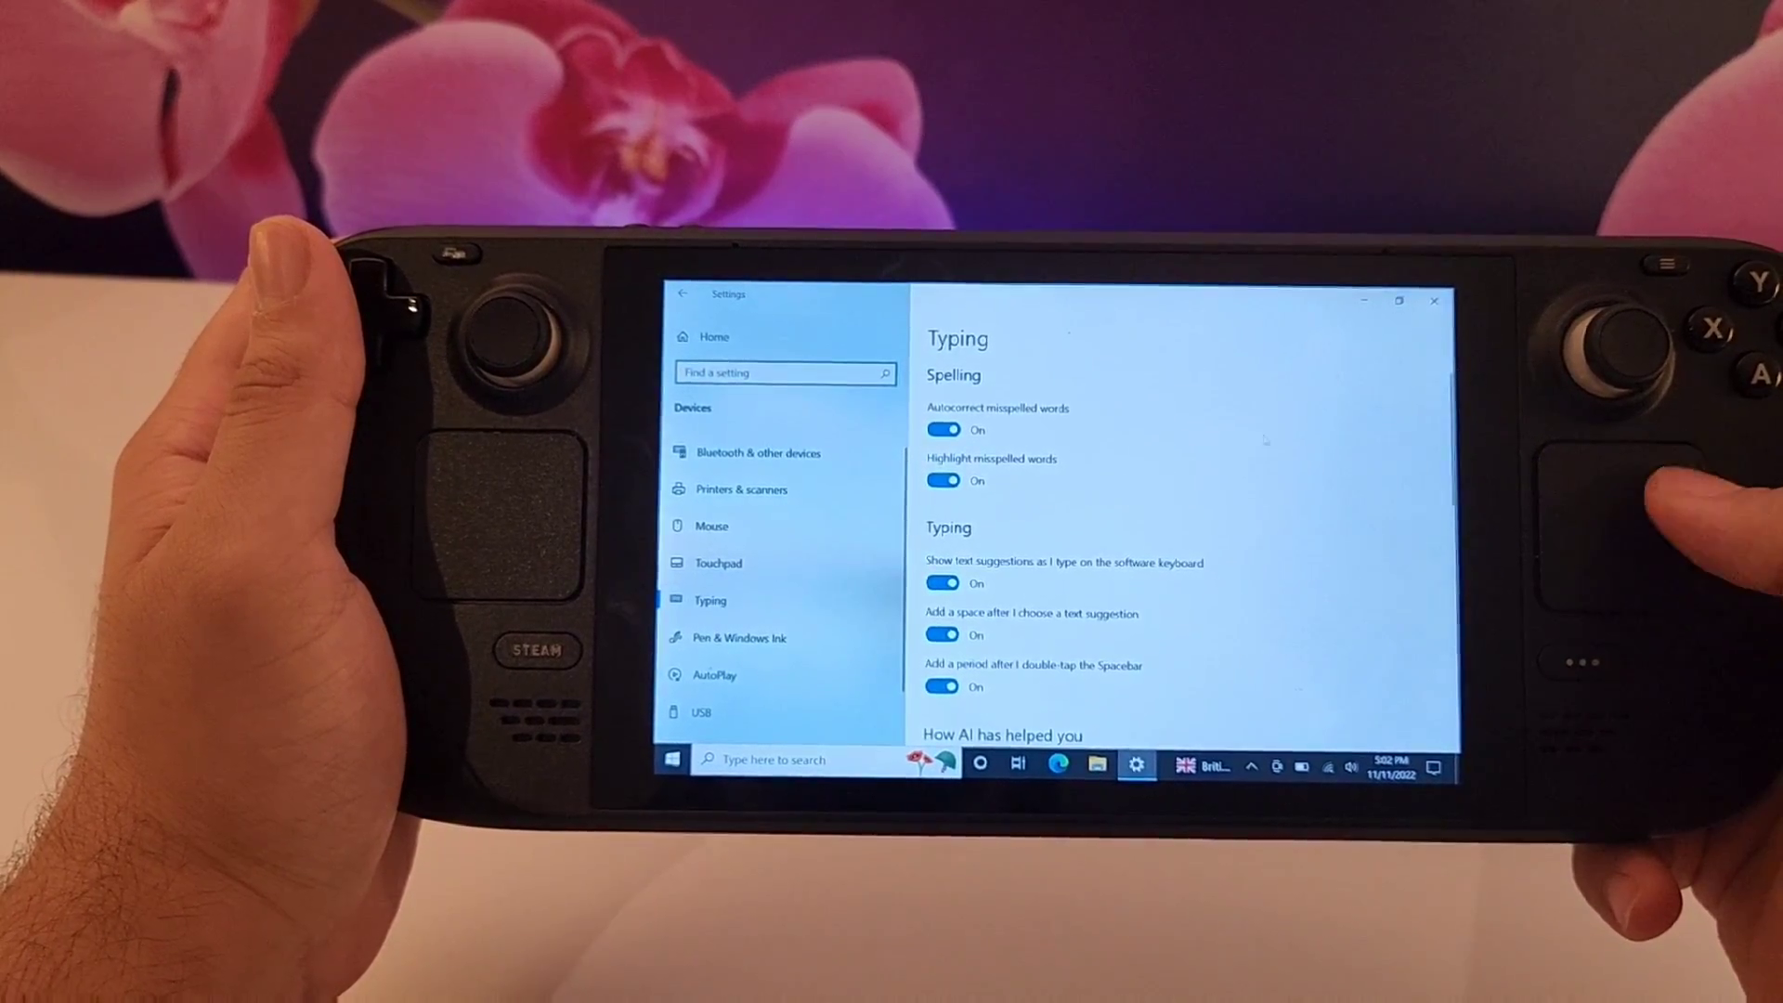
scroll(down, 3)
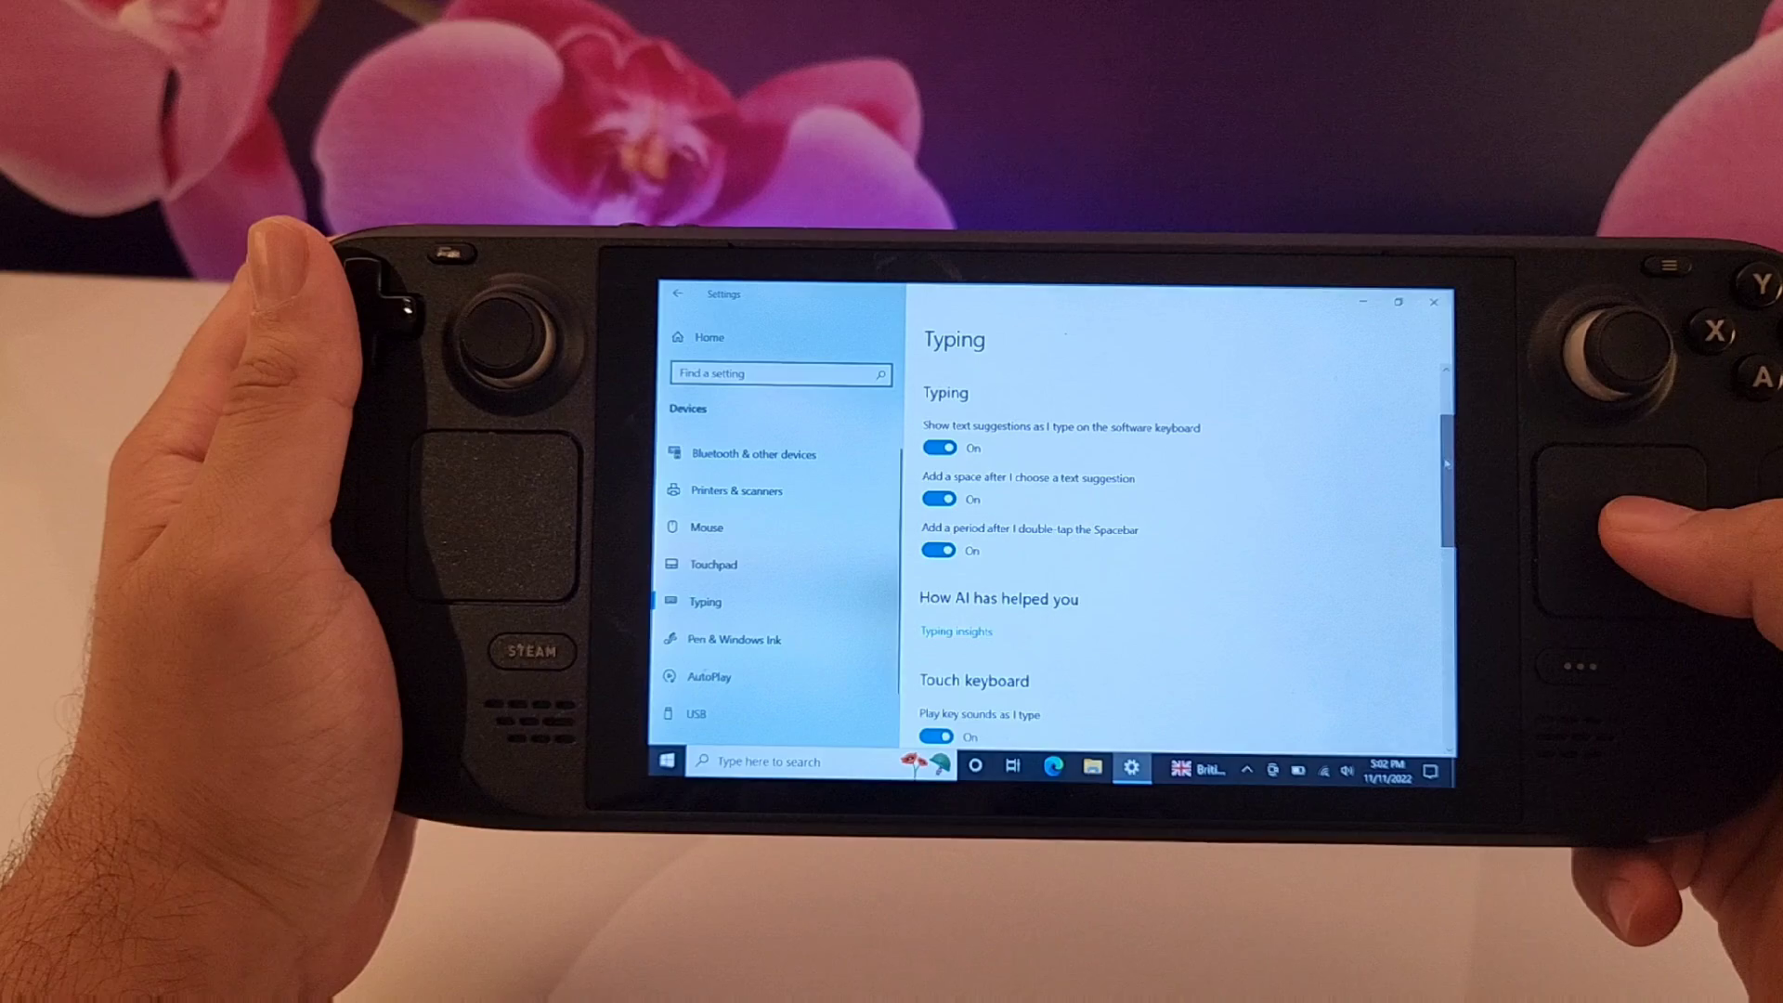
scroll(down, 3)
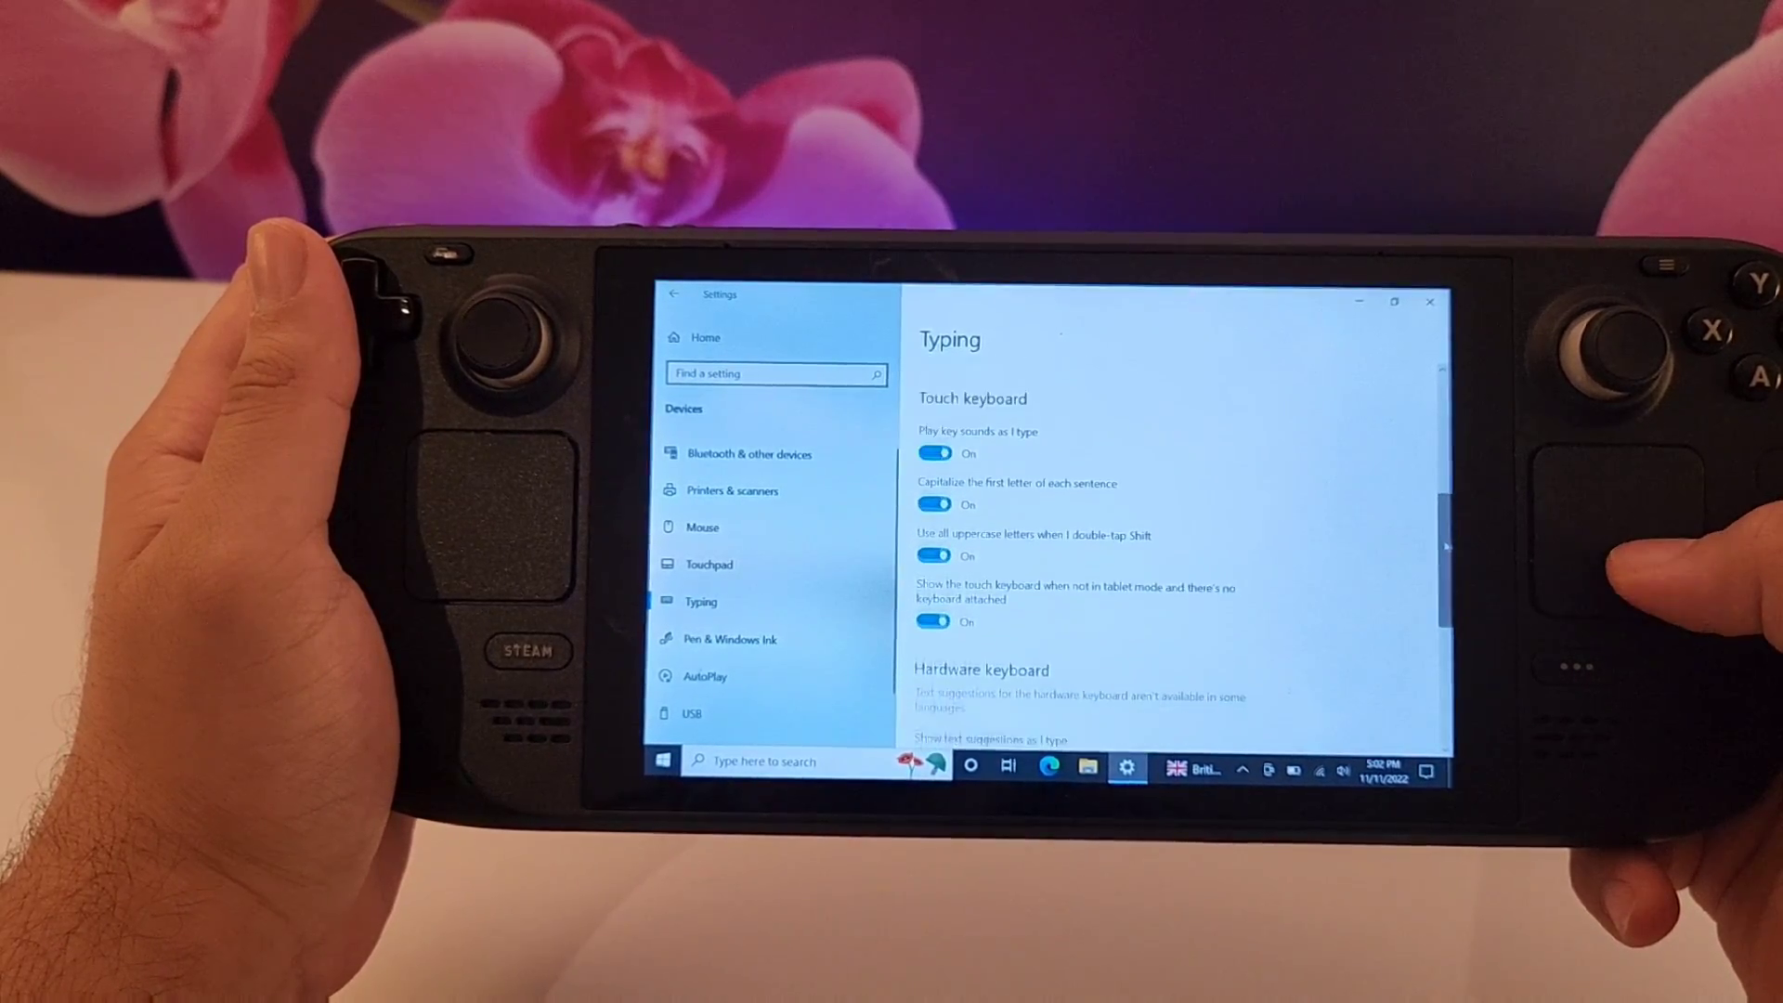
scroll(down, 3)
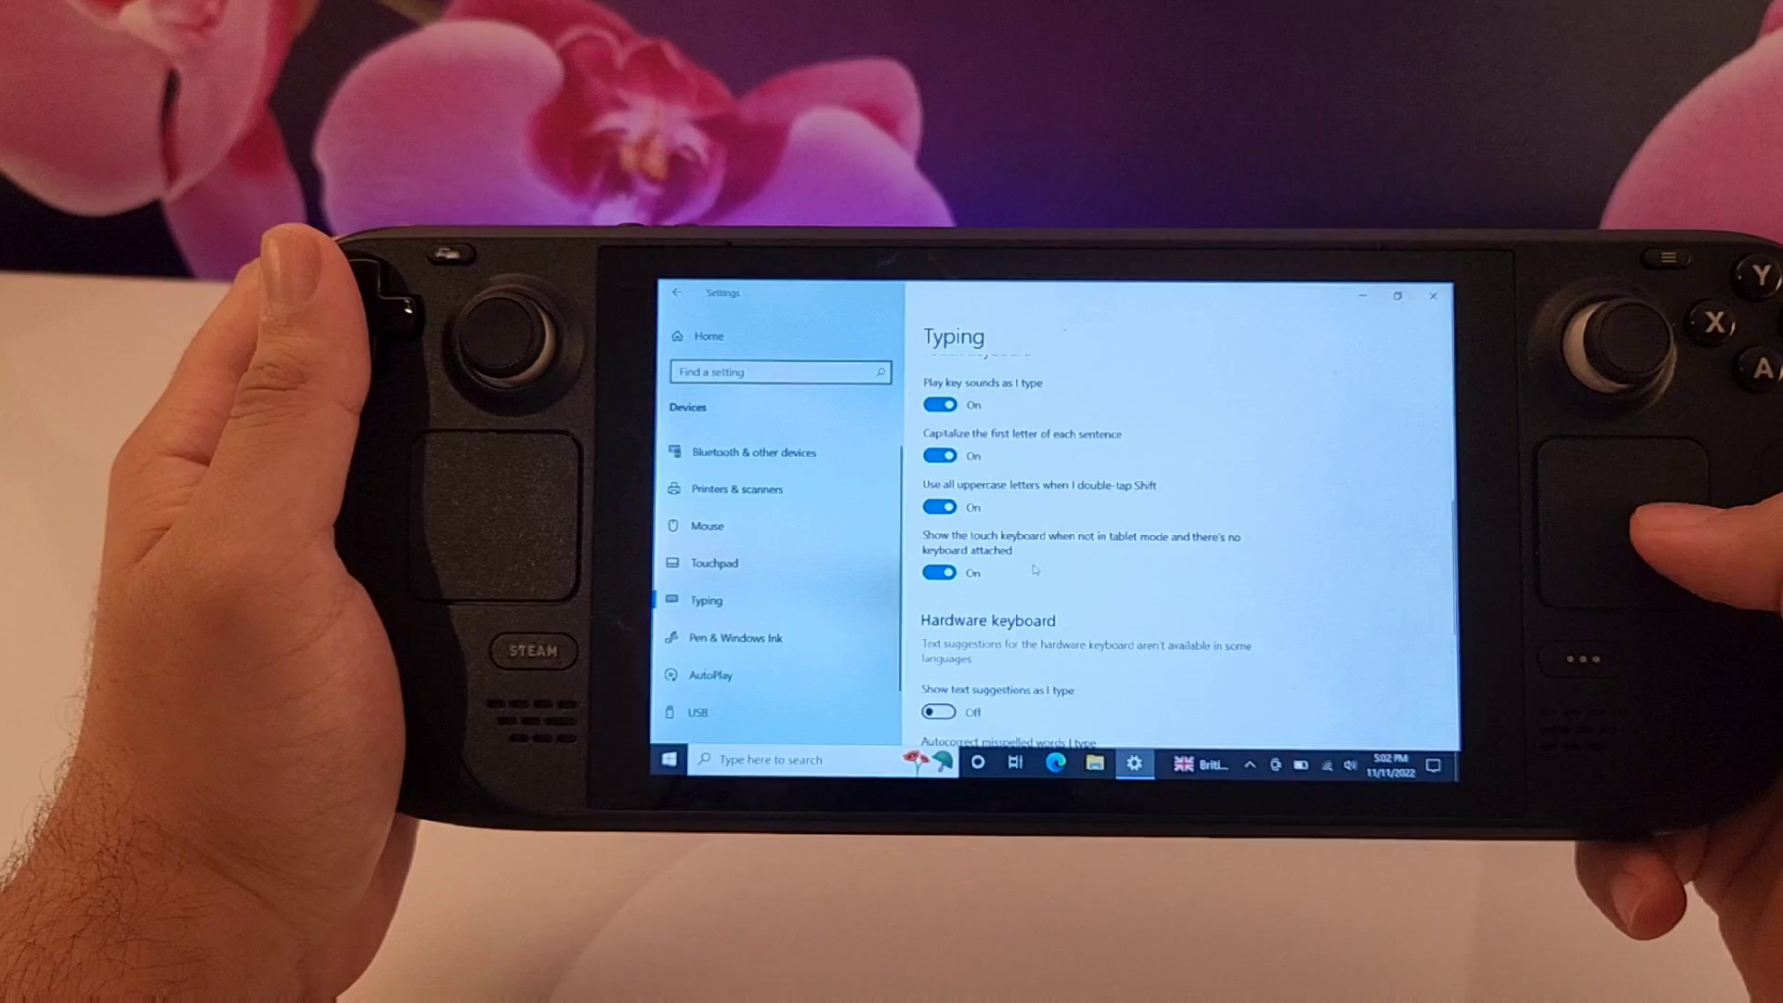
click(939, 572)
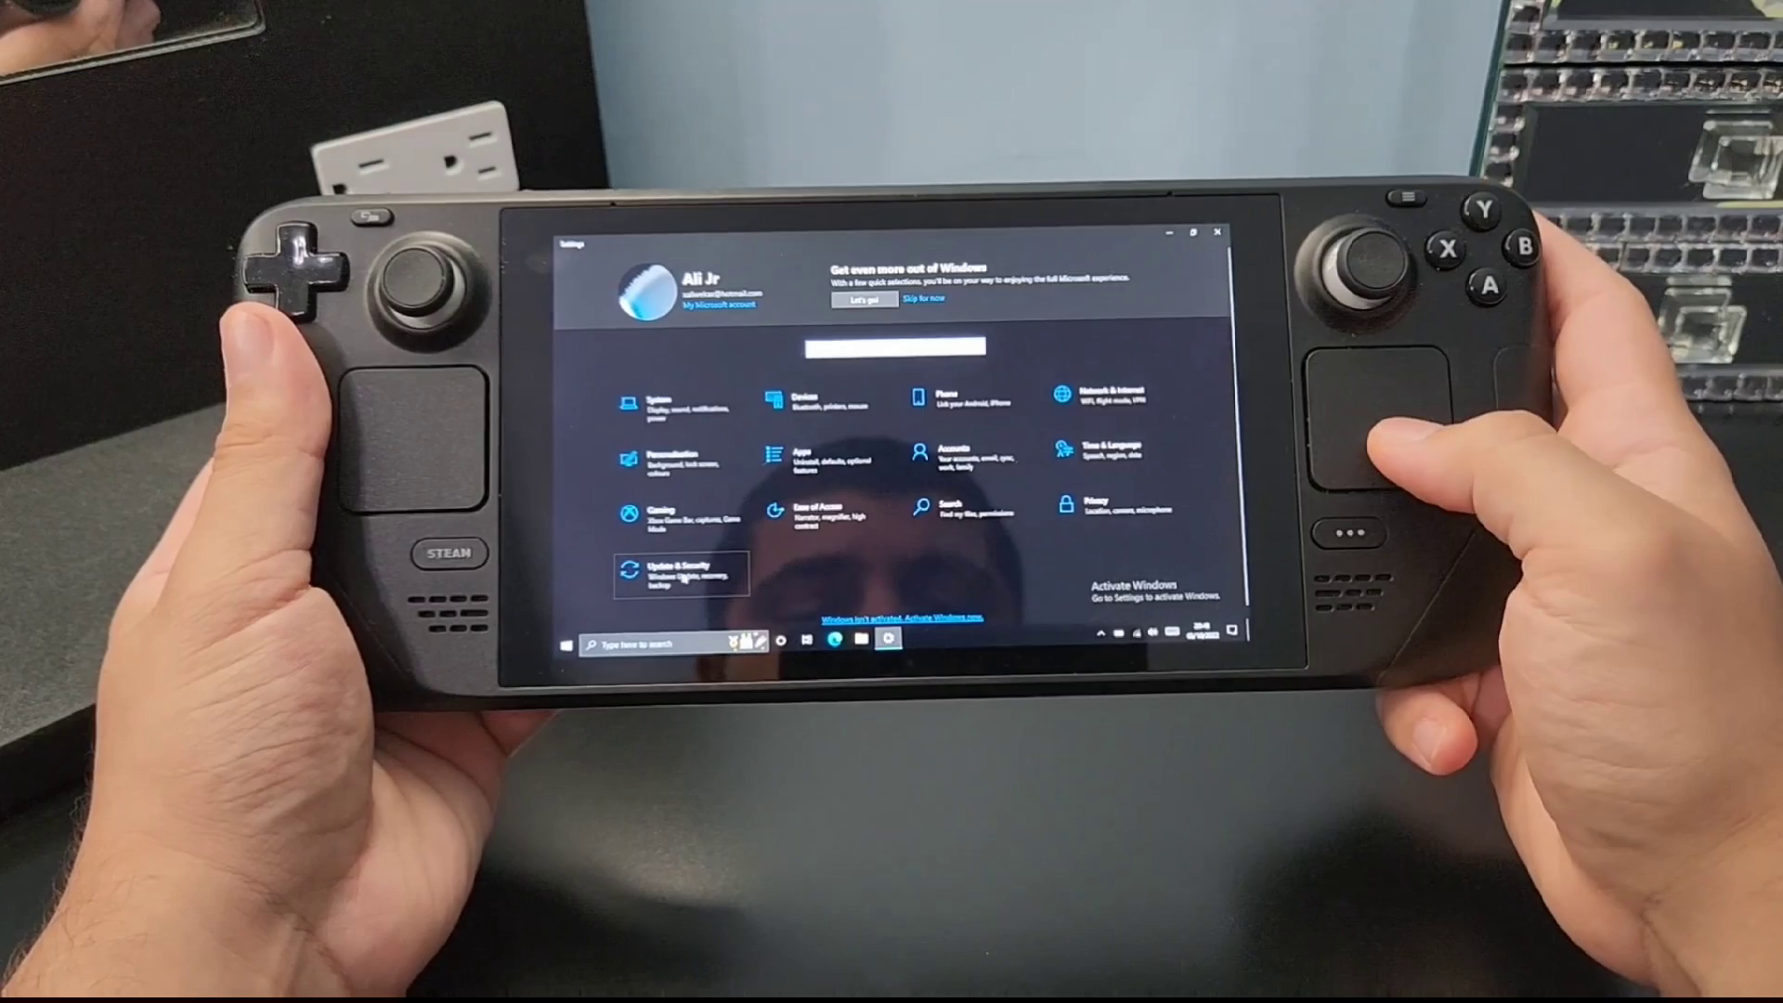
- Restart now under Advanced start-up in Update & Security > Recovery
click(677, 574)
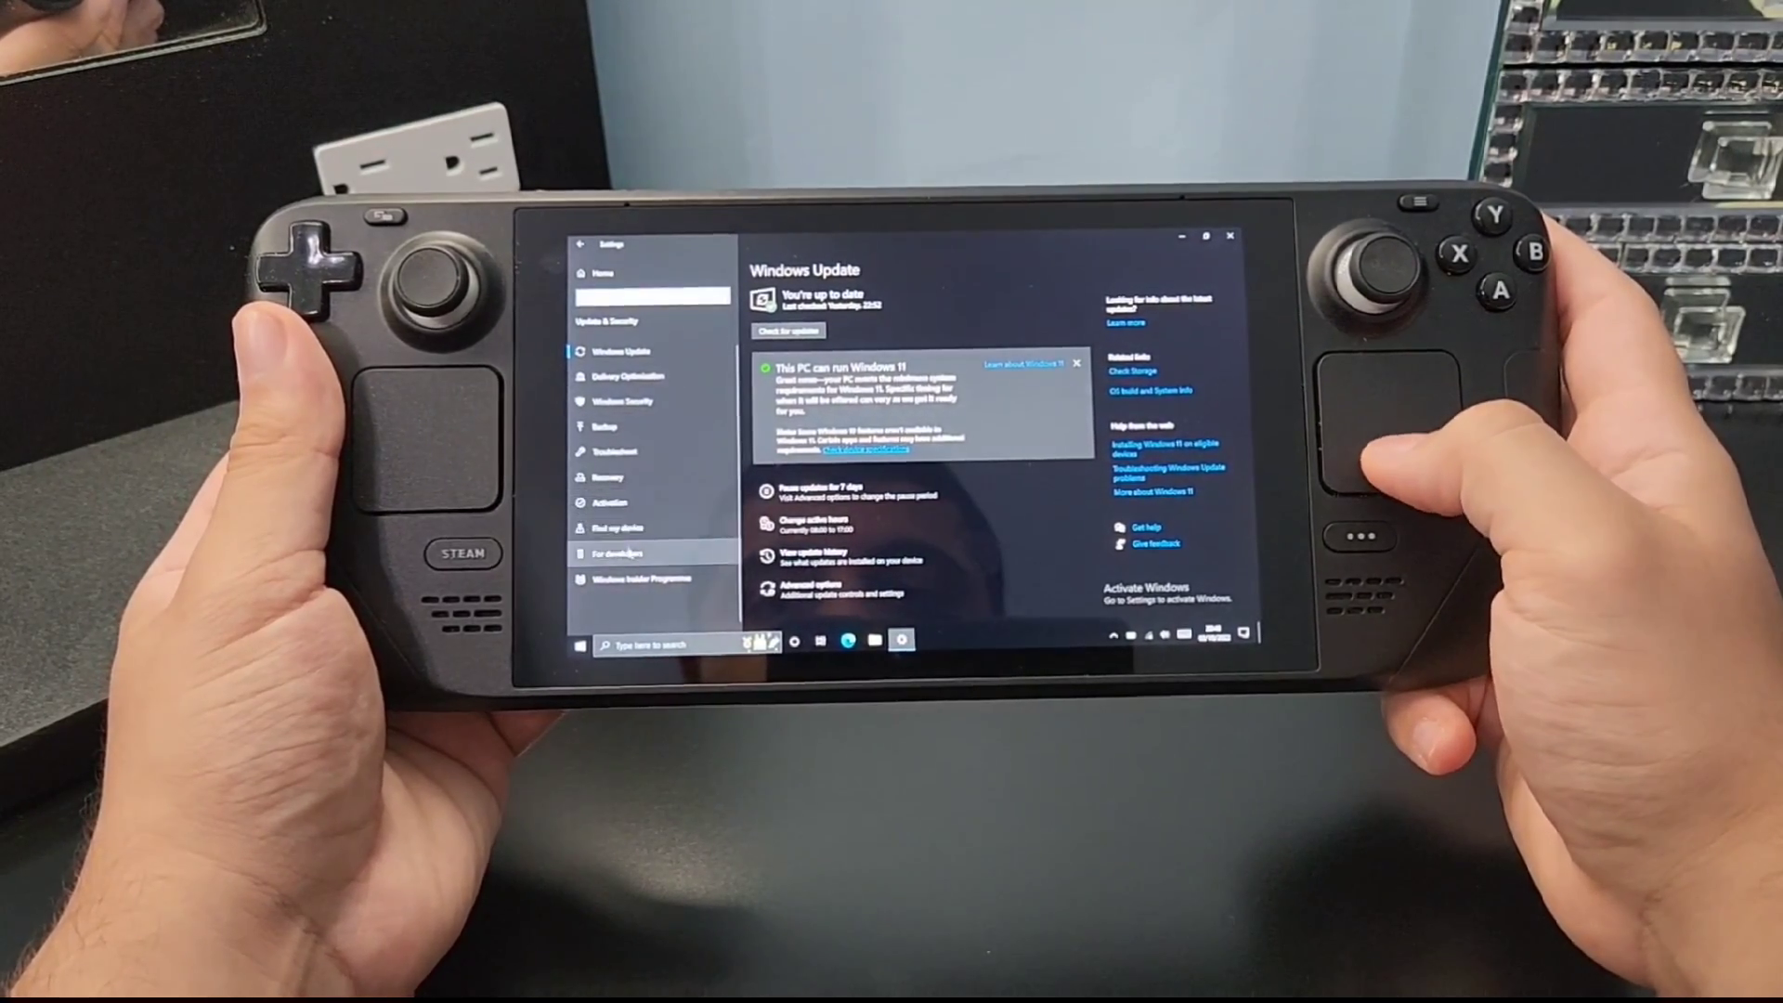
click(608, 477)
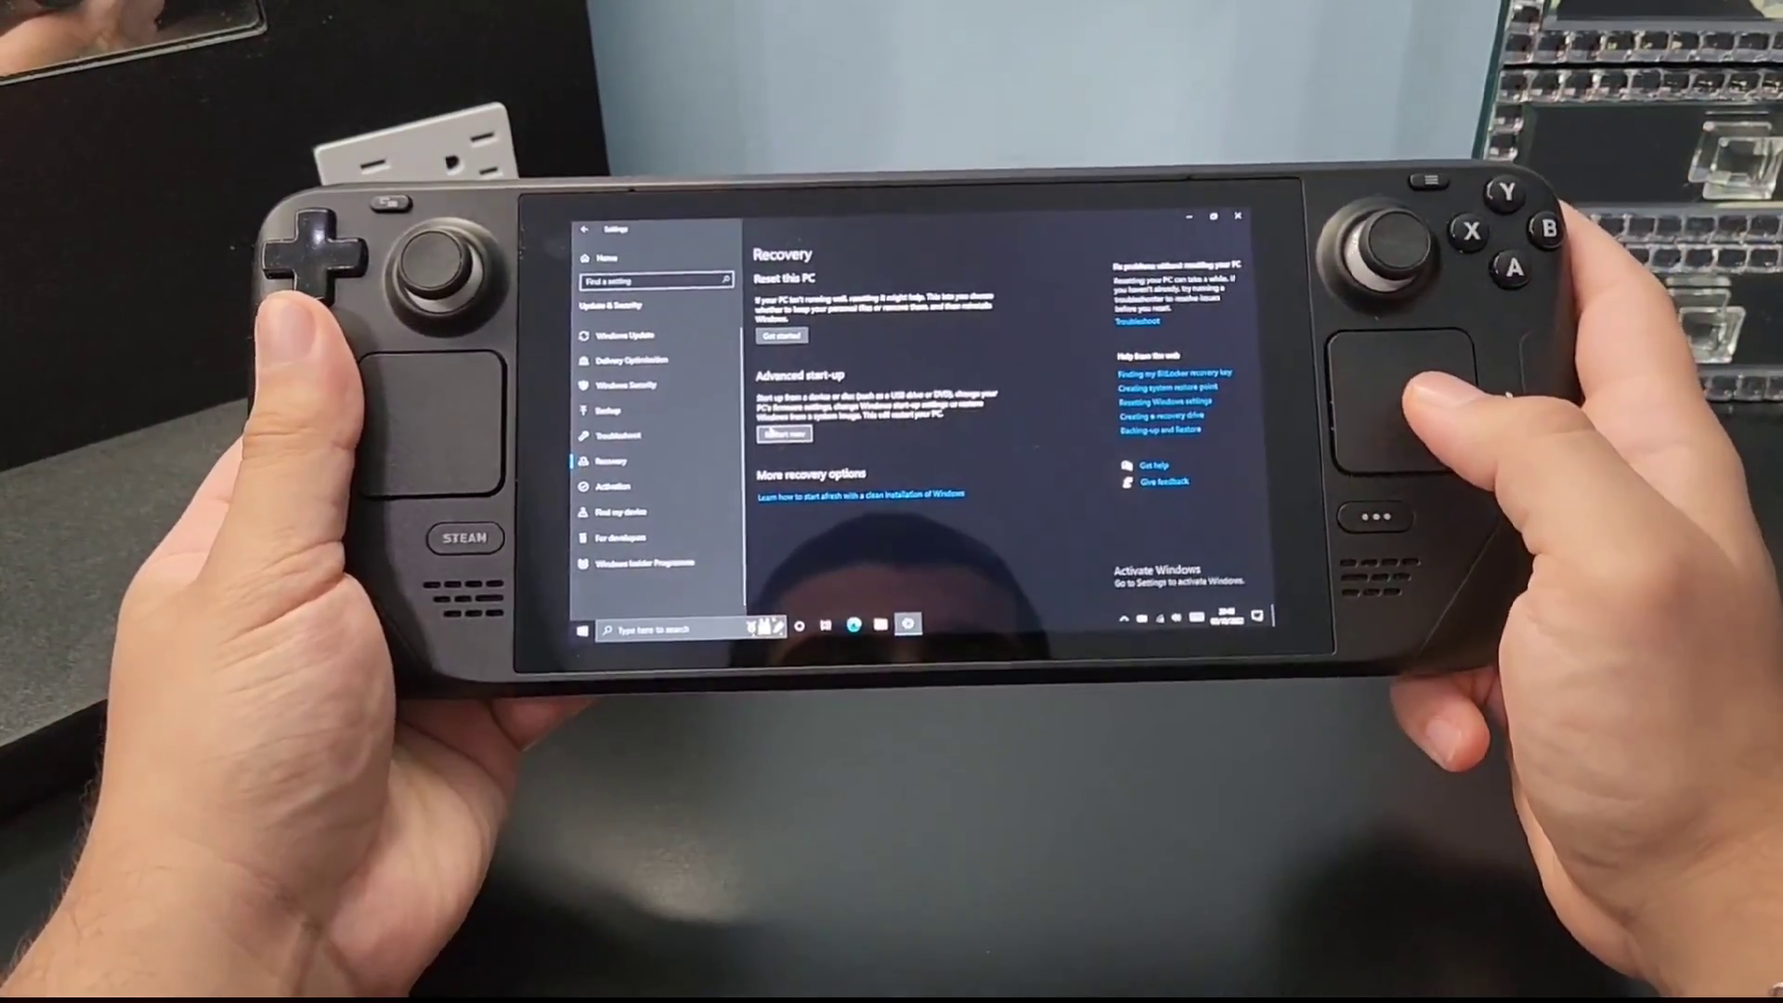
click(784, 435)
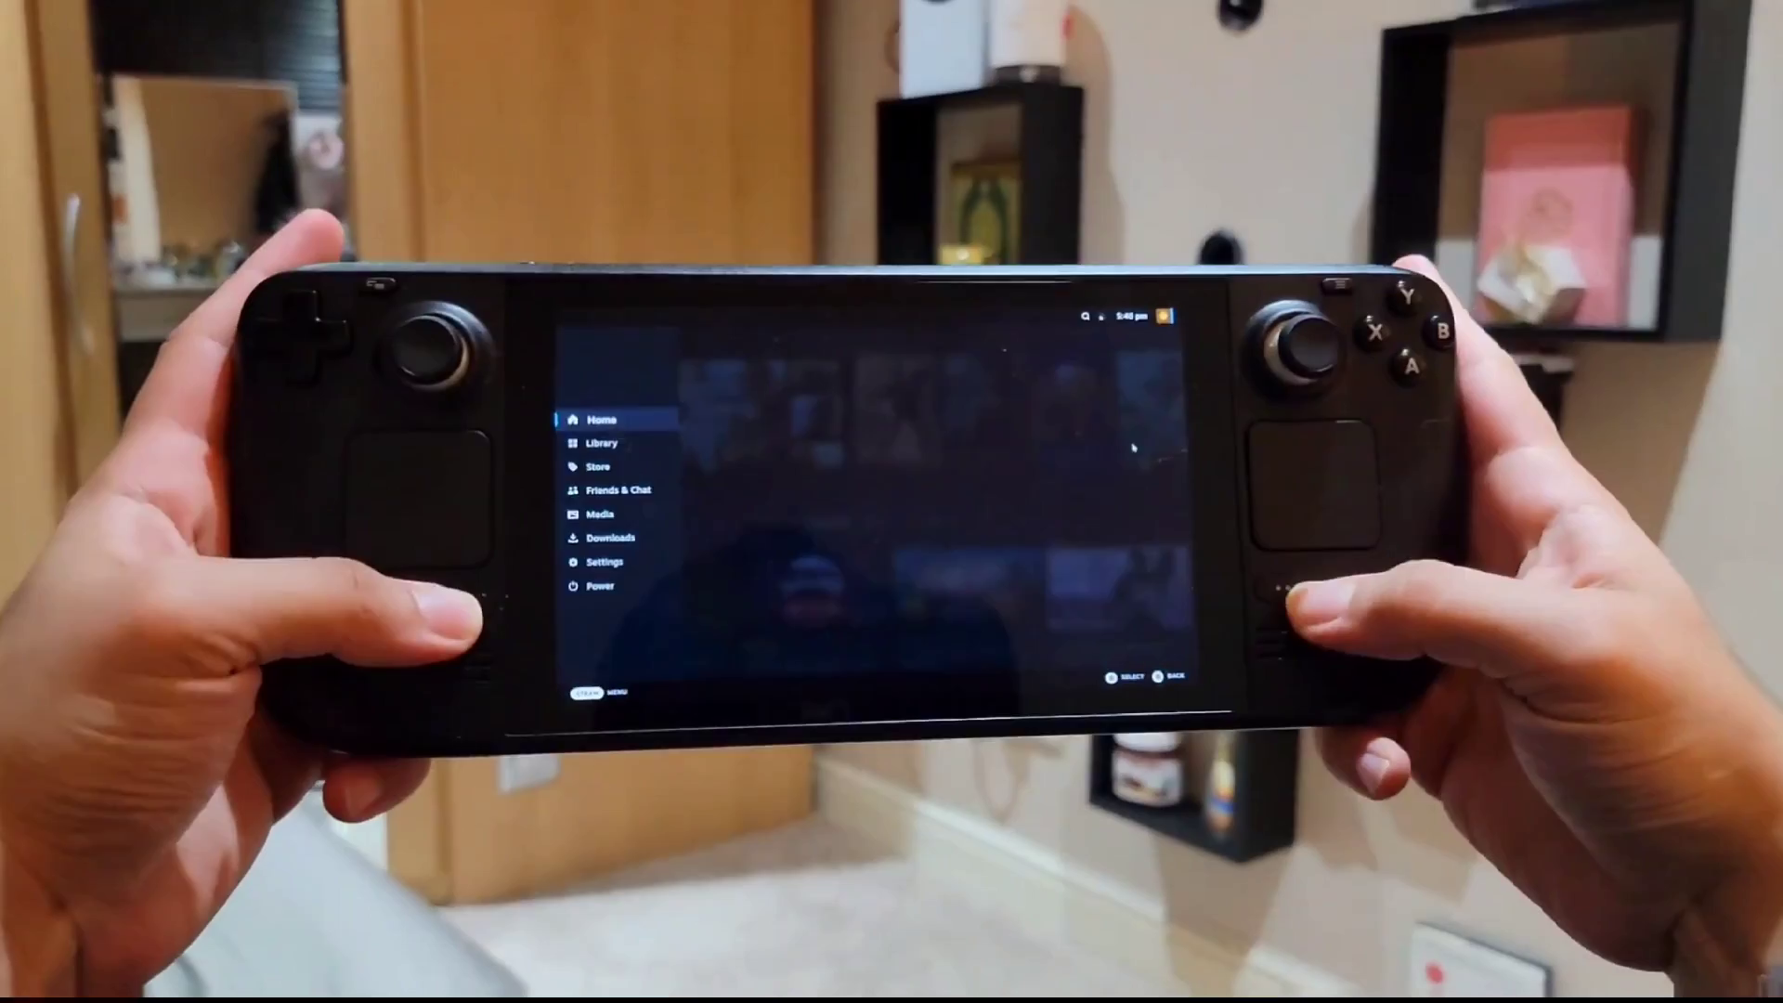
- Launch the Windows Steam desktop client to its Store home page
click(1360, 295)
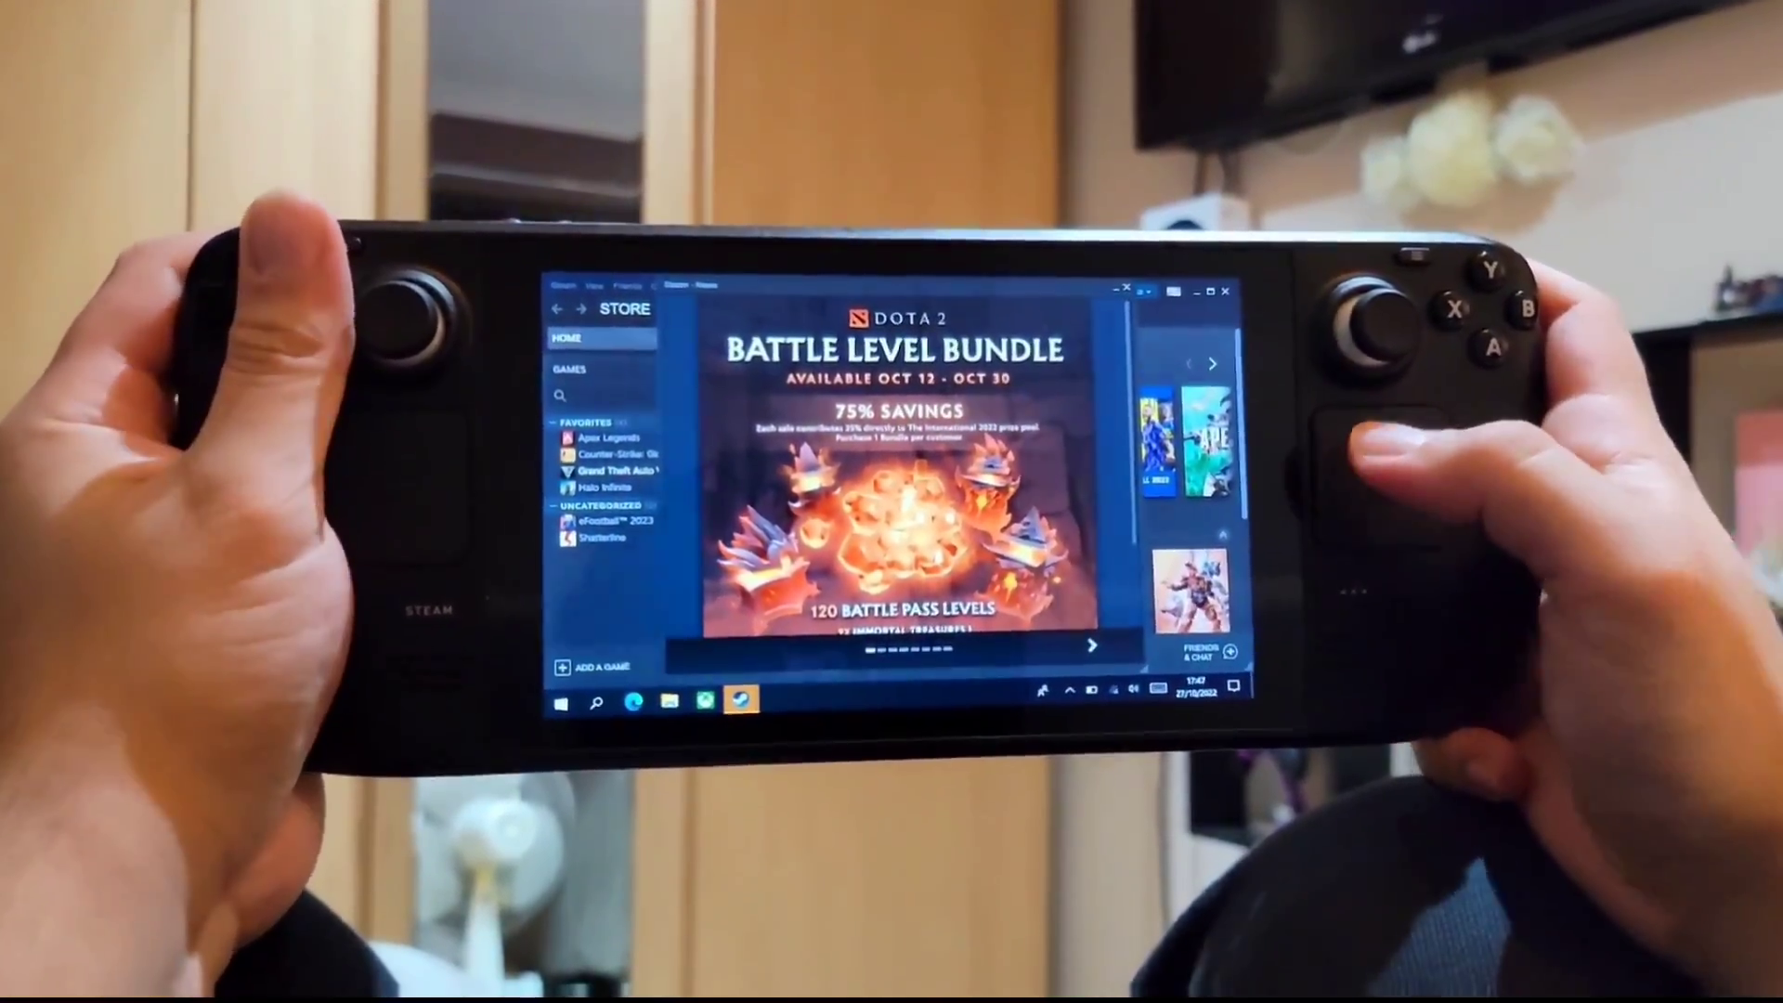
- Switch Steam's beta participation to Steam Beta Update in Settings > Account
click(729, 346)
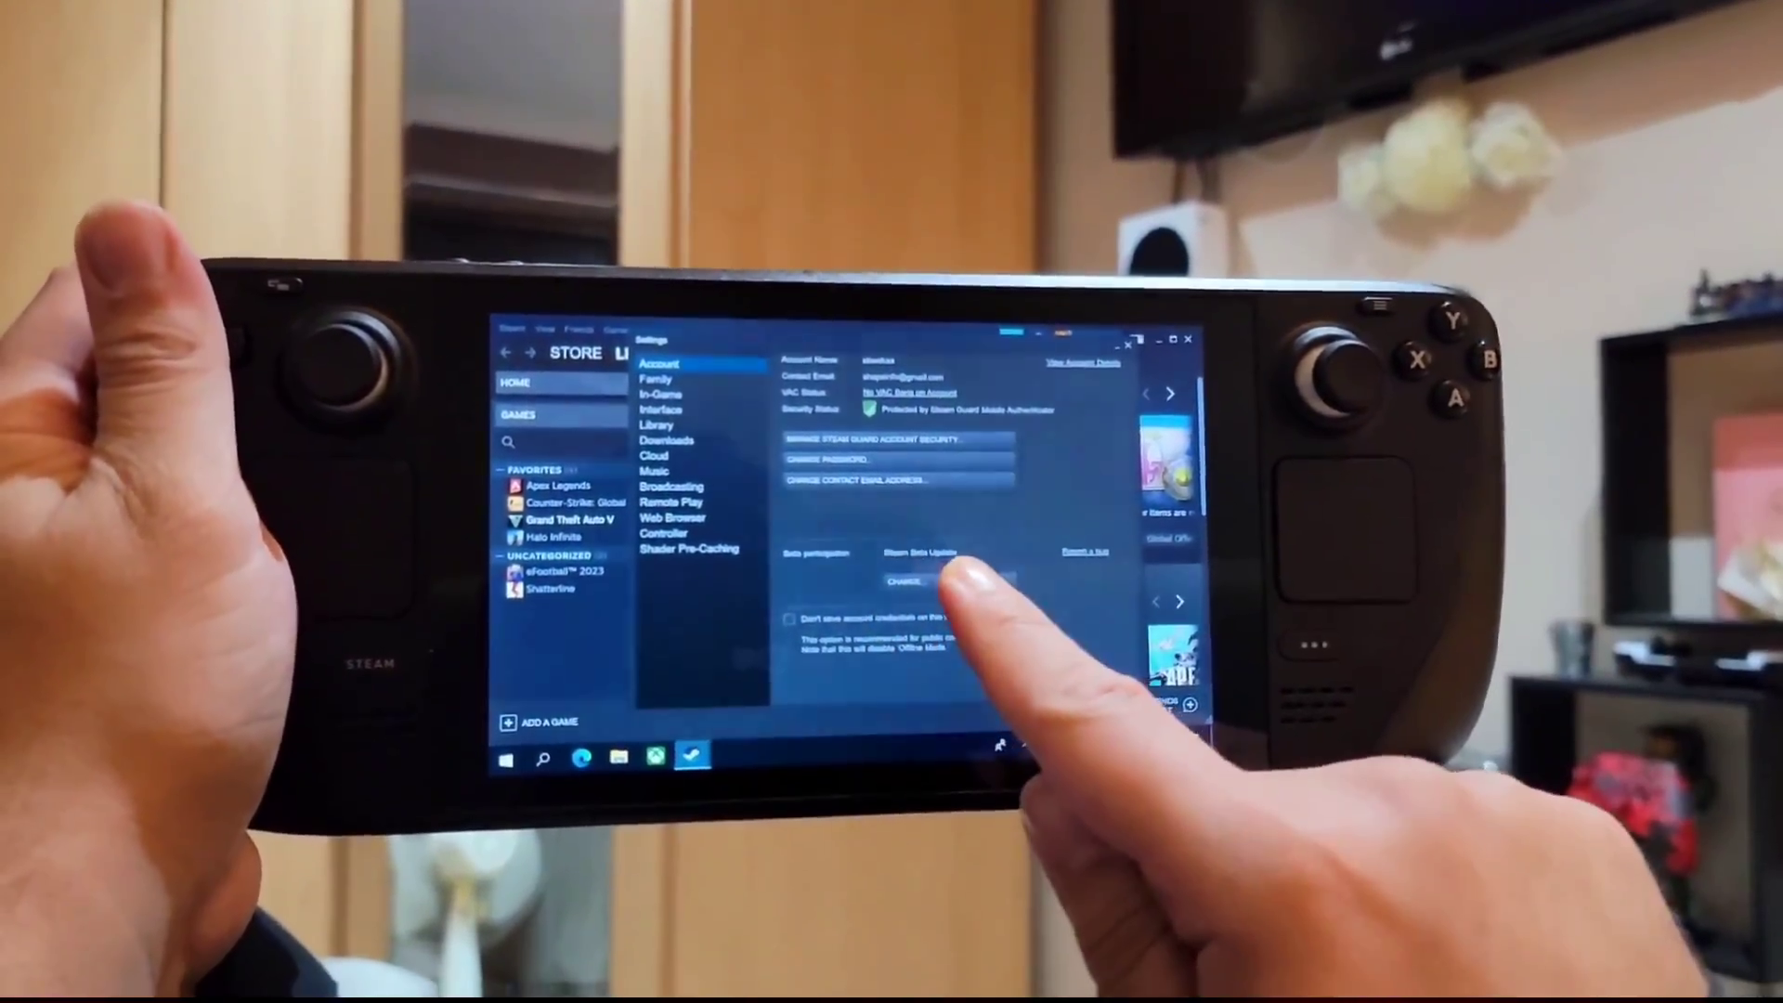
click(903, 581)
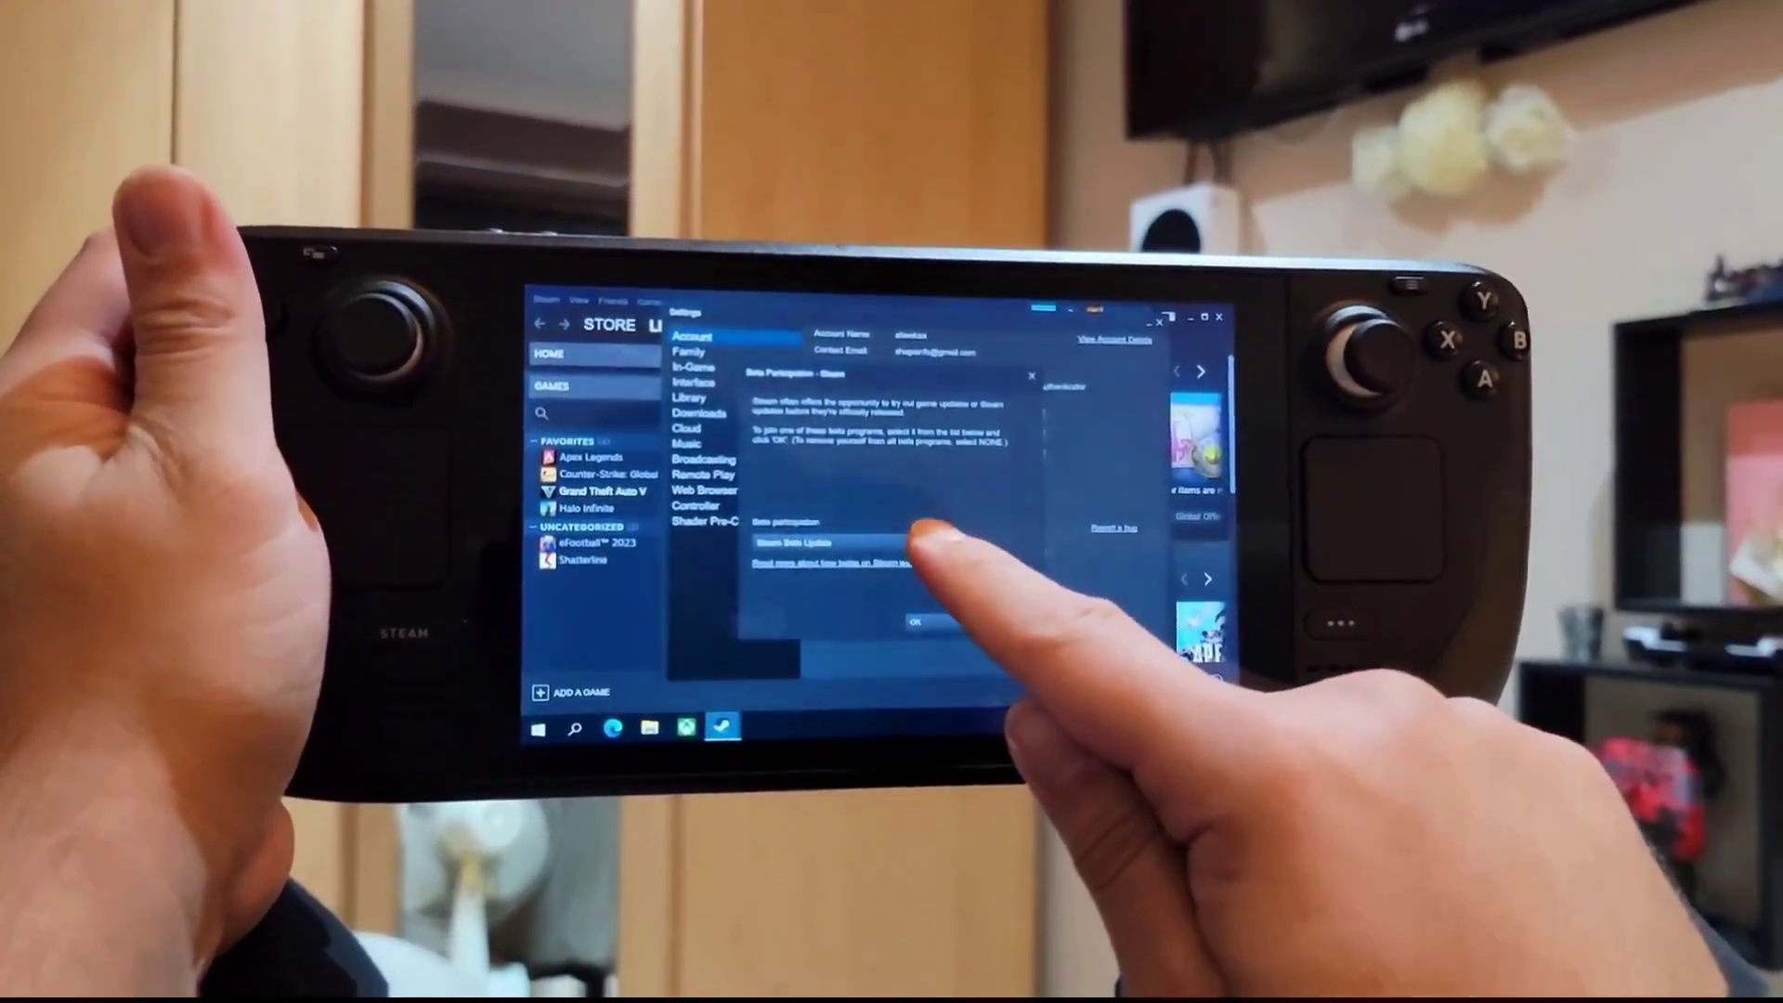
click(916, 623)
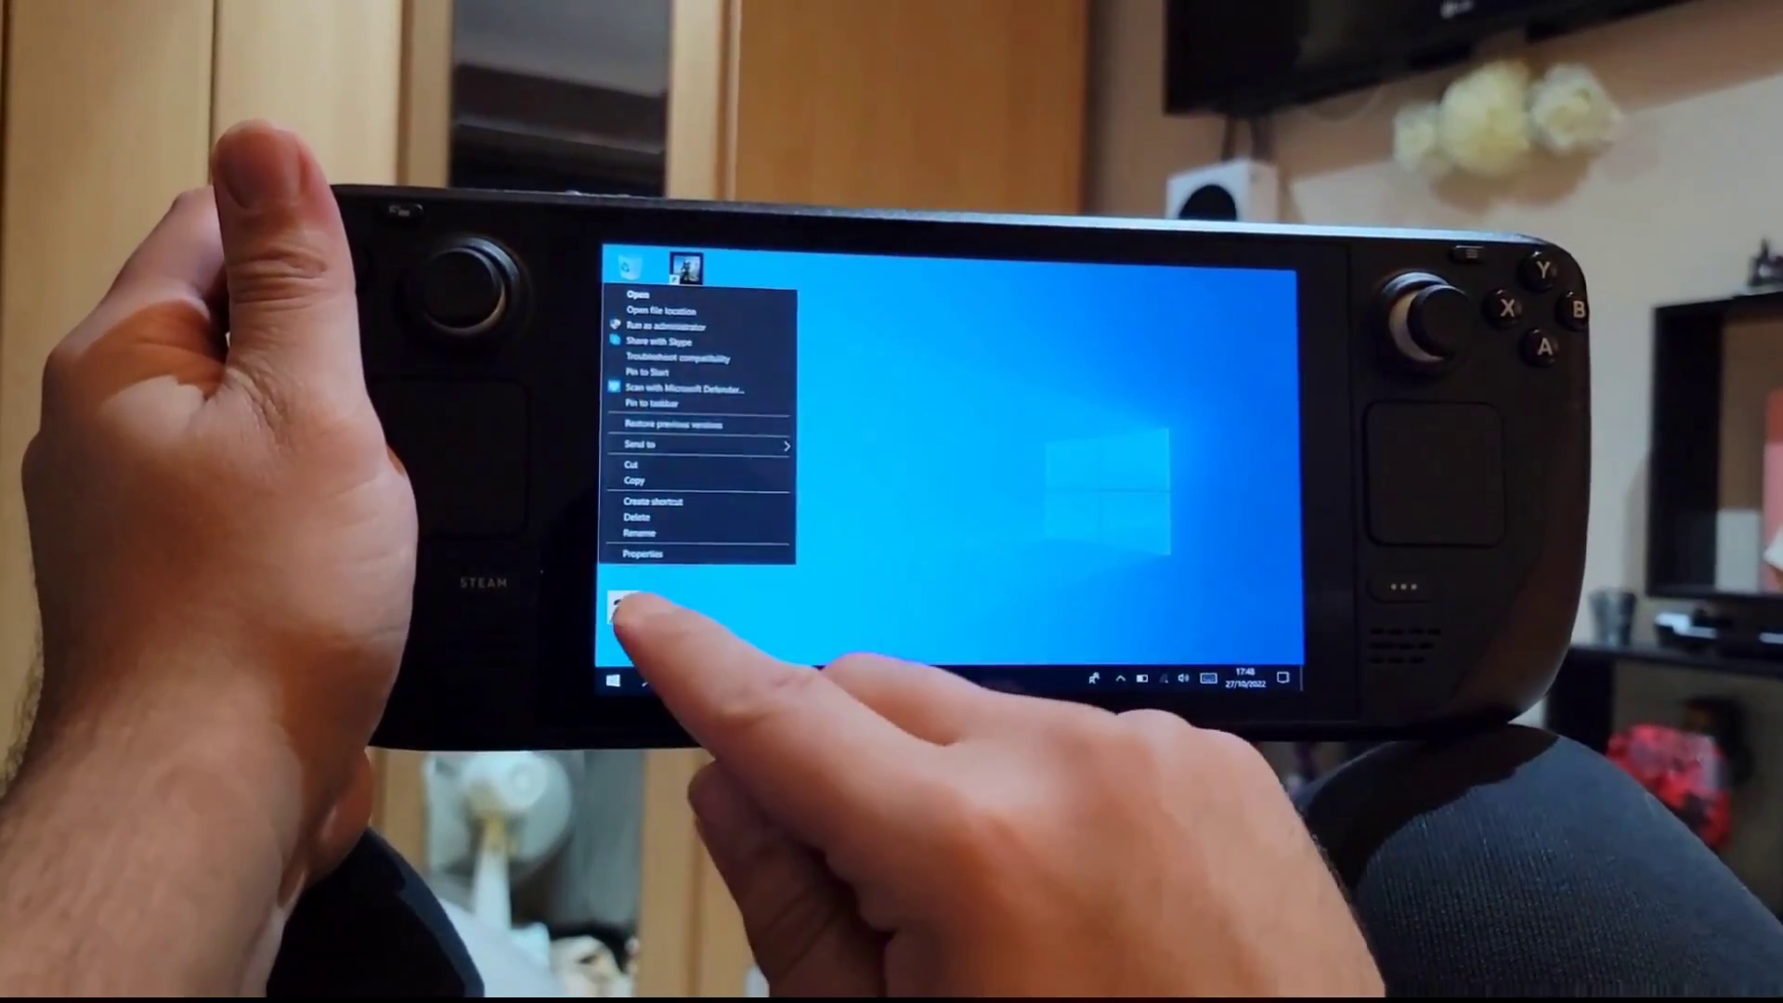
- Open the Steam desktop shortcut's Properties and click into its Target path field
click(643, 554)
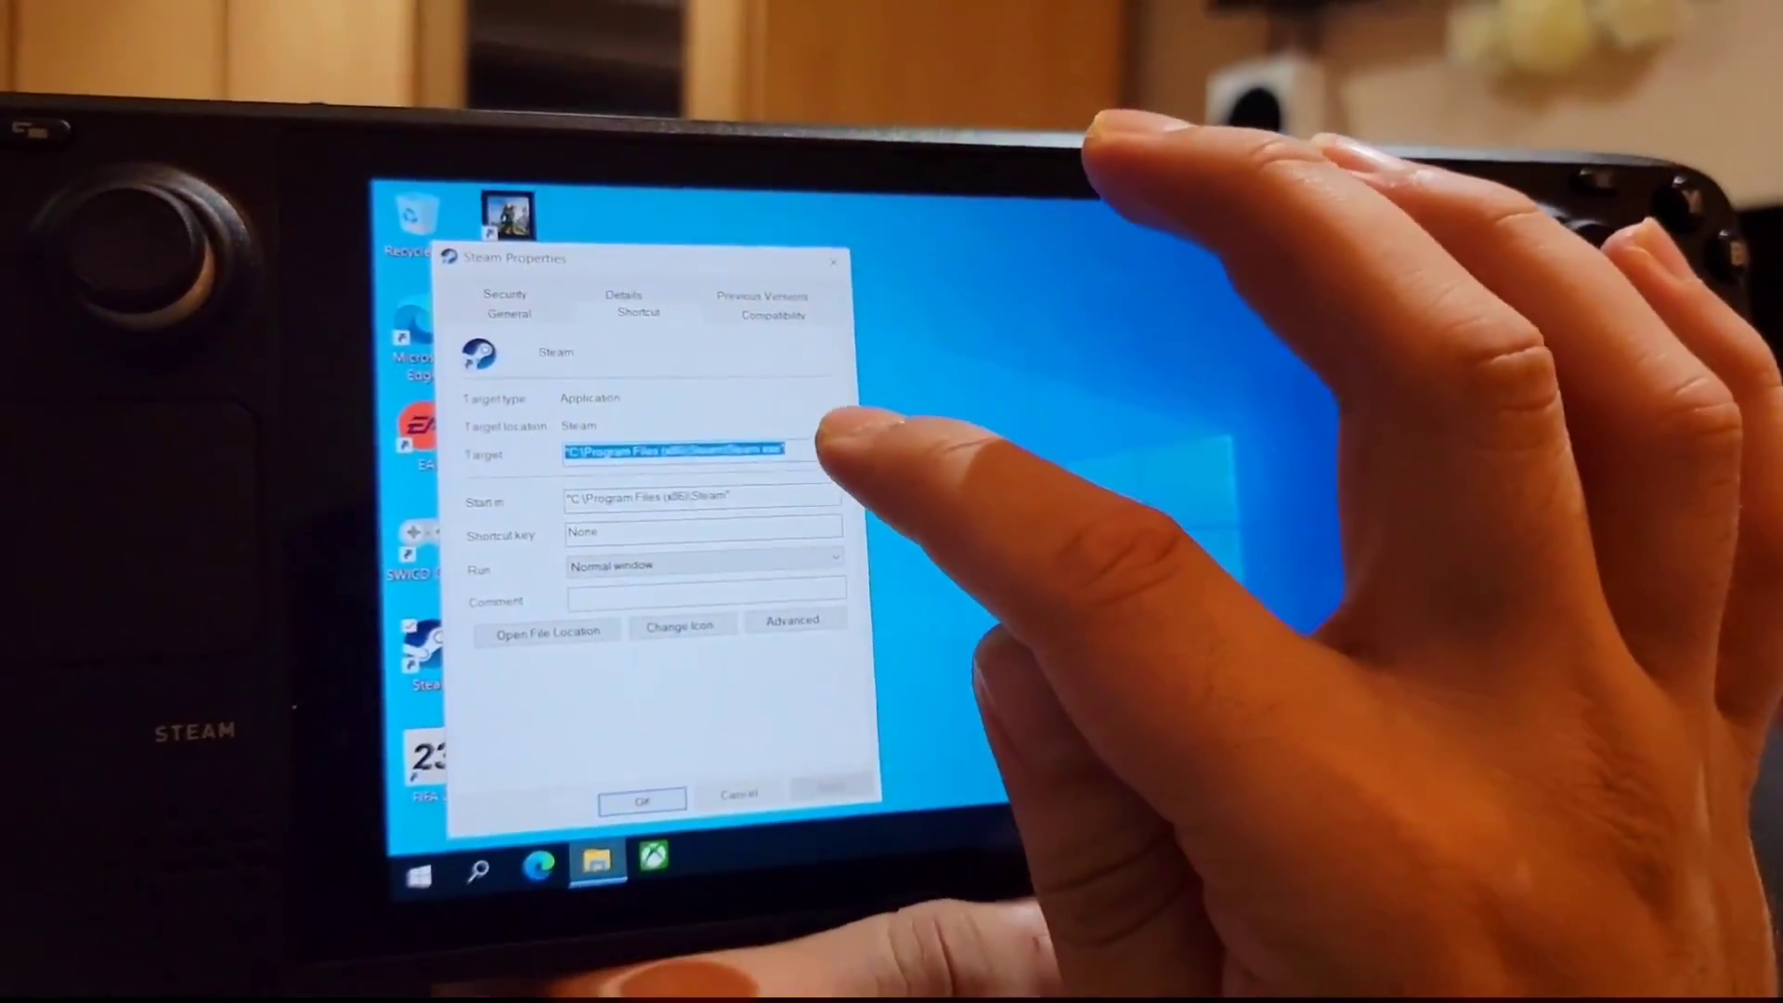
click(683, 455)
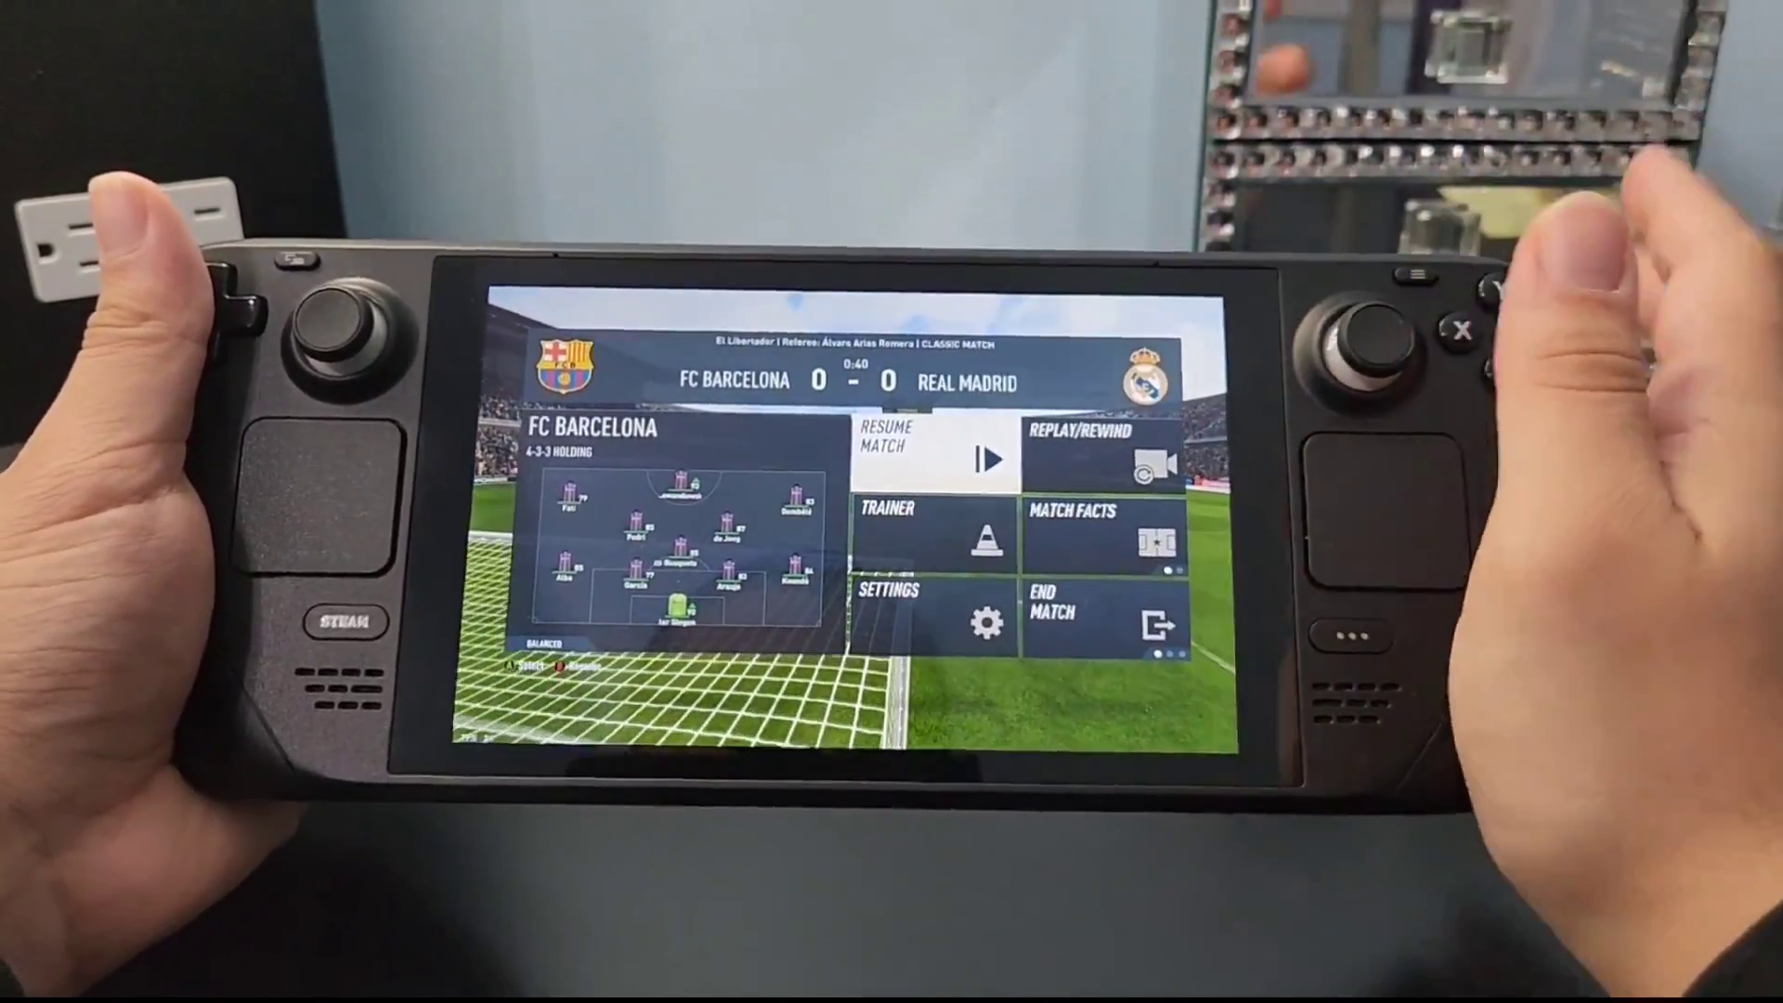
- Start the FC Barcelona vs Real Madrid football match and pause it
click(986, 460)
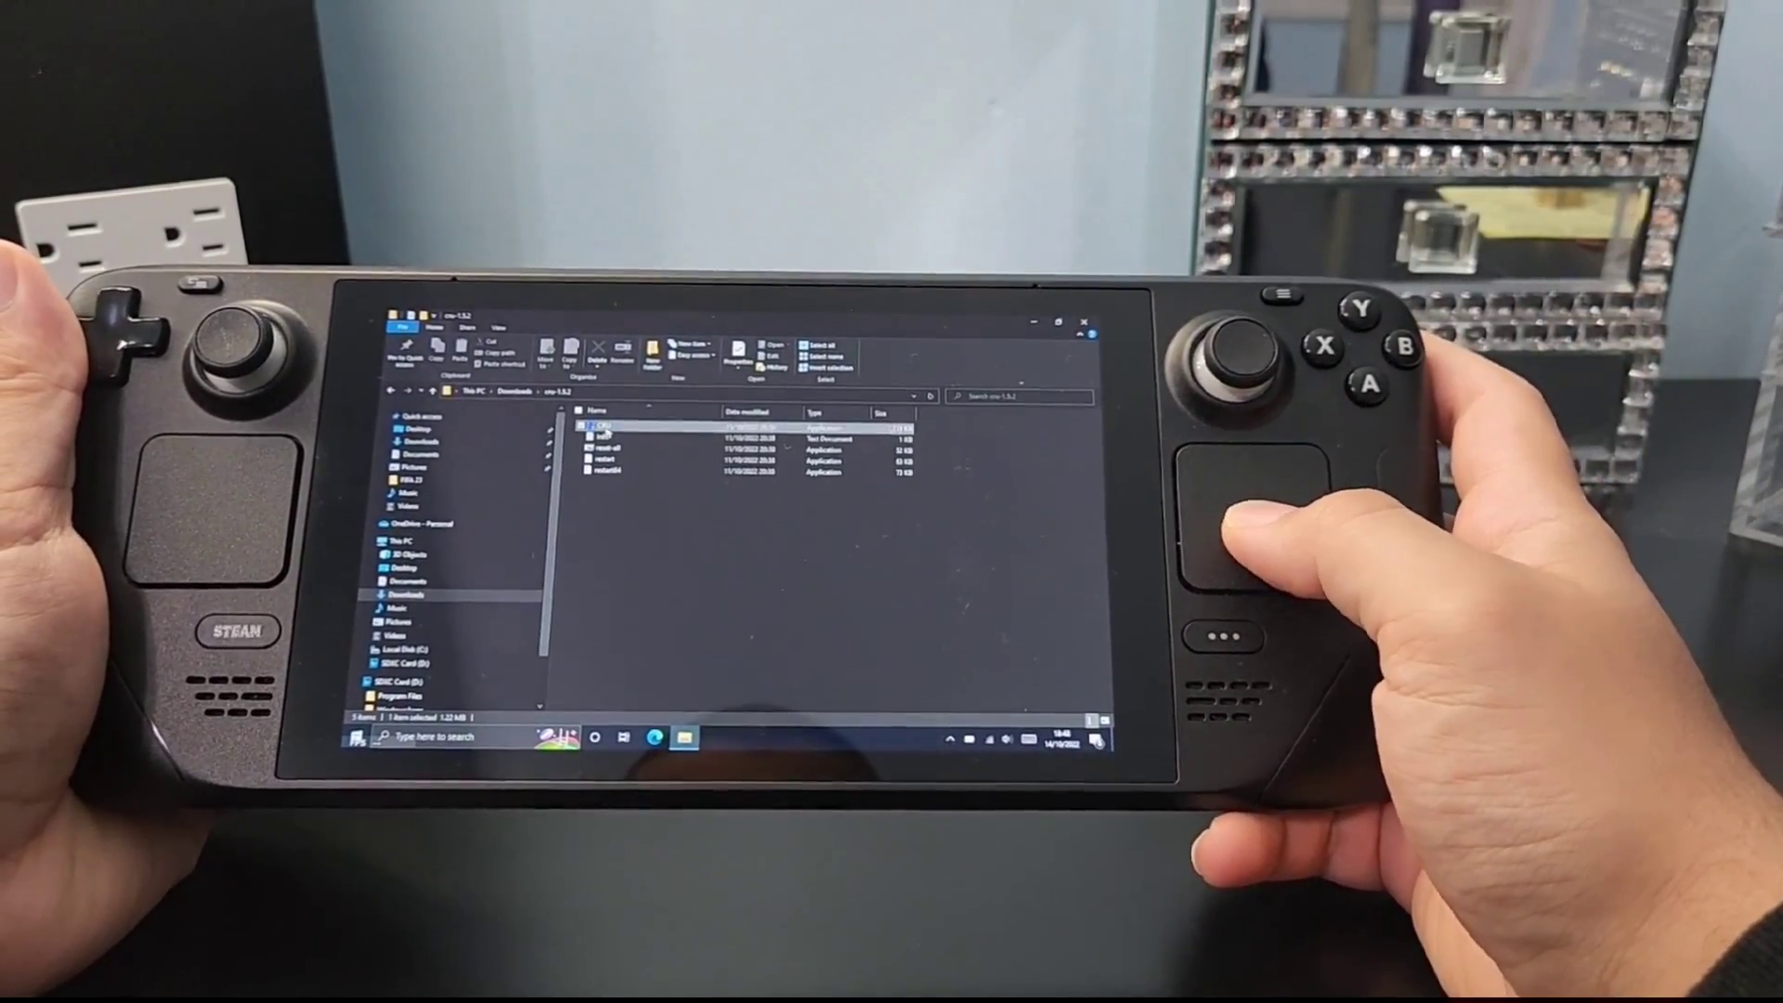
- Run CRU from cru-1.5.2 as administrator and accept the UAC prompt
right_click(597, 432)
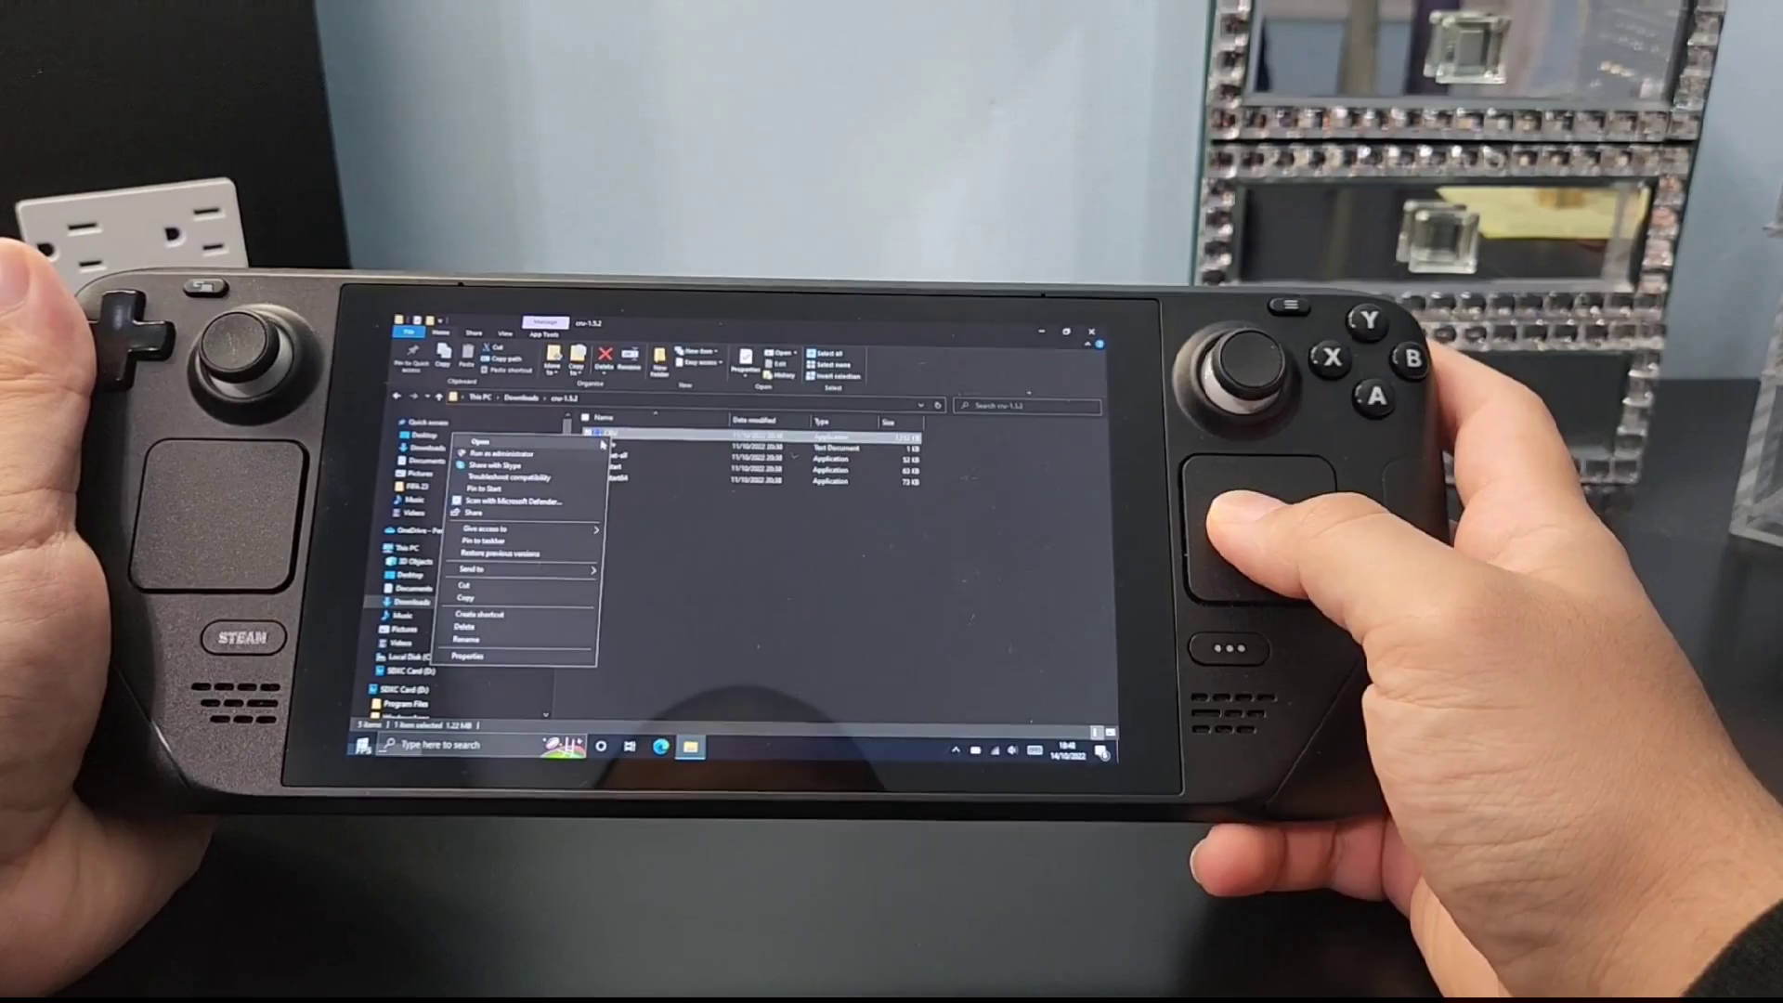
click(484, 442)
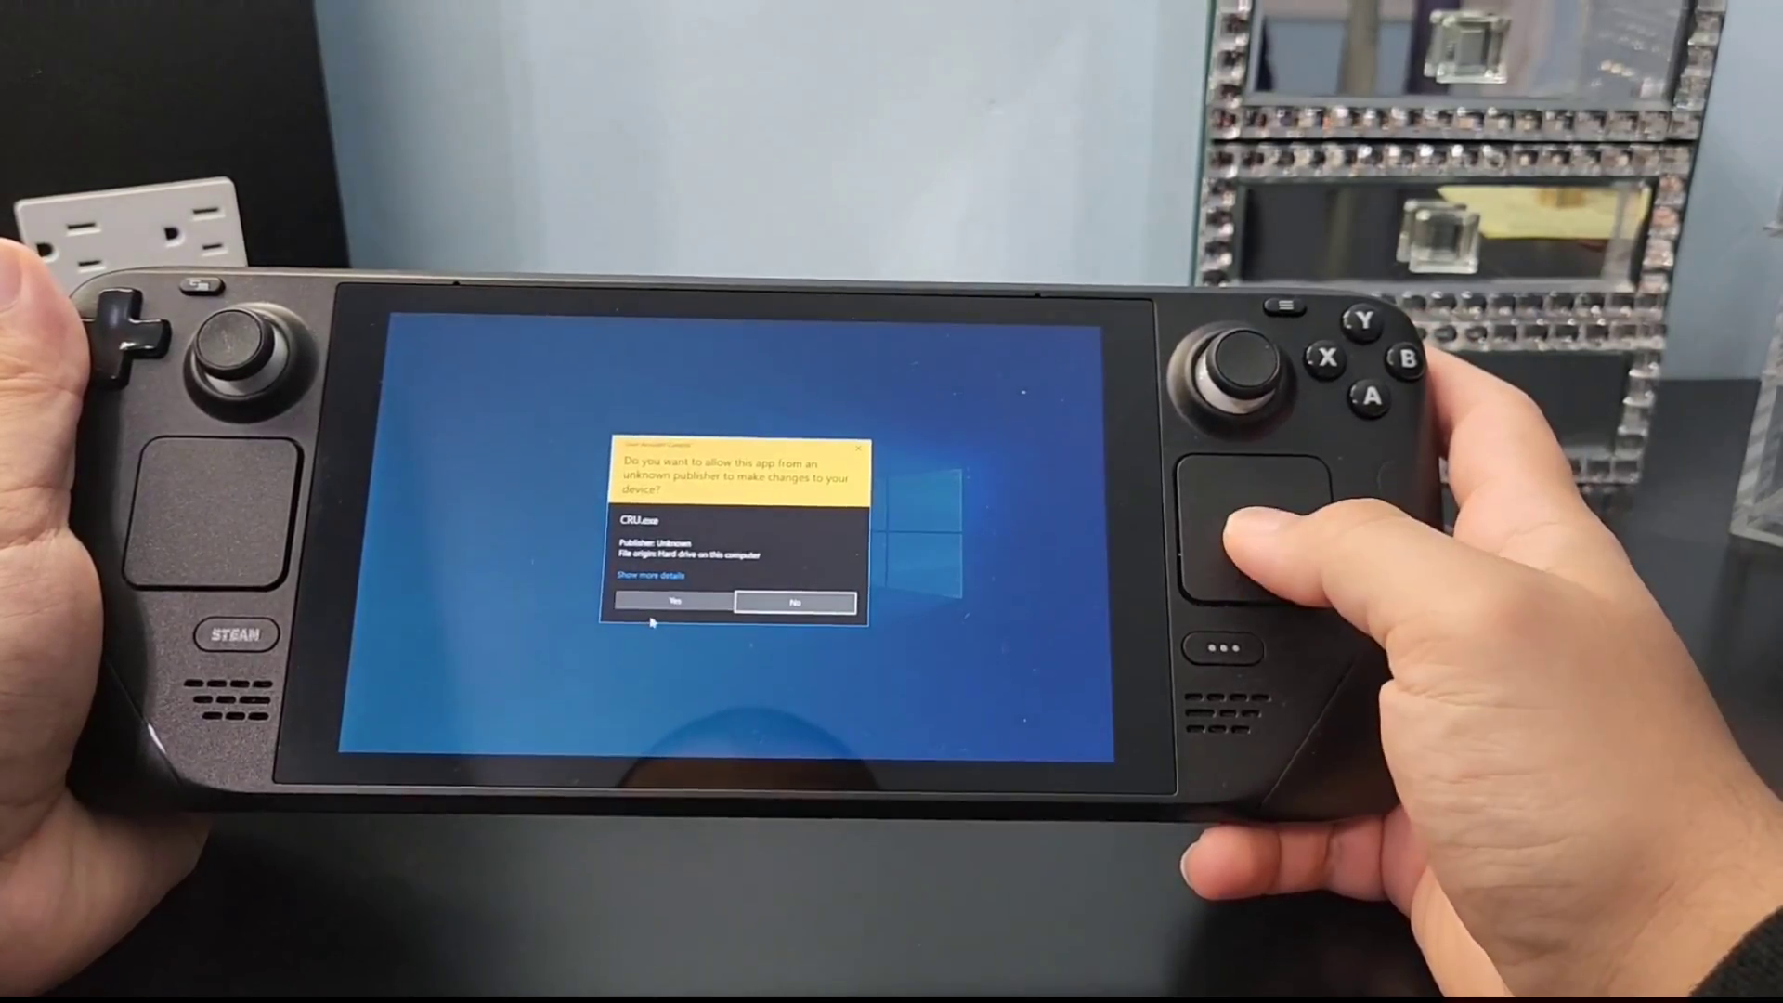
click(672, 601)
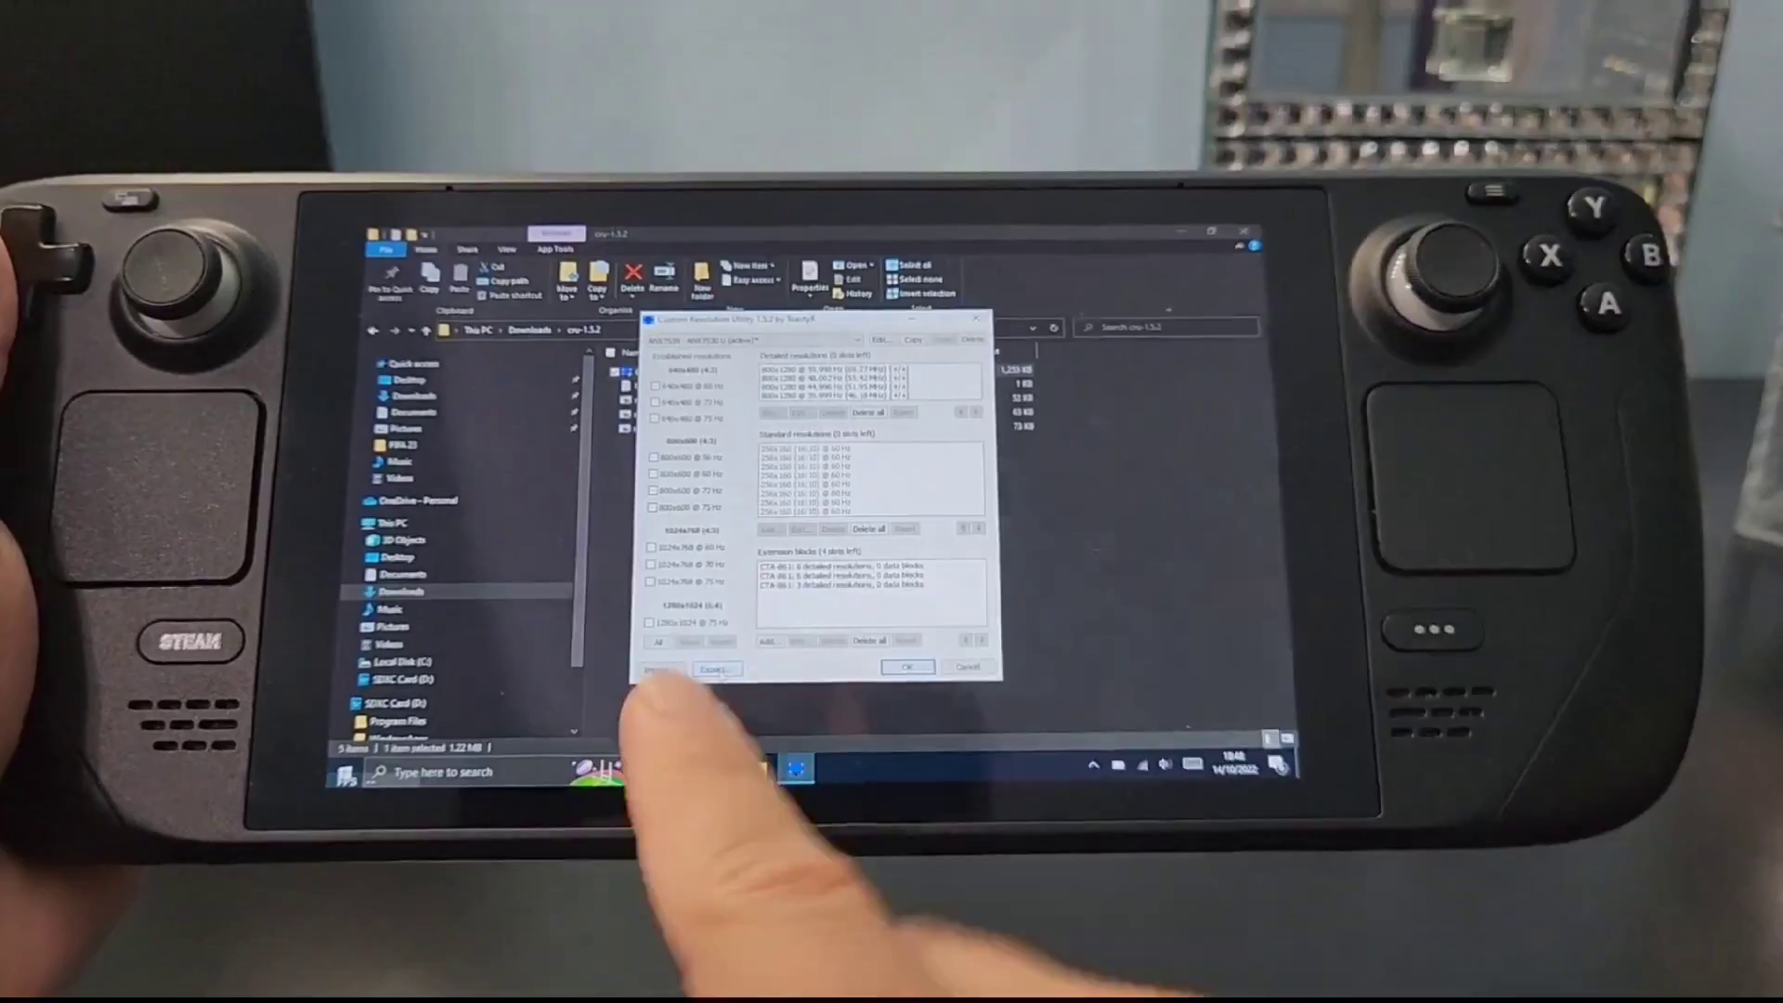
- Import the saved CRU display profile with extra refresh rates and save with OK
click(715, 669)
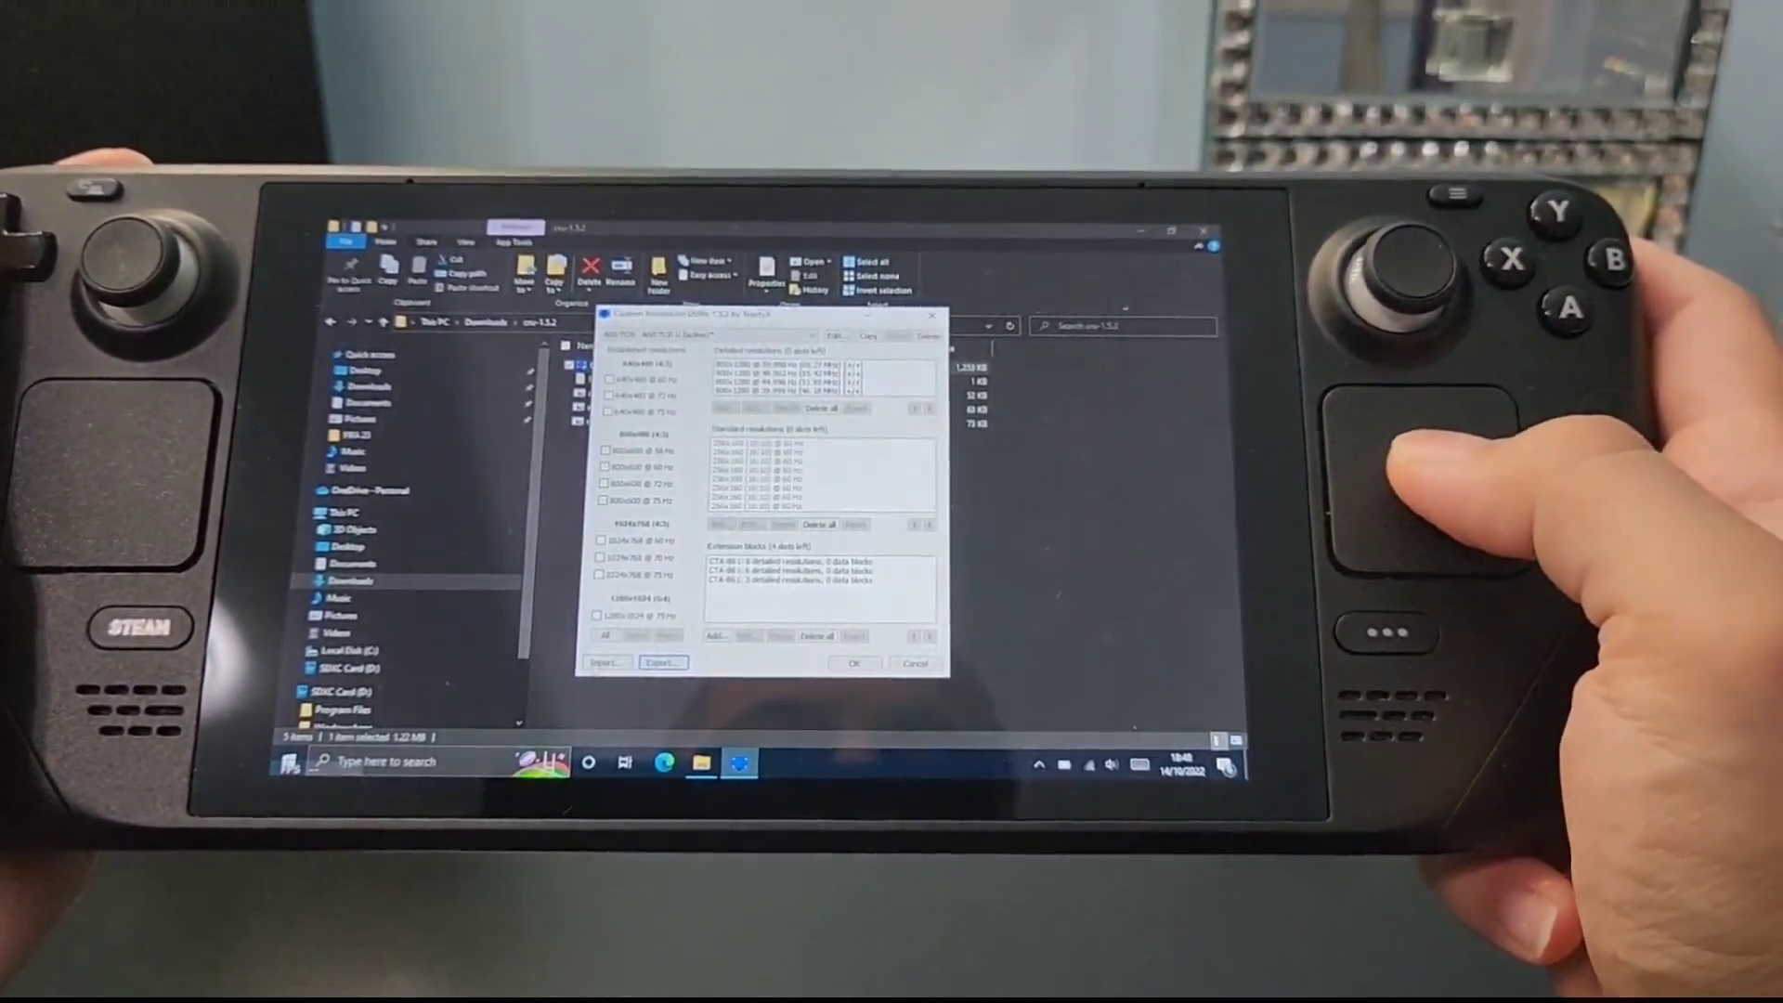
click(607, 663)
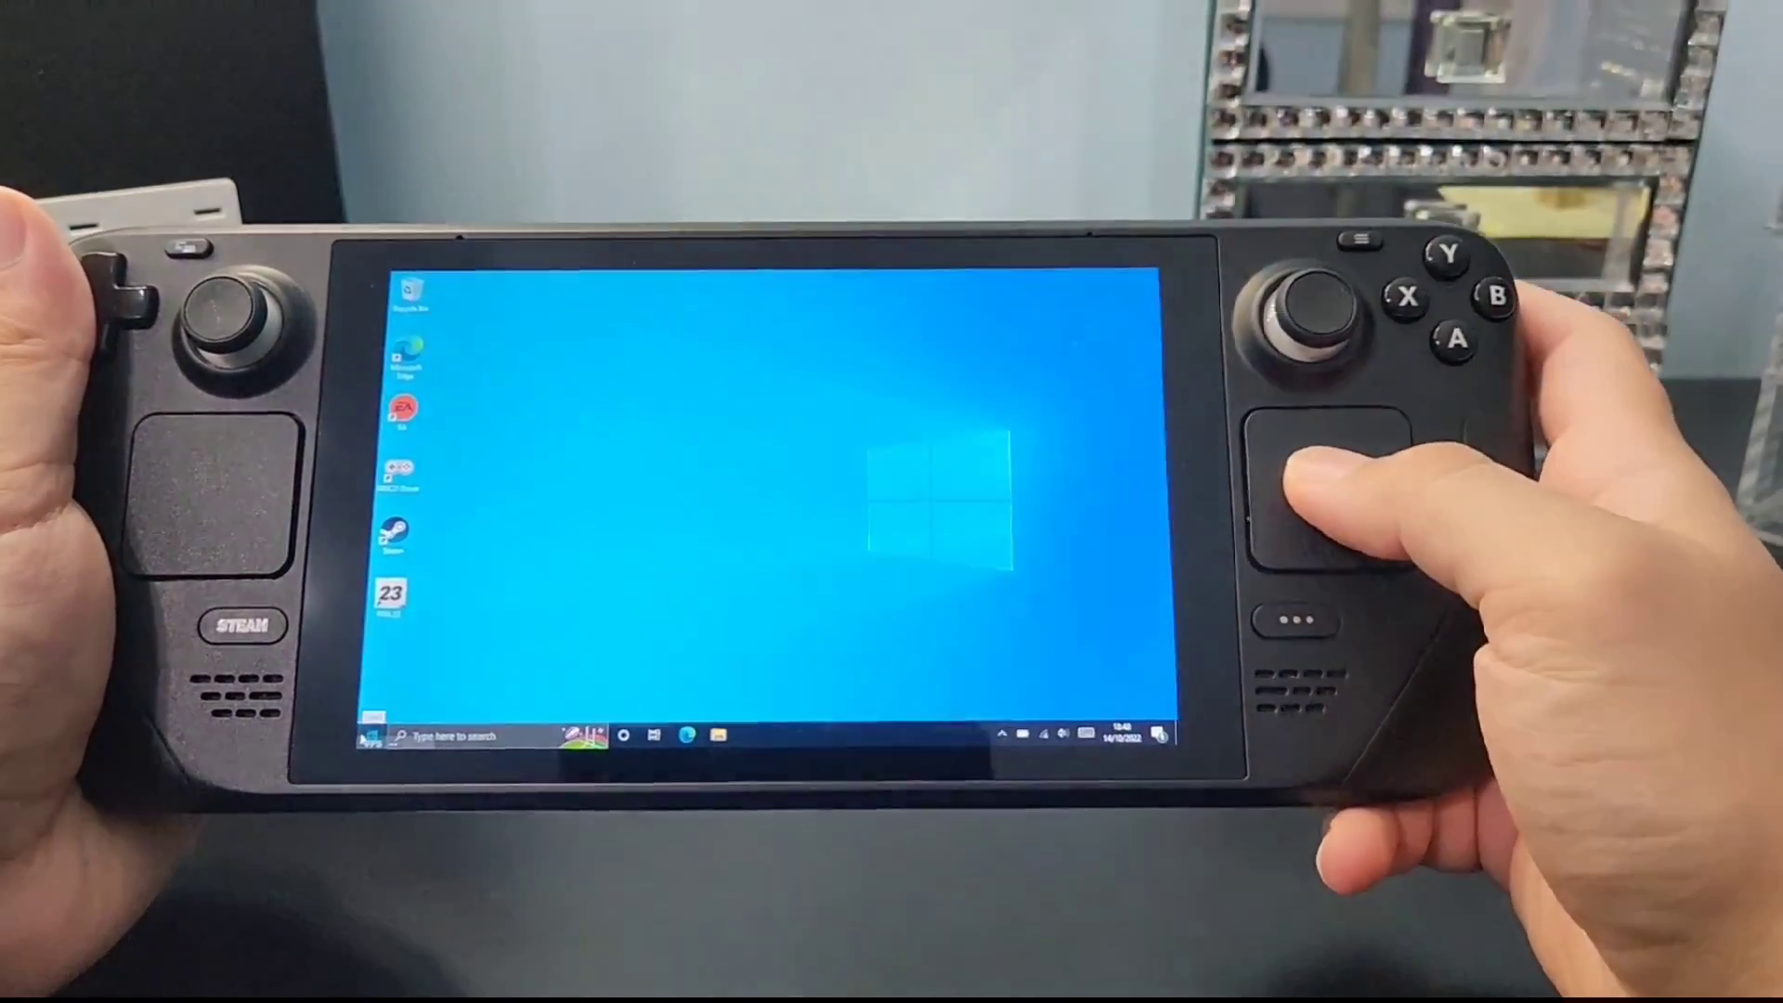
- Open Display settings from the desktop right-click menu, showing 1280 × 800 landscape
click(368, 734)
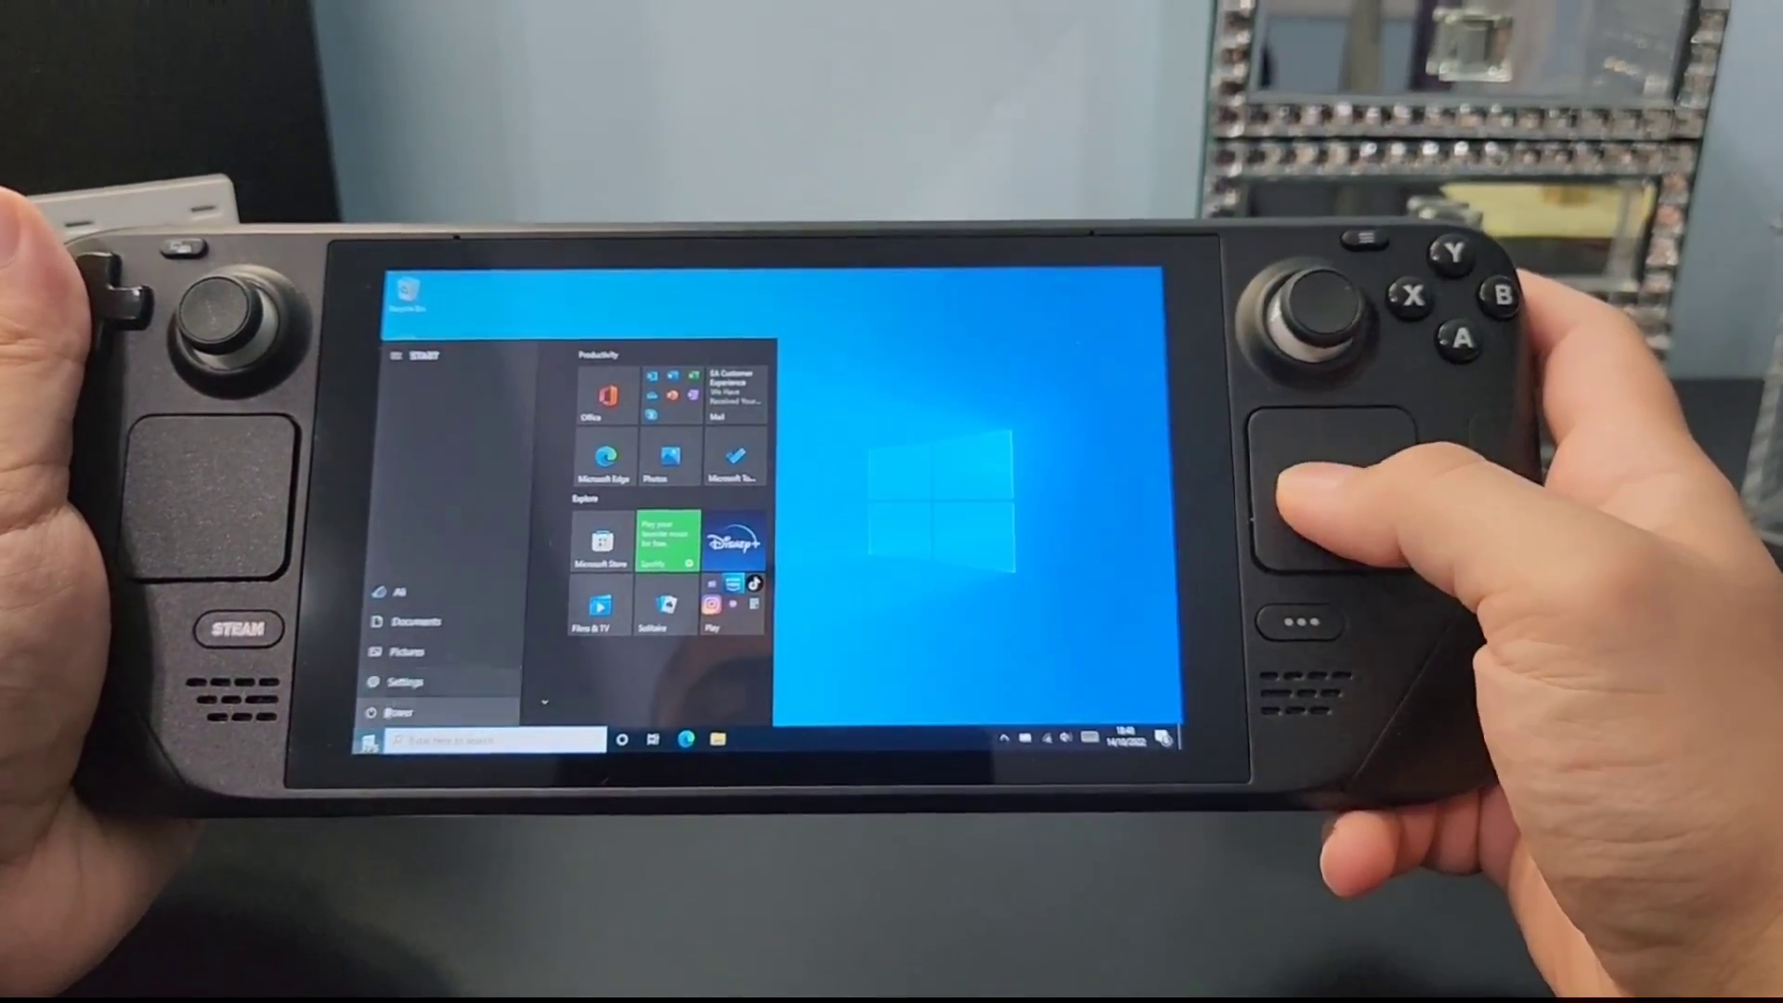
click(384, 710)
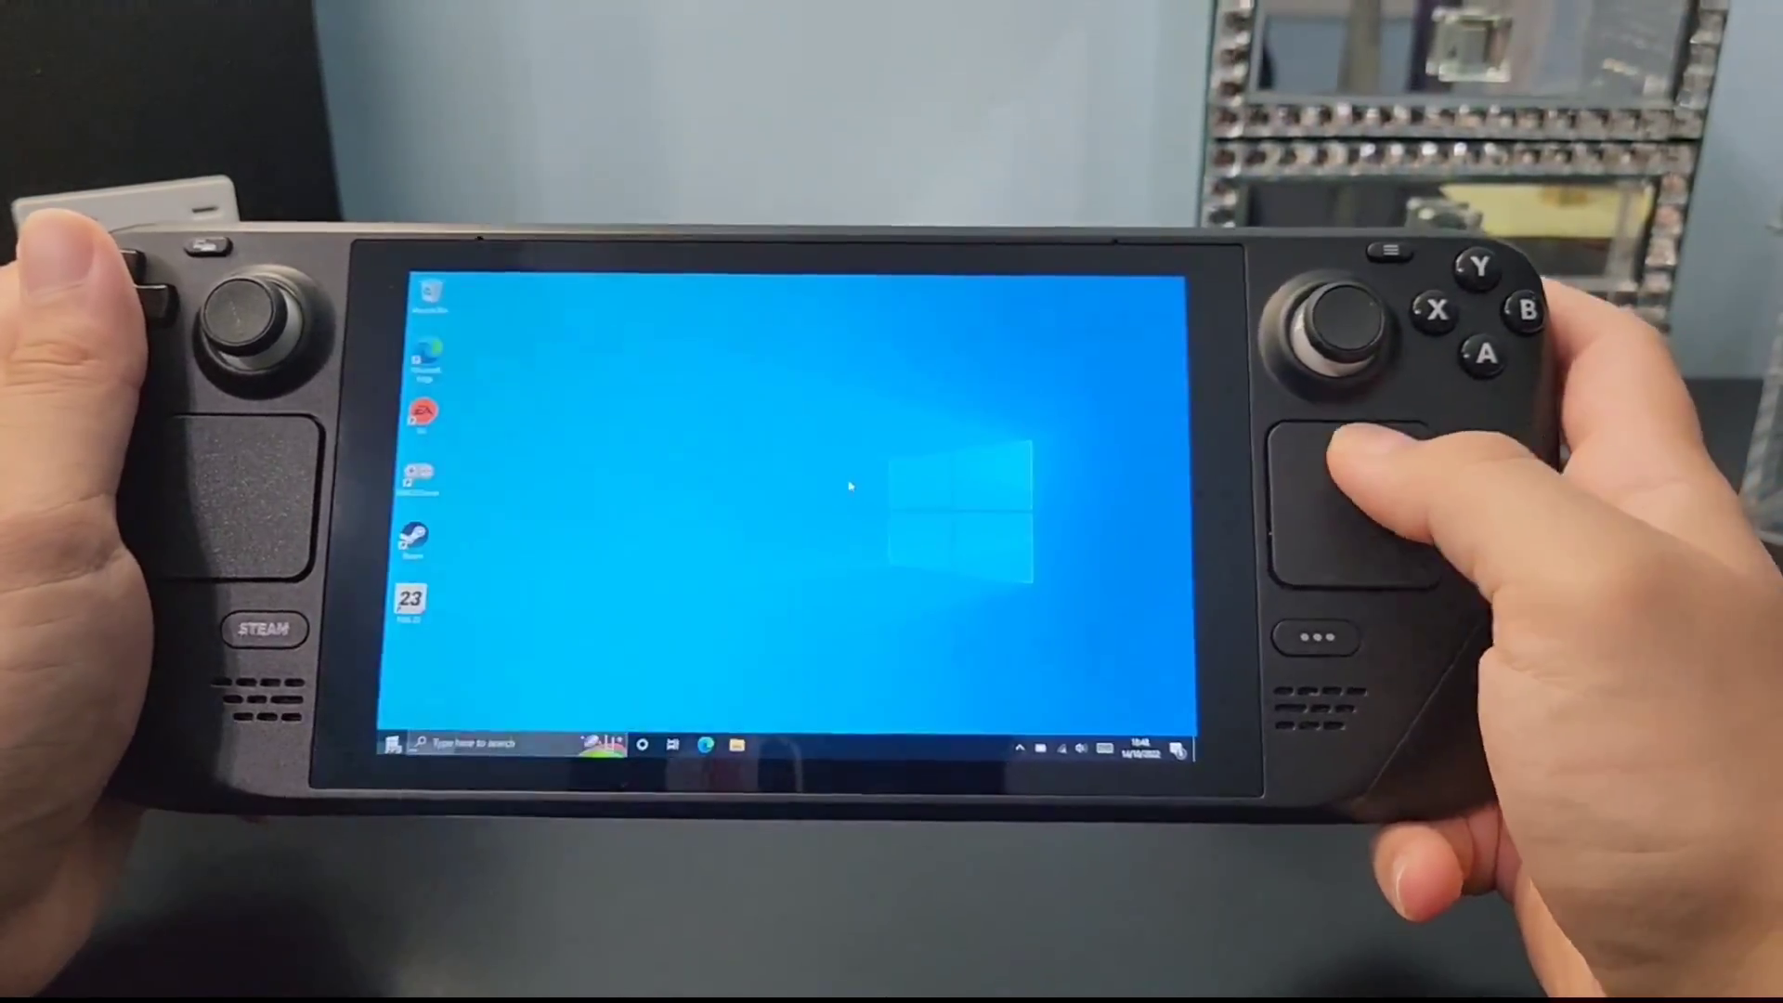
right_click(847, 487)
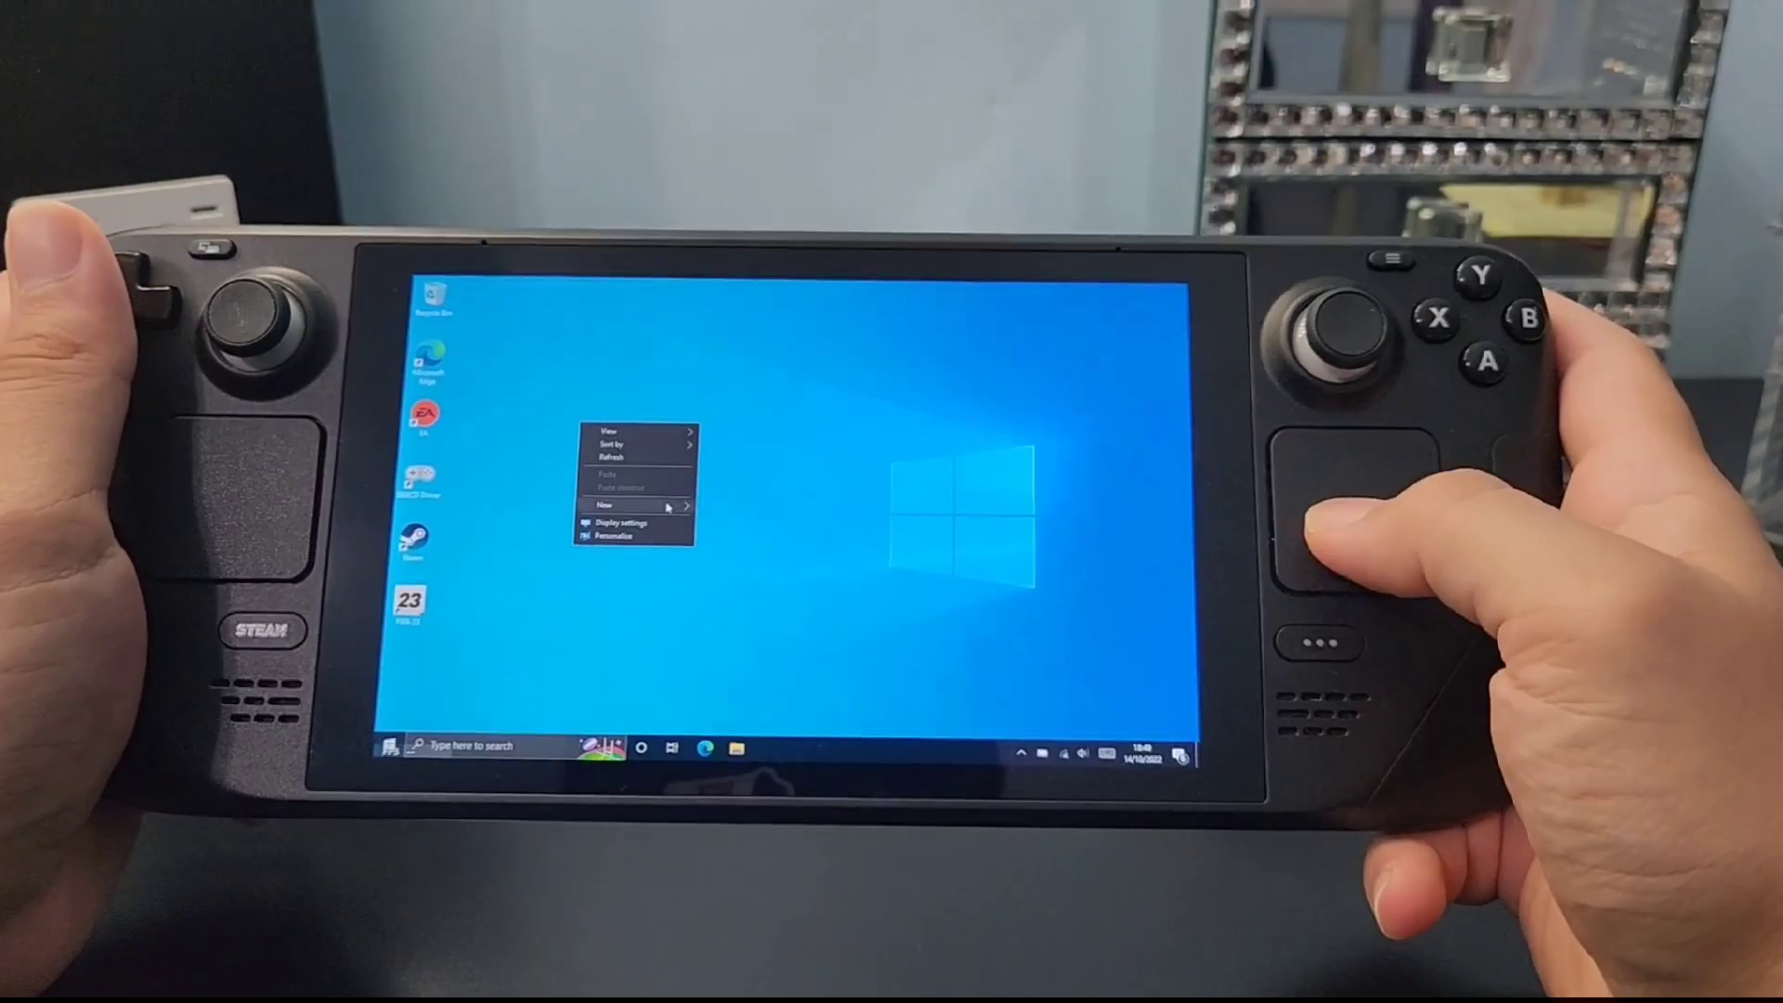
click(621, 523)
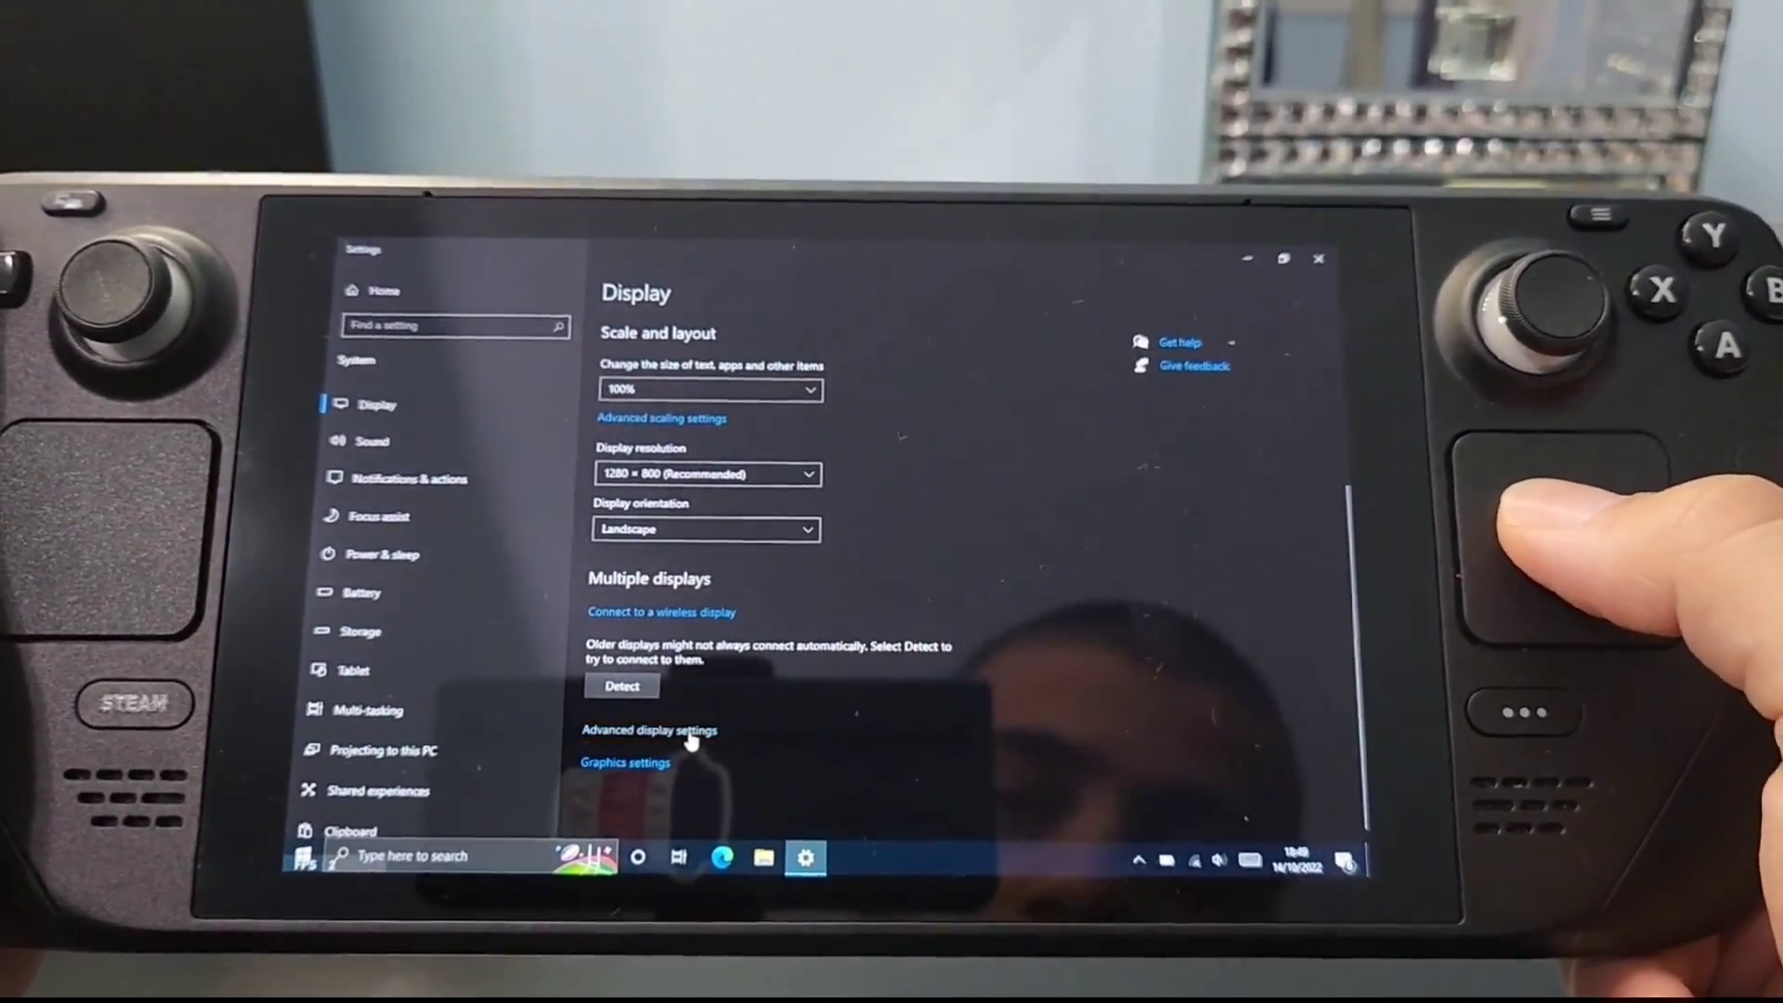
- Check Advanced display settings (48 Hz) and open Display 1's adapter properties
click(650, 729)
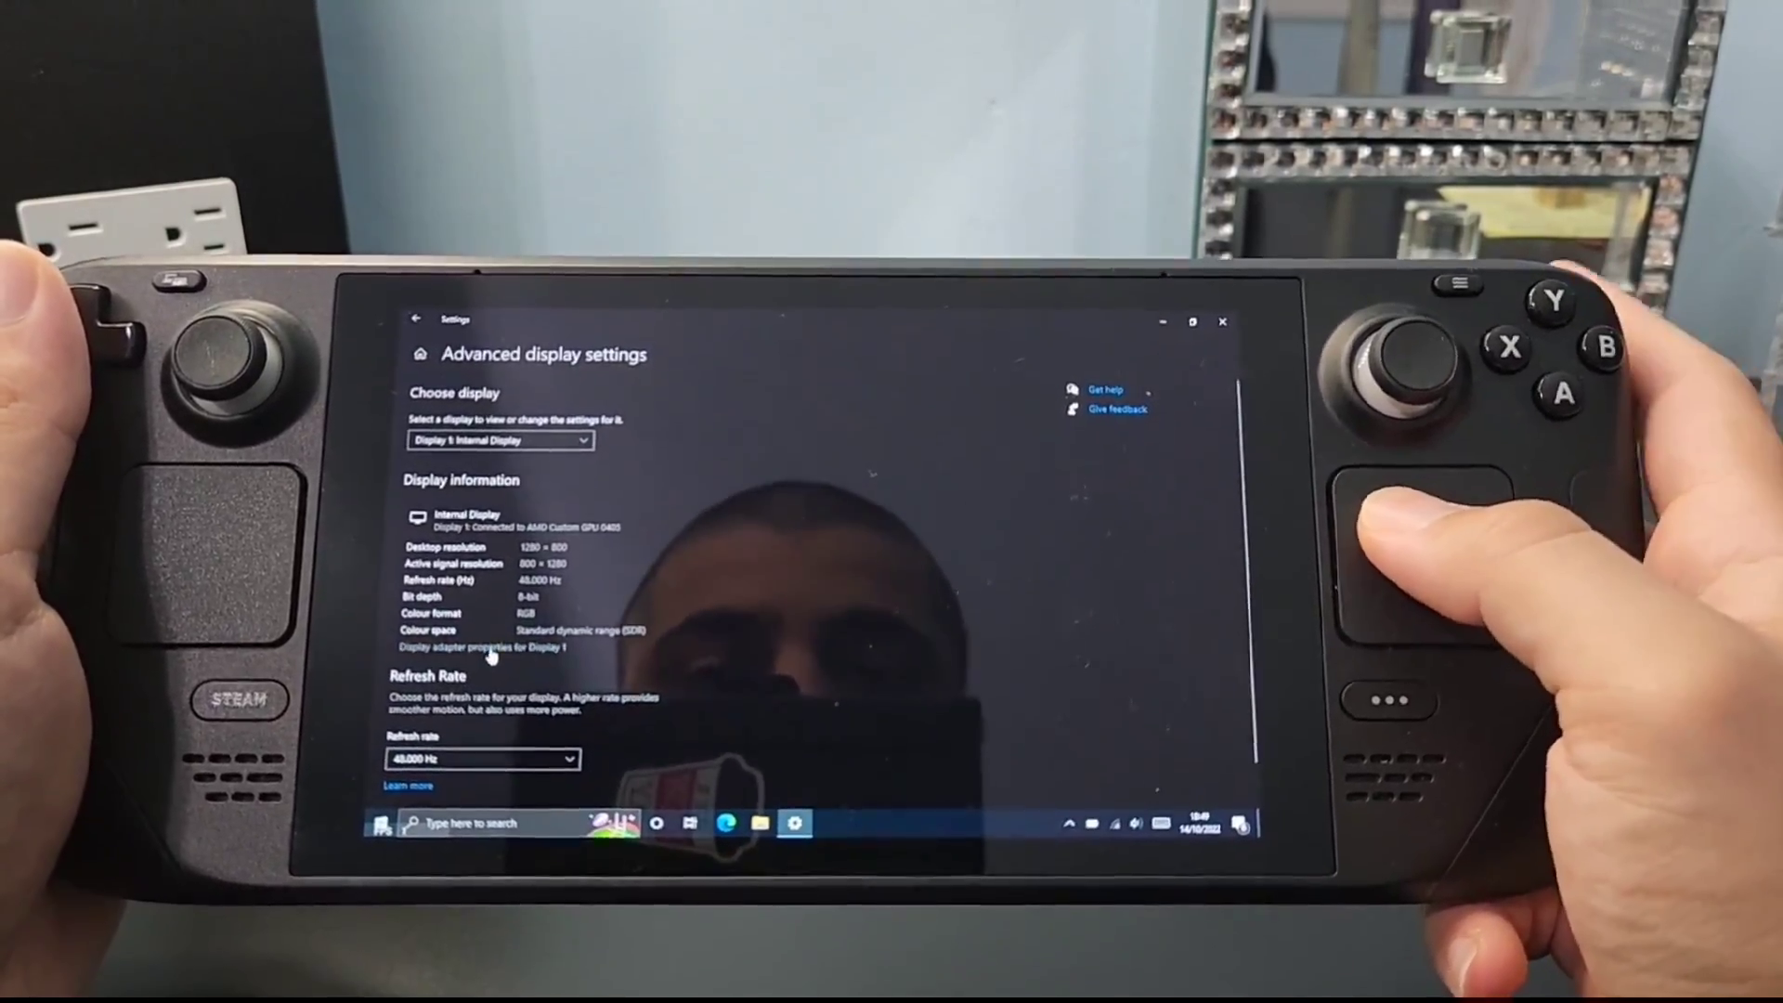
click(492, 646)
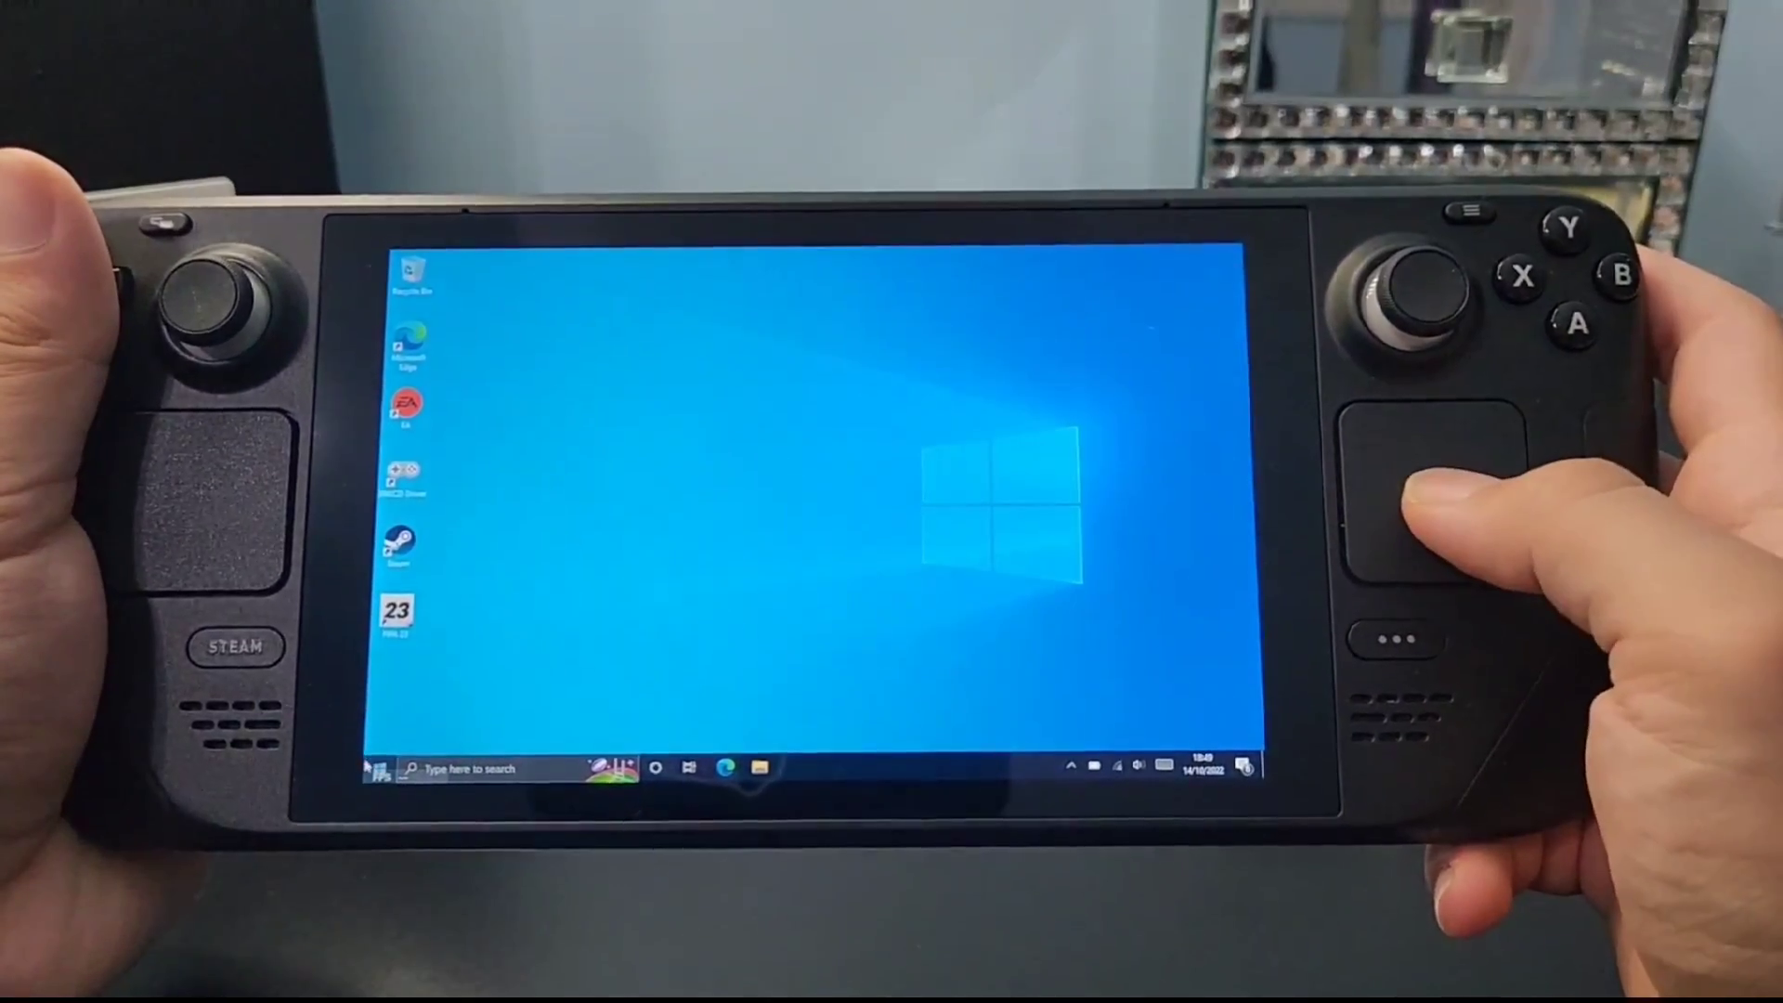
- Launch Device Manager, expand Display adapters, and open the AMD Custom GPU 0405 context menu
click(374, 769)
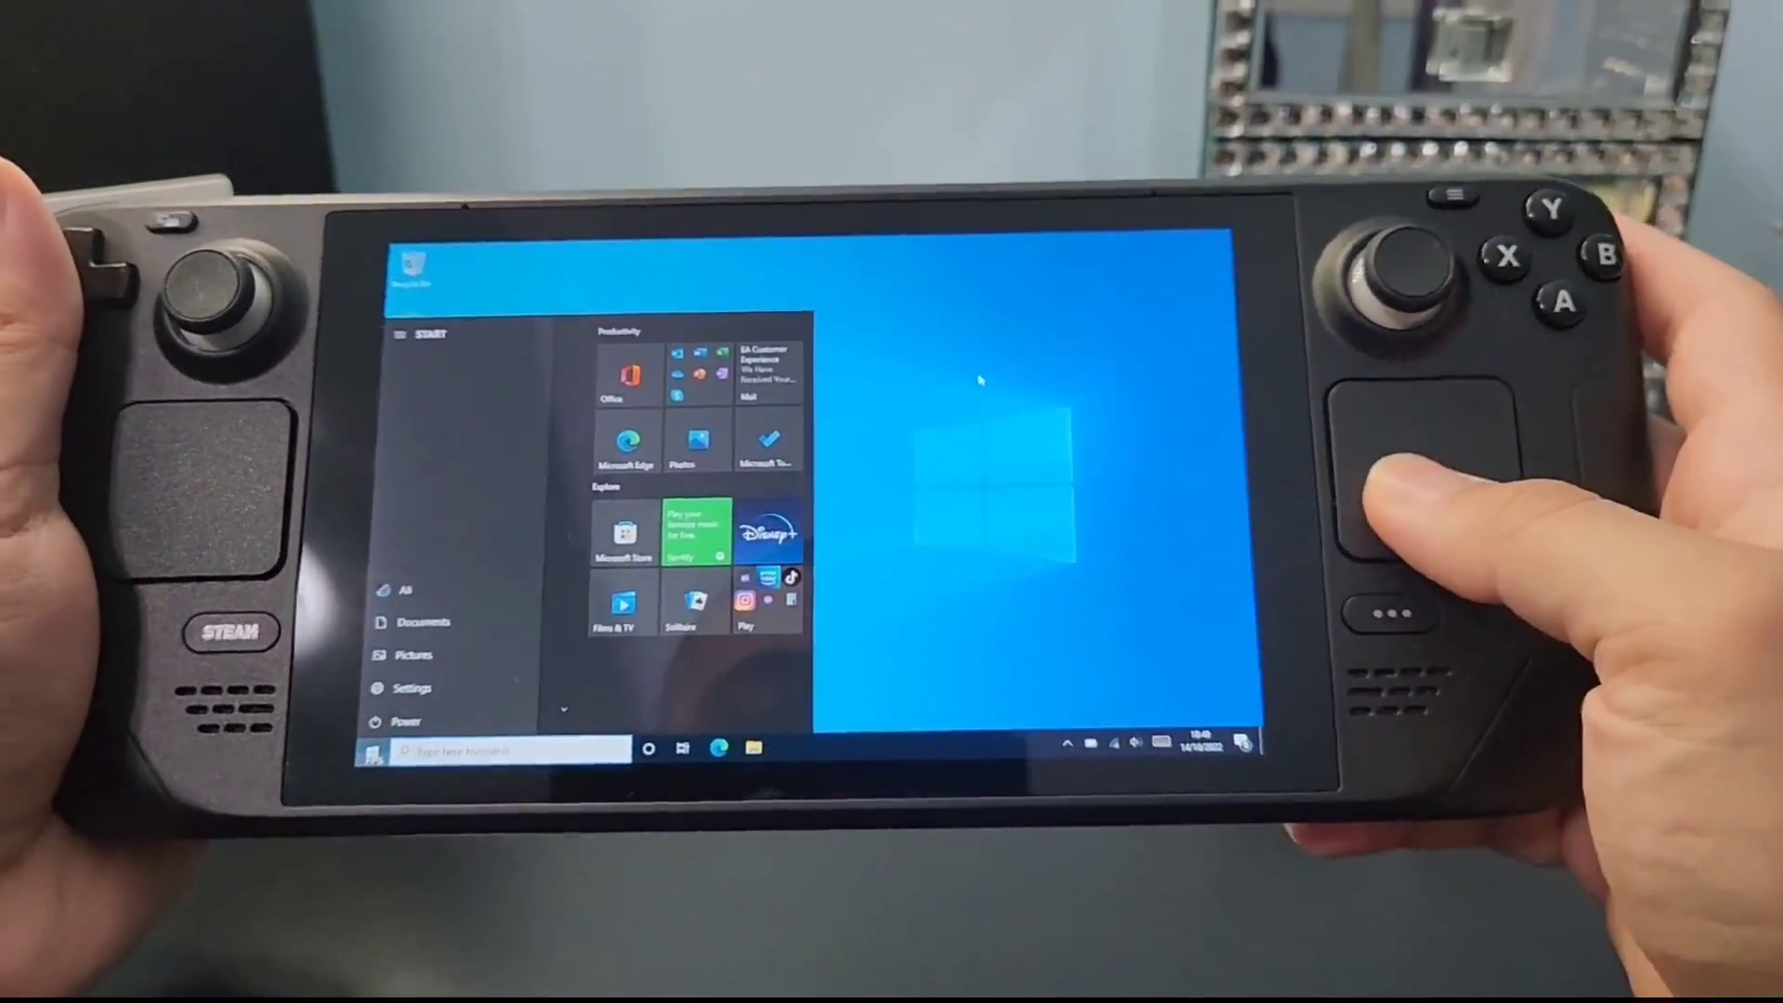
click(390, 748)
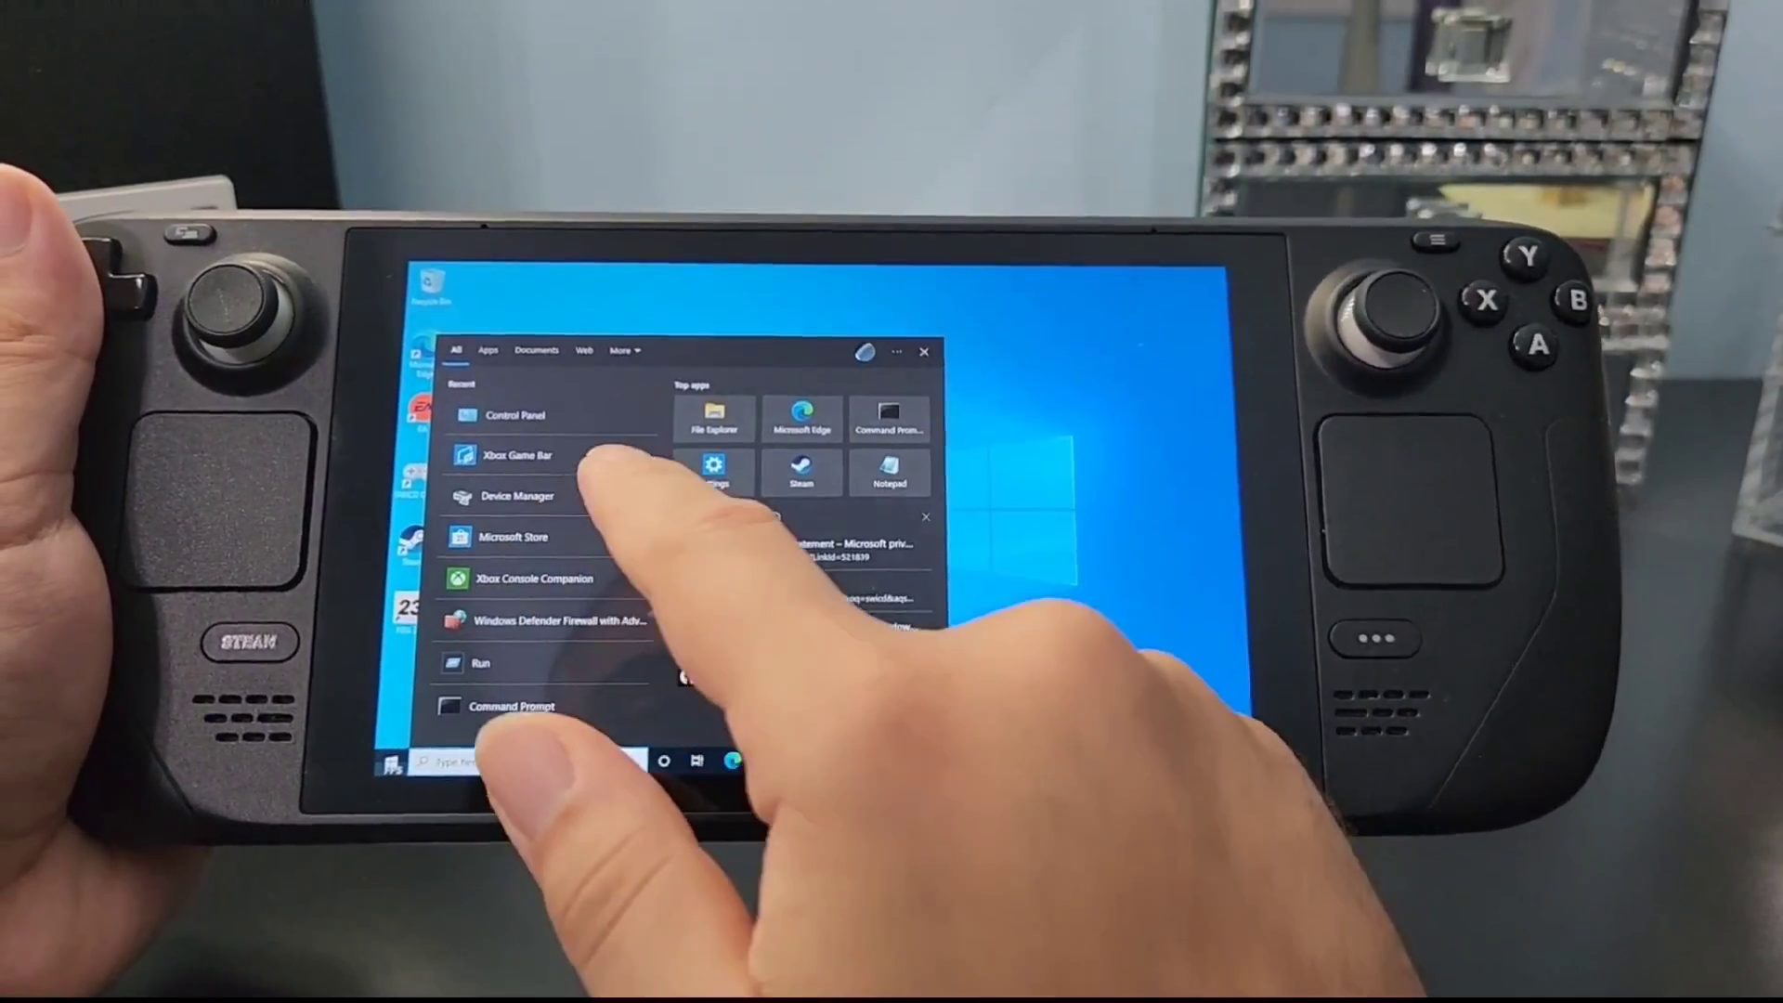
click(518, 496)
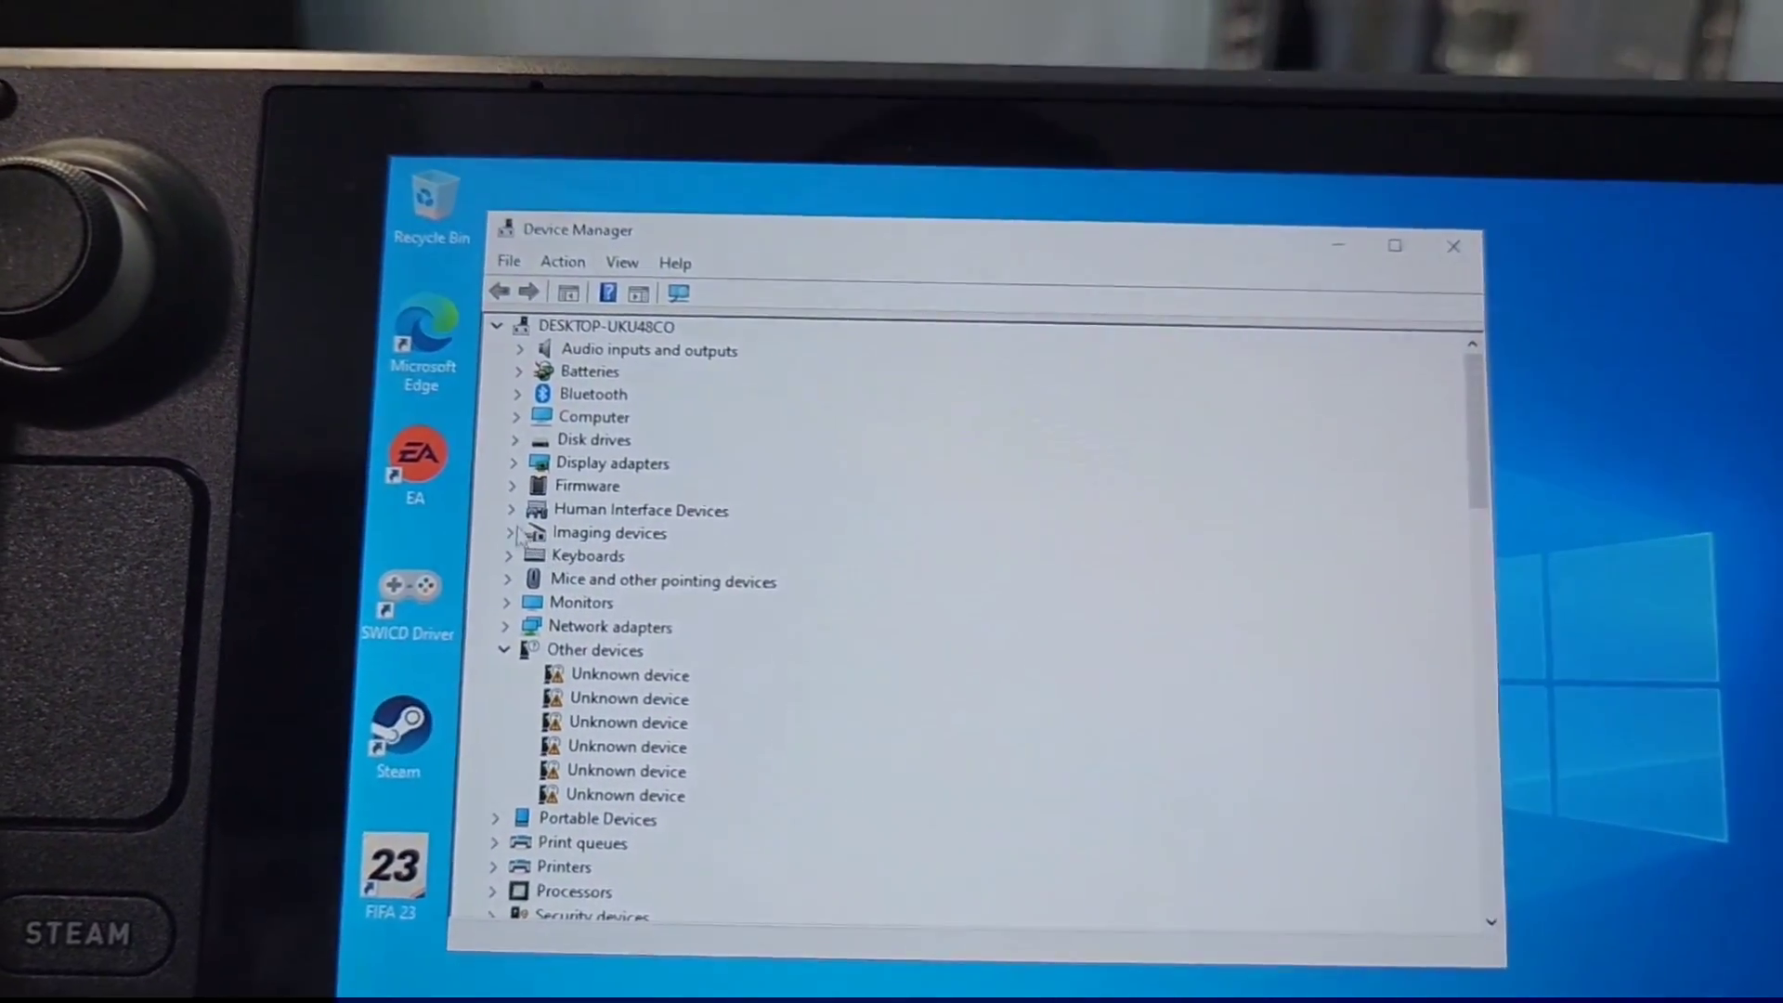
click(512, 463)
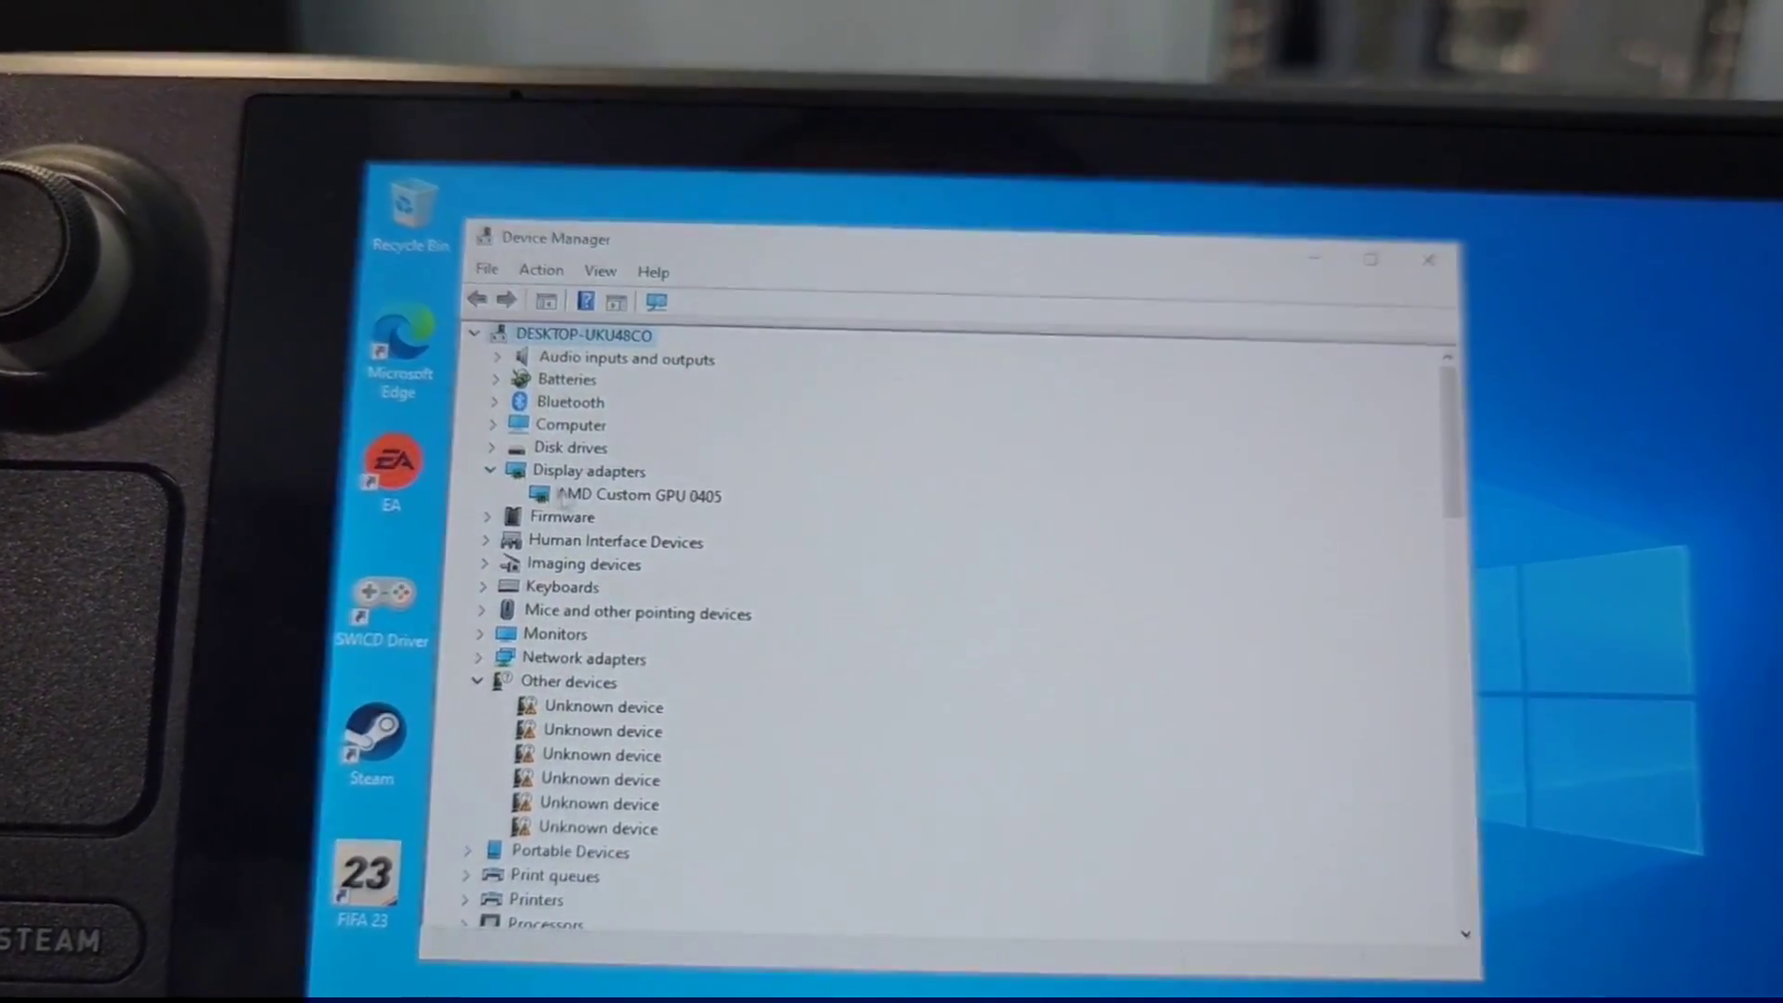
right_click(637, 495)
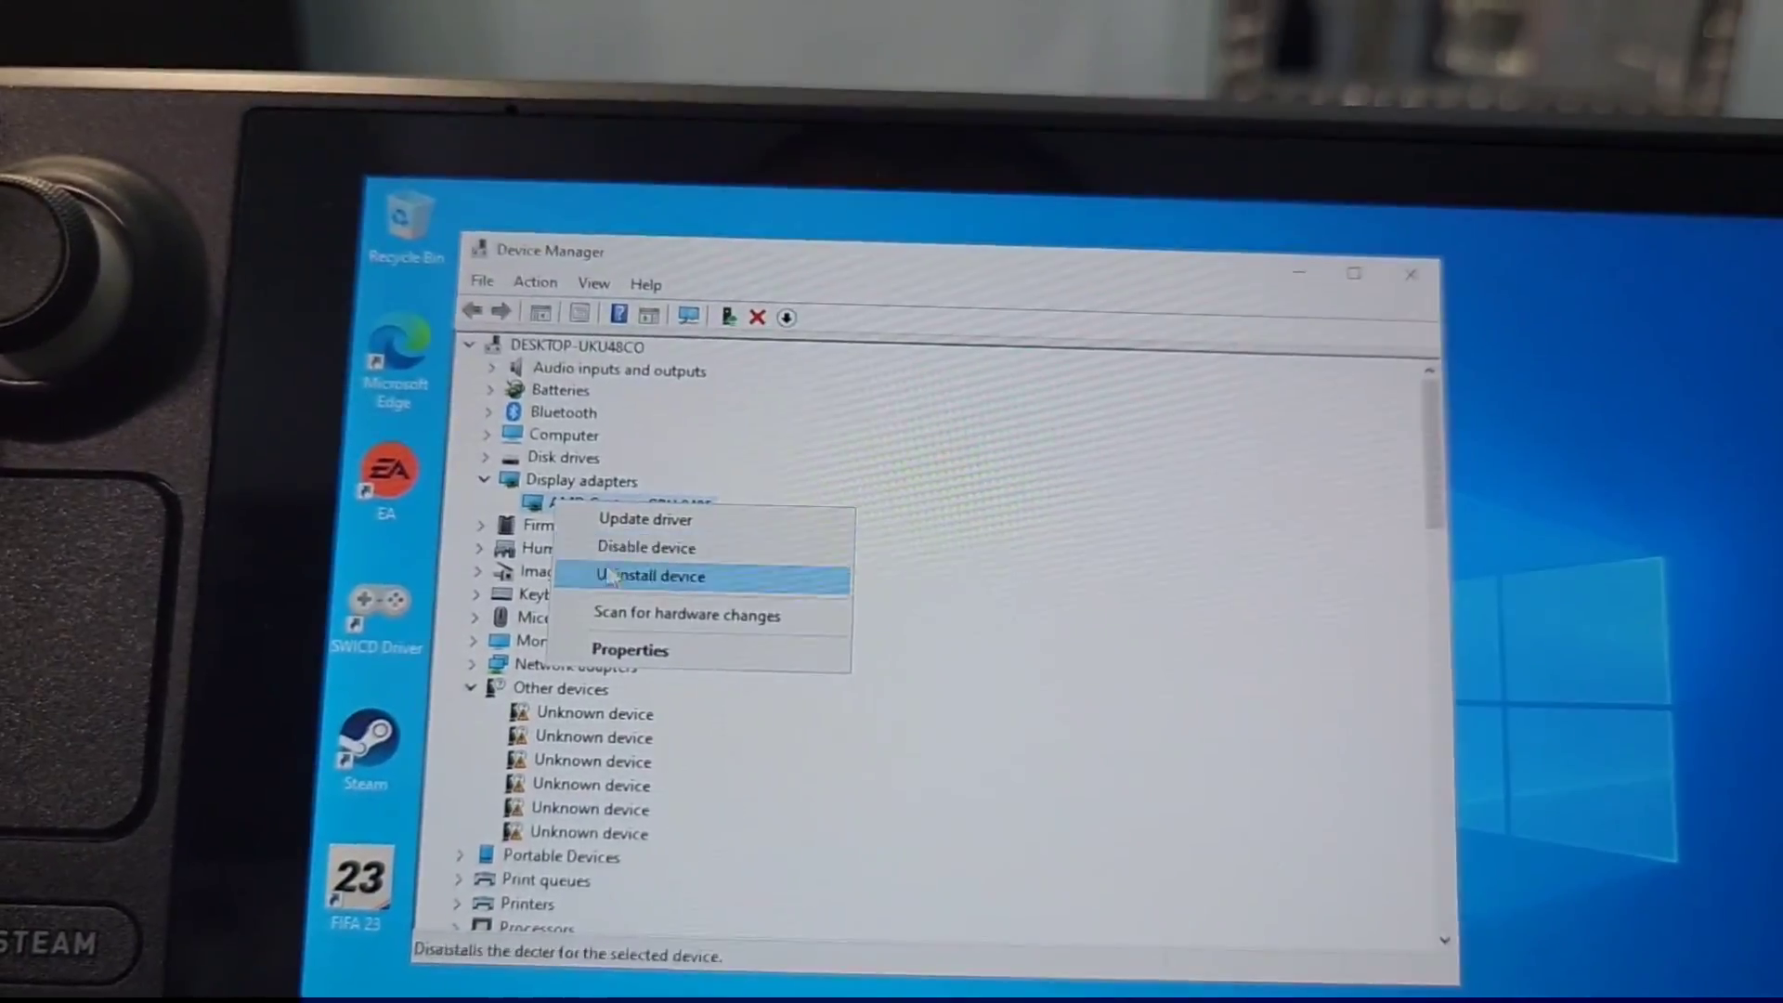
mouse_move(646, 545)
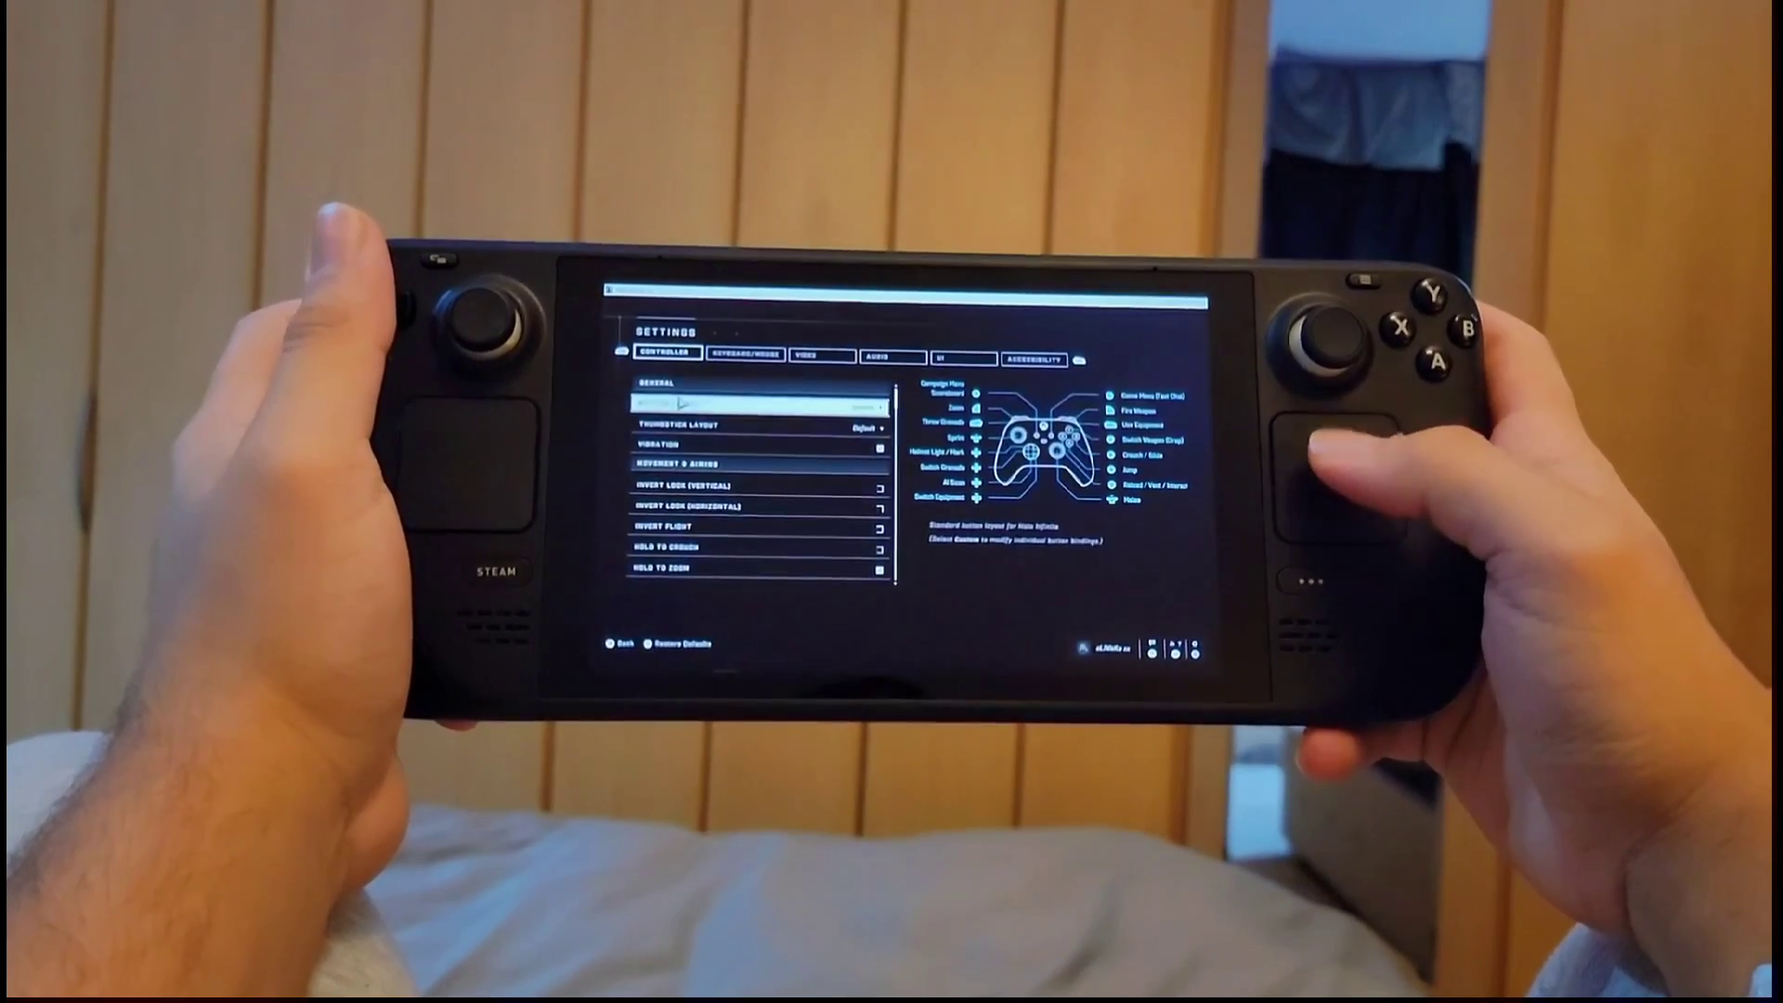
- Back out of Halo Infinite's controller settings and quit to the Windows desktop
click(776, 356)
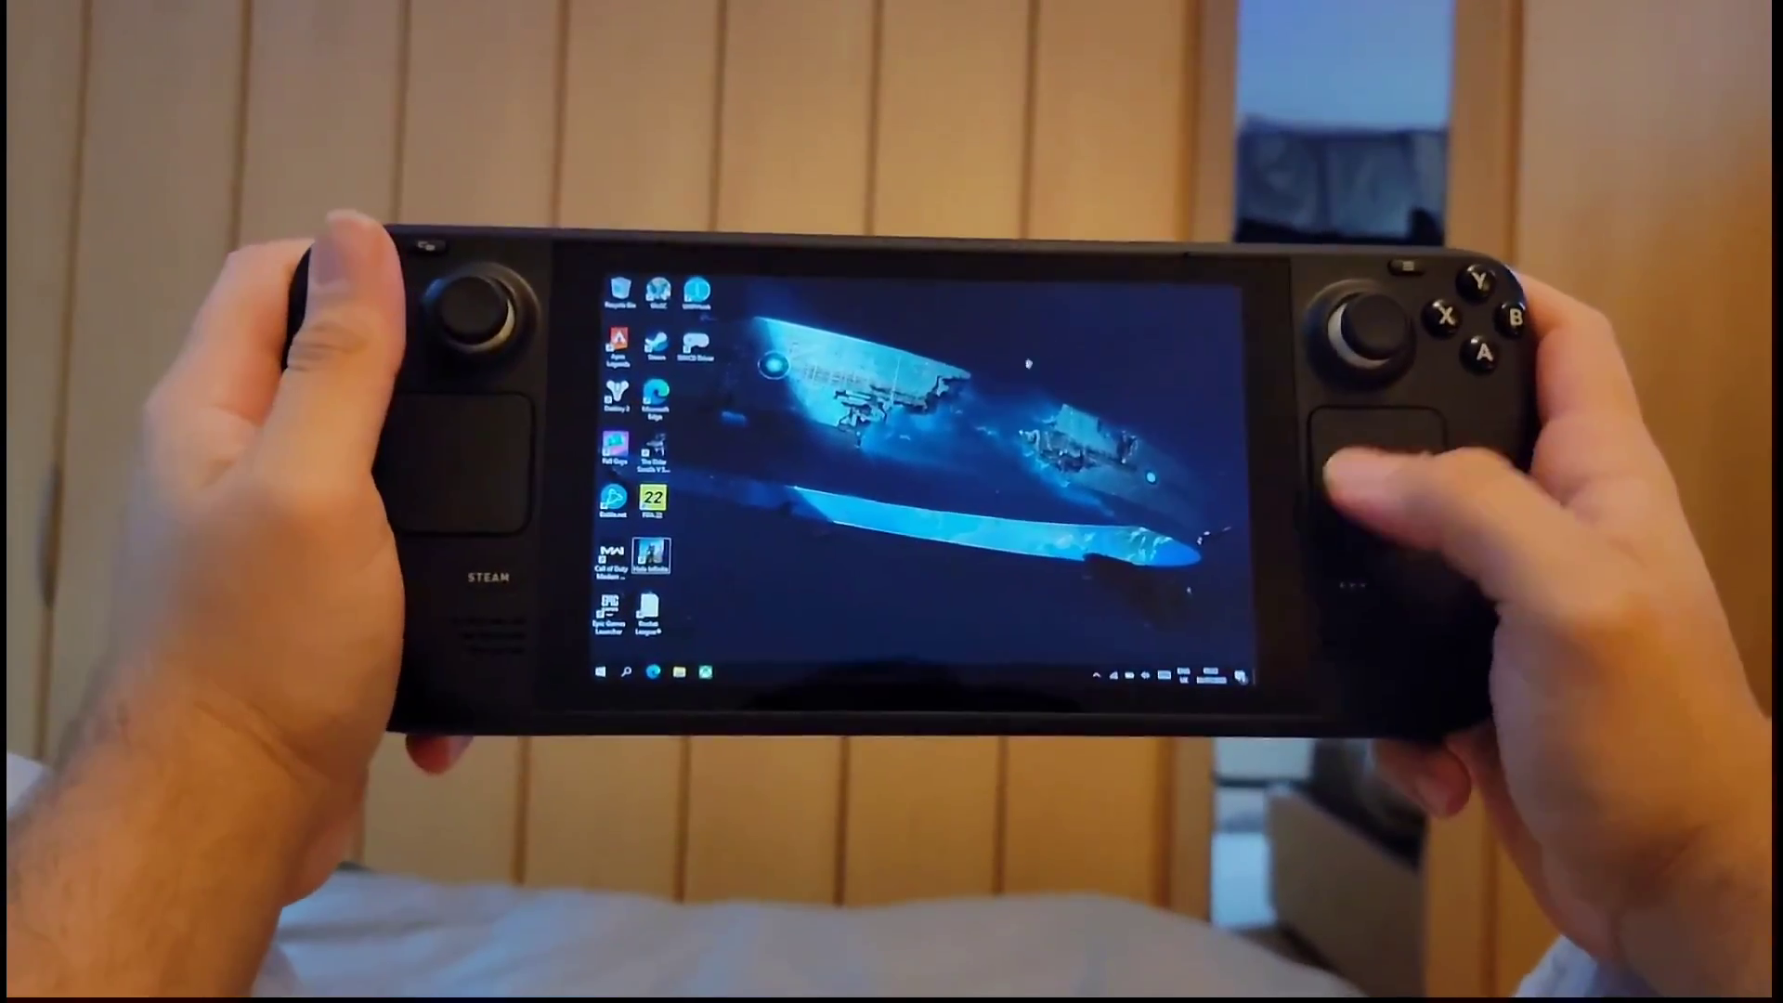
click(606, 670)
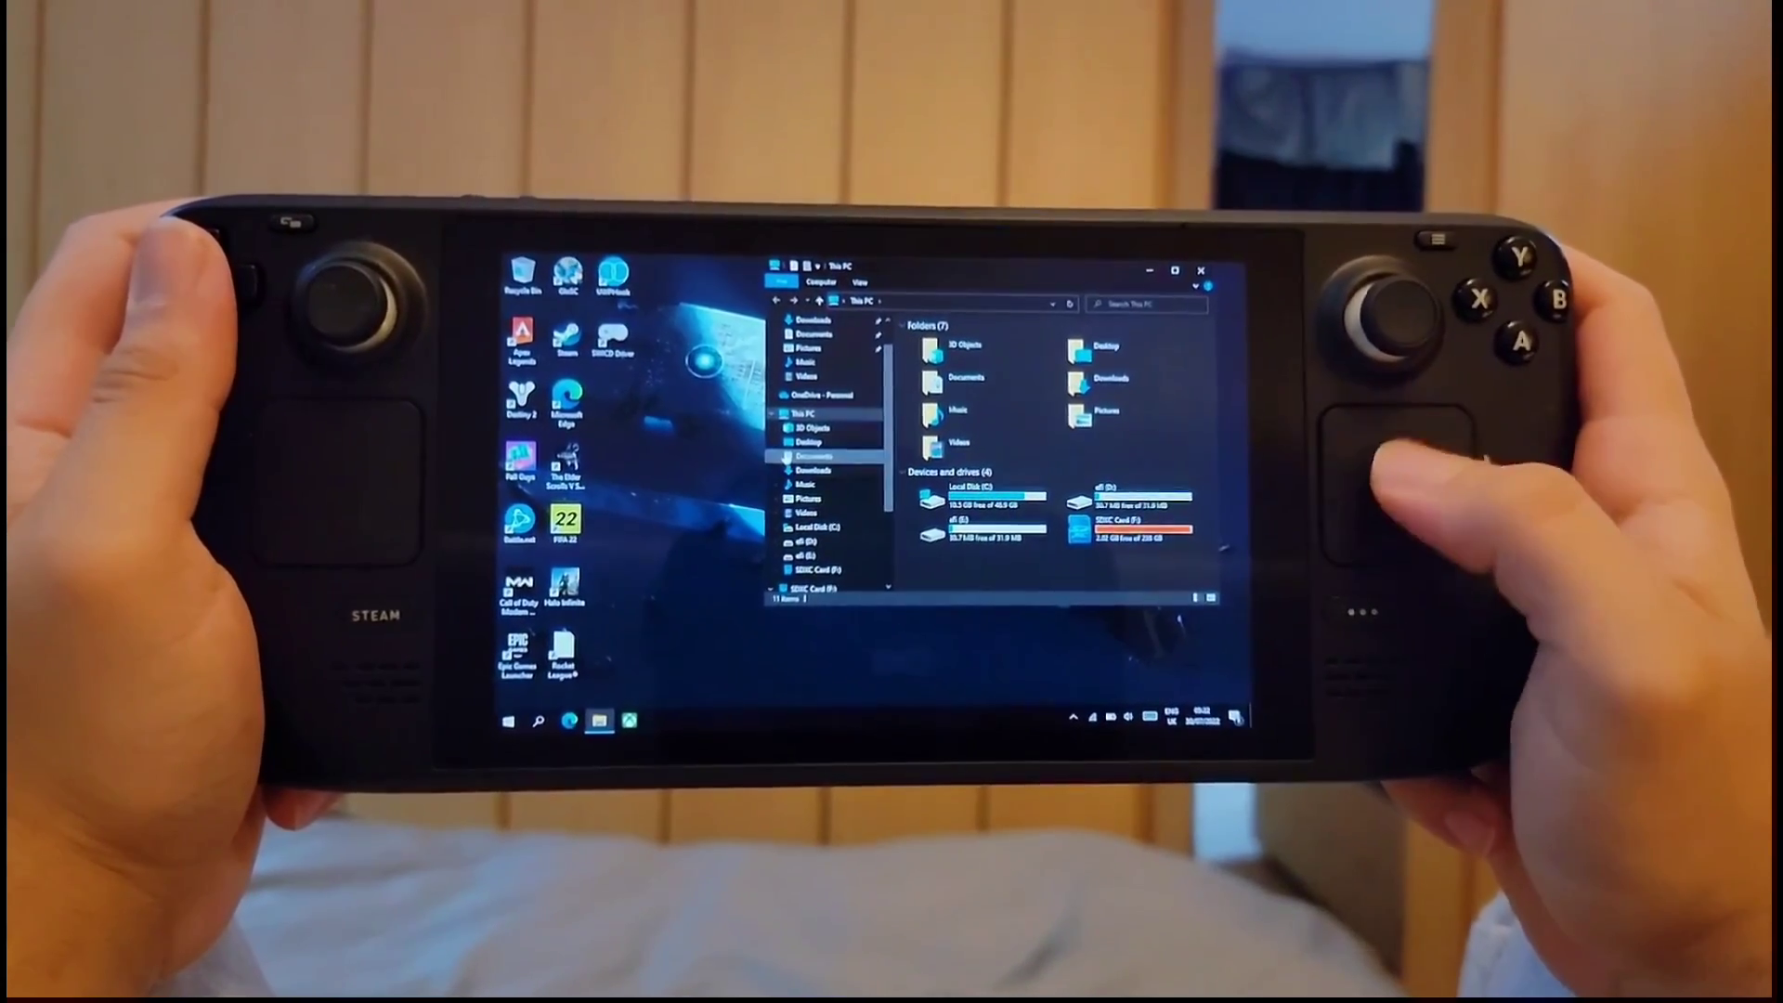
right_click(806, 429)
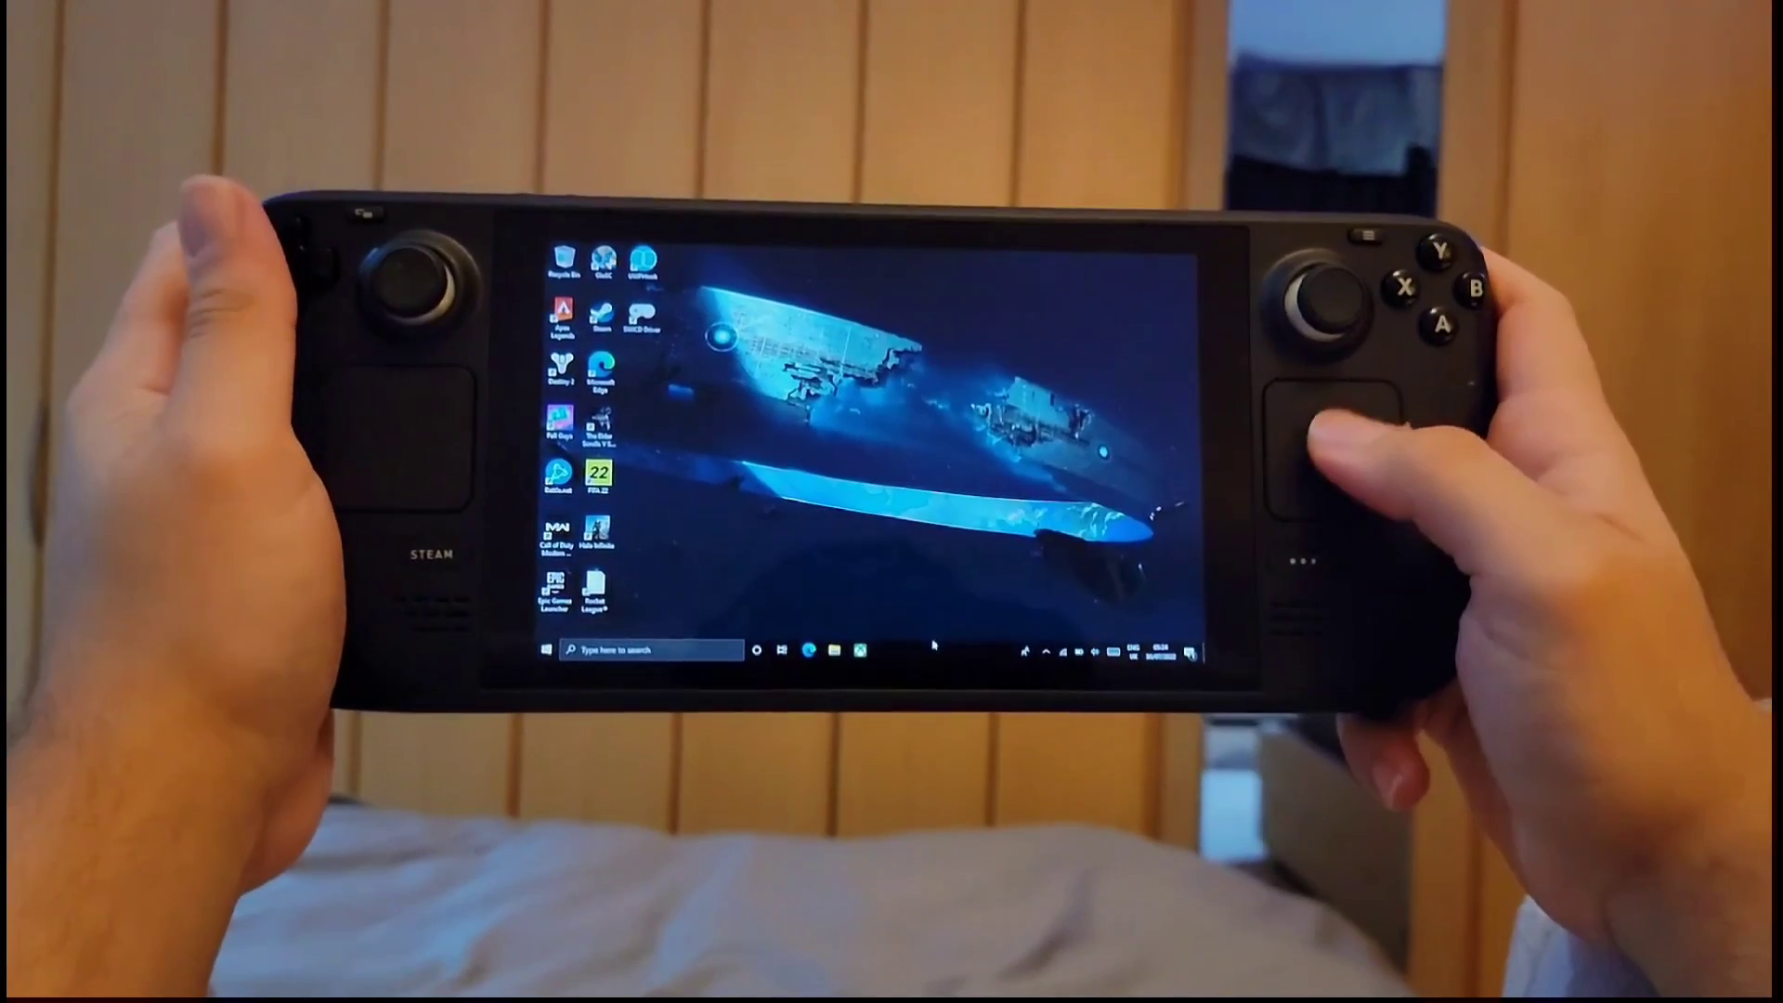
- Open a desktop game shortcut's context menu with run-as-administrator and properties options
right_click(932, 650)
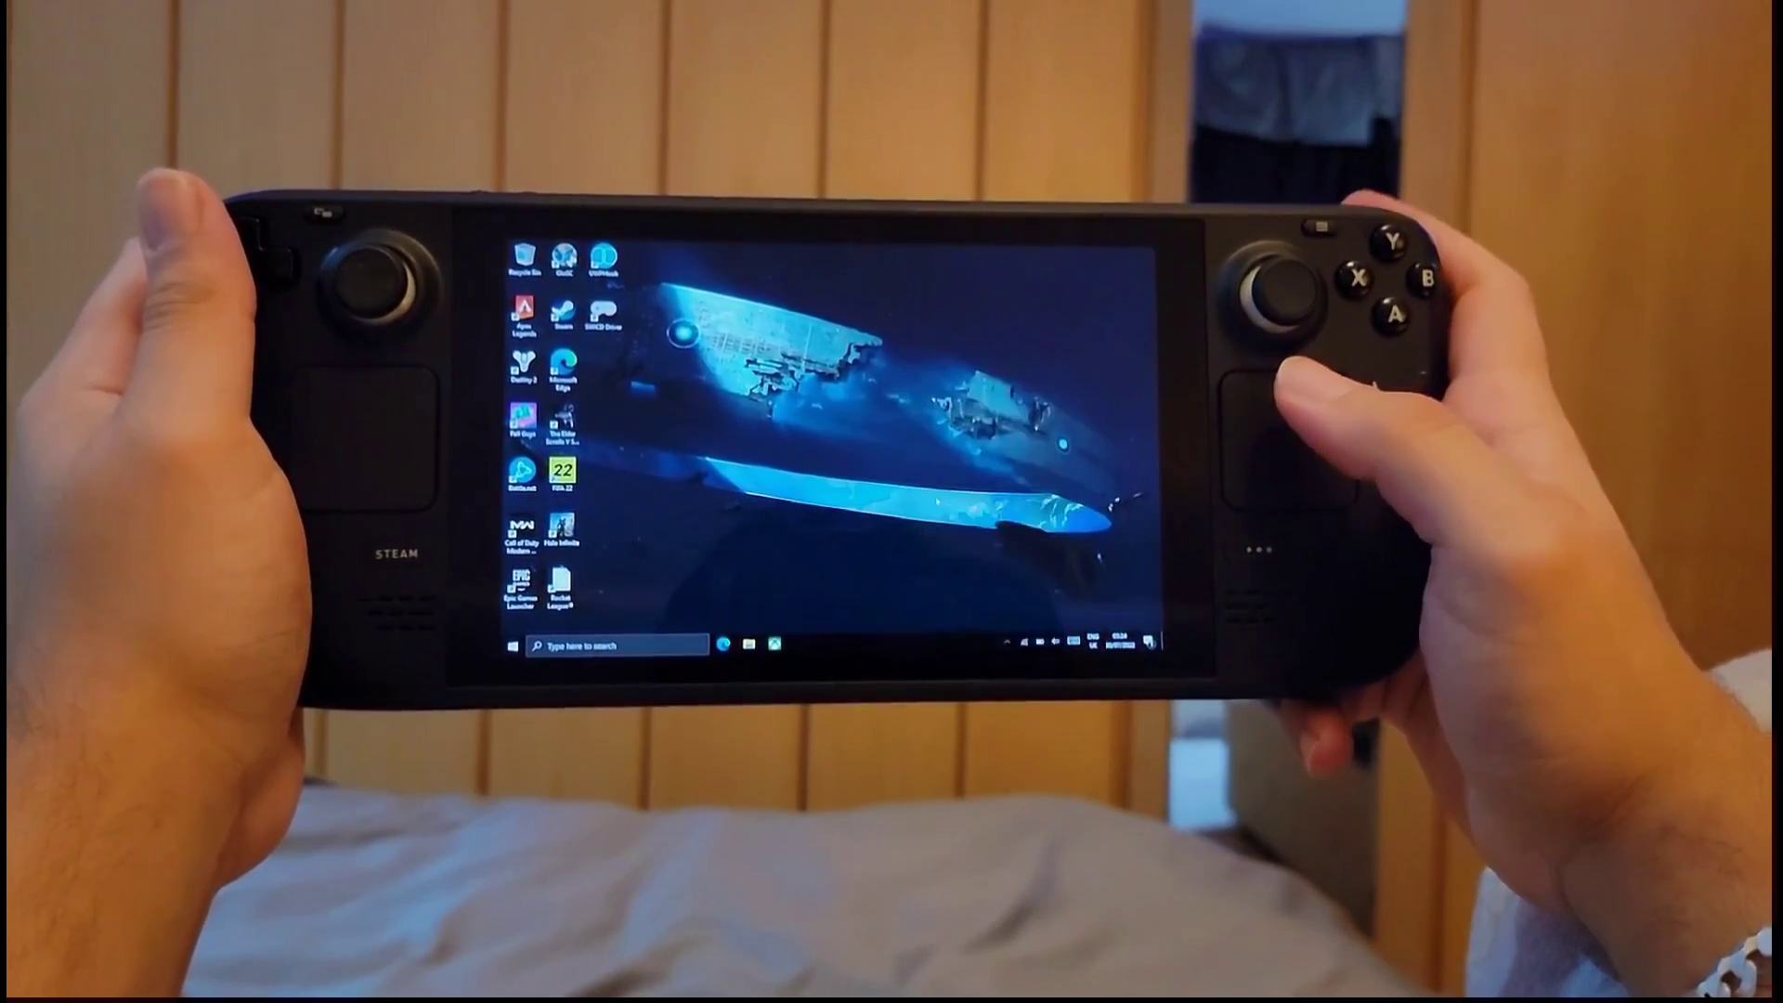
right_click(864, 659)
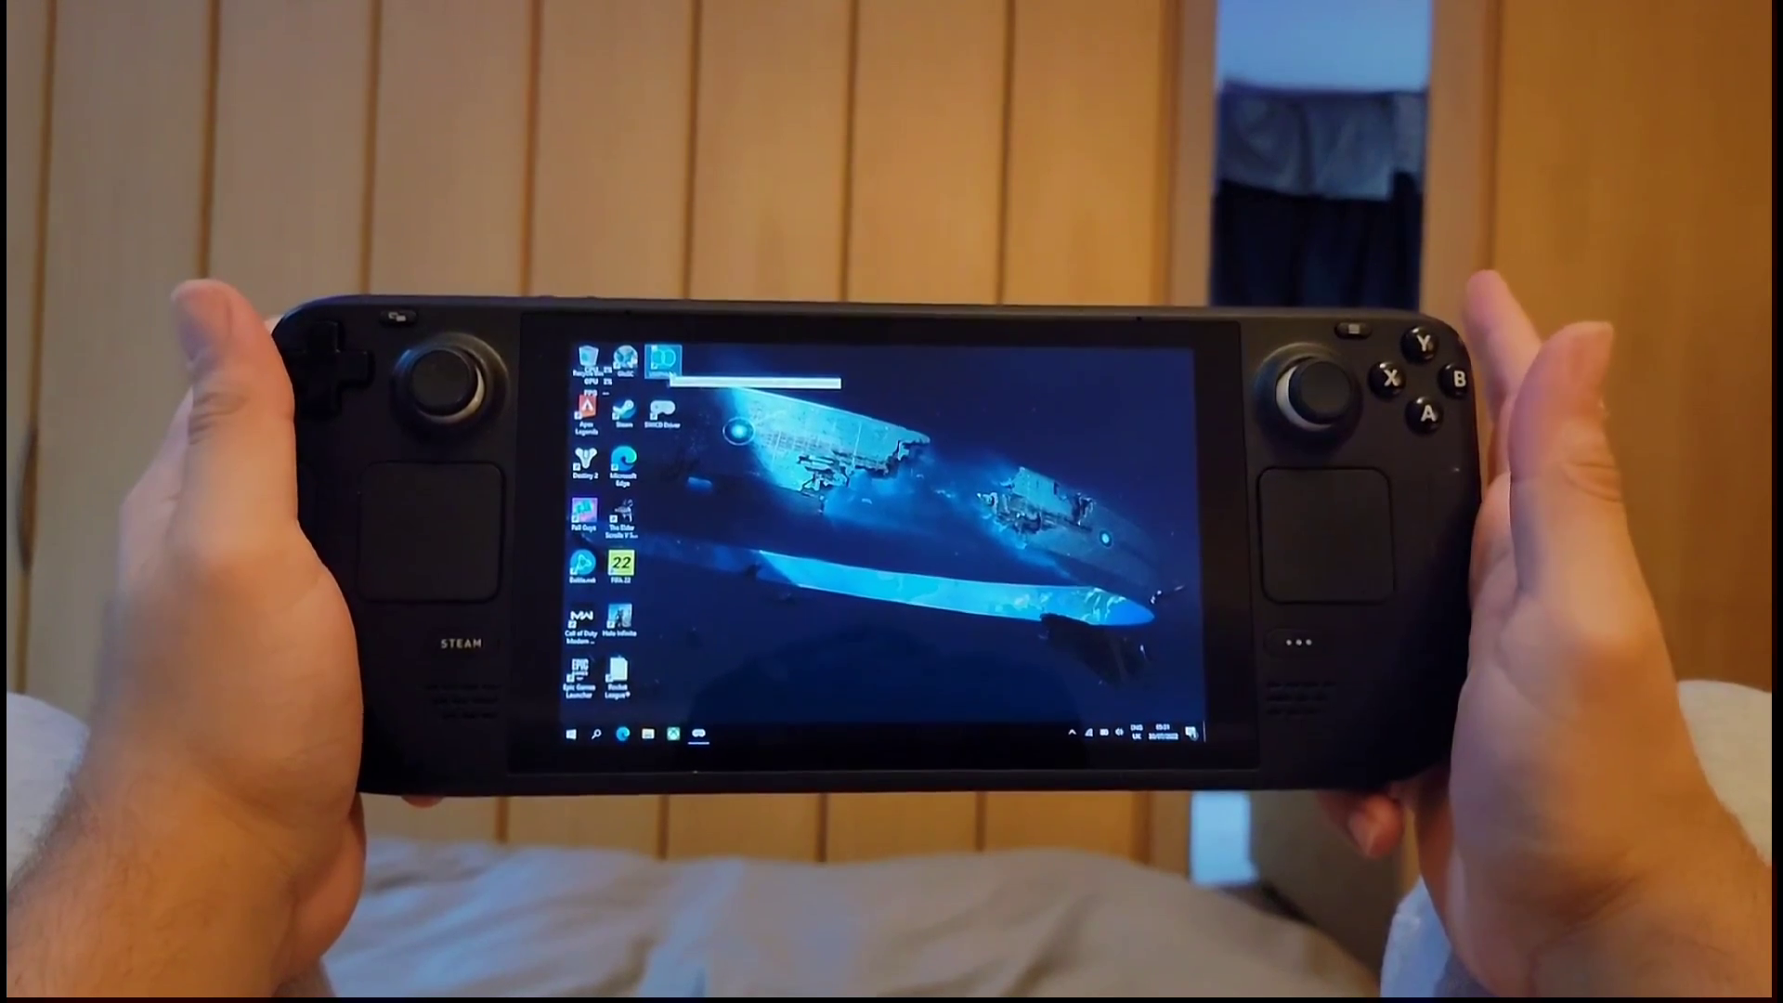
right_click(586, 358)
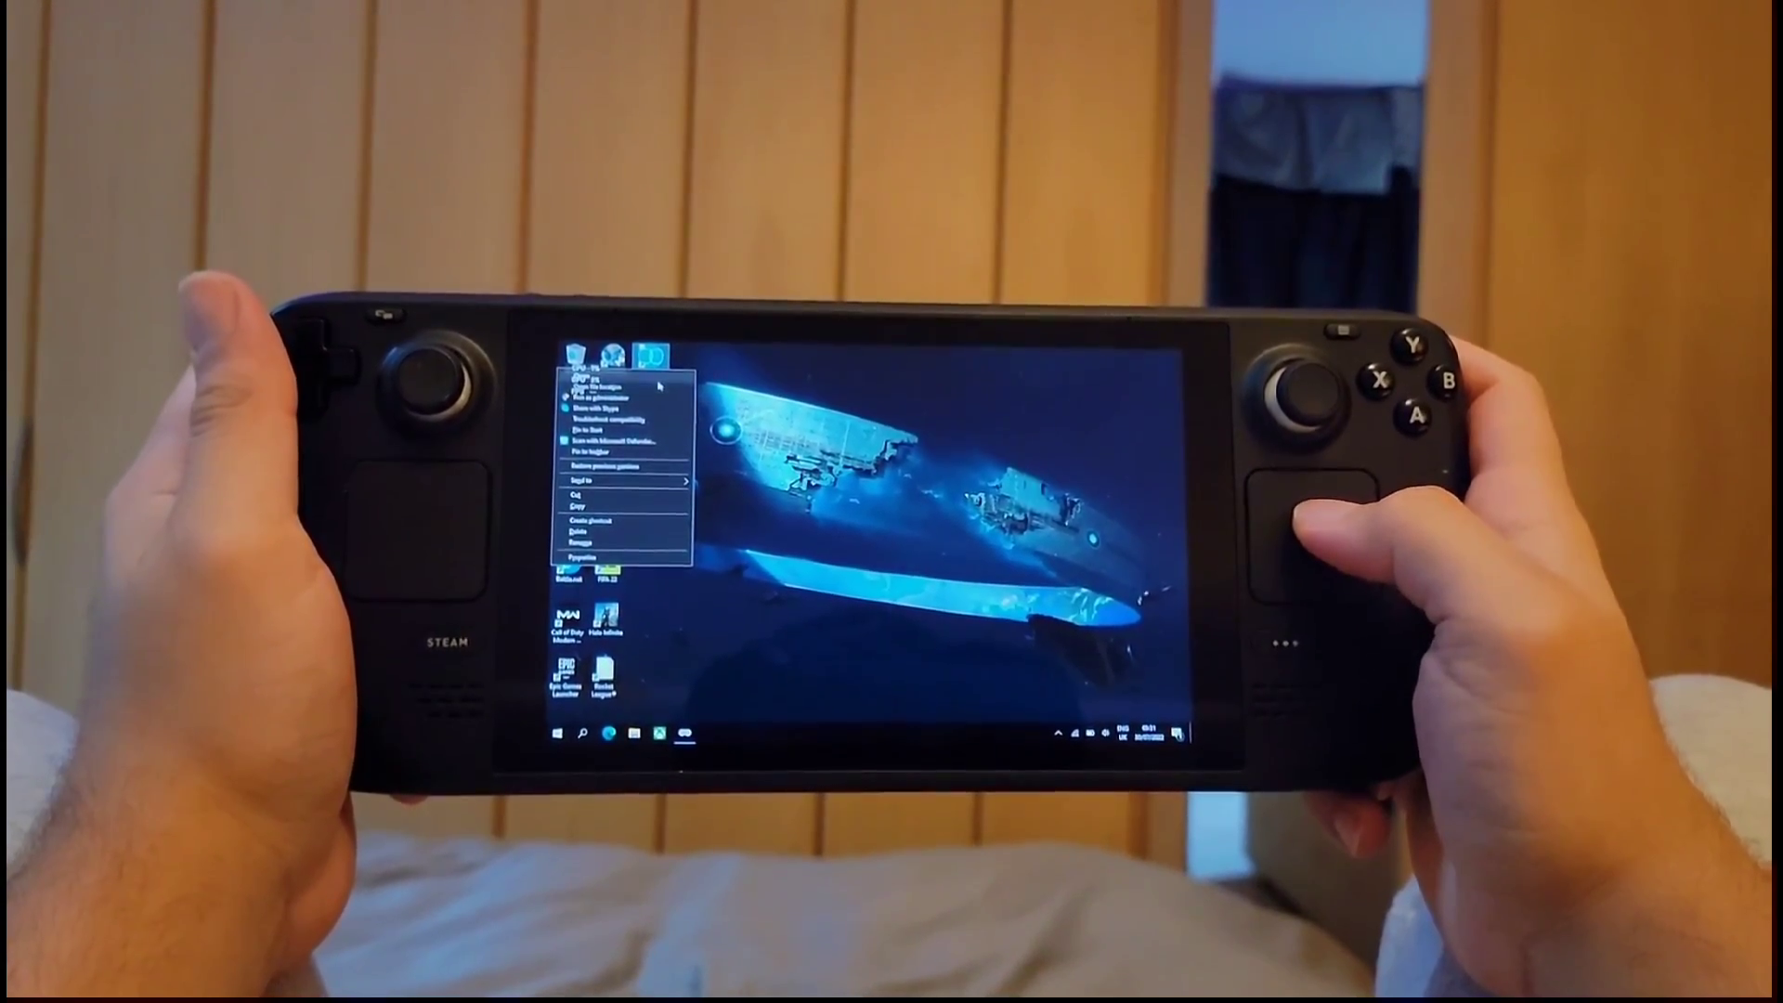